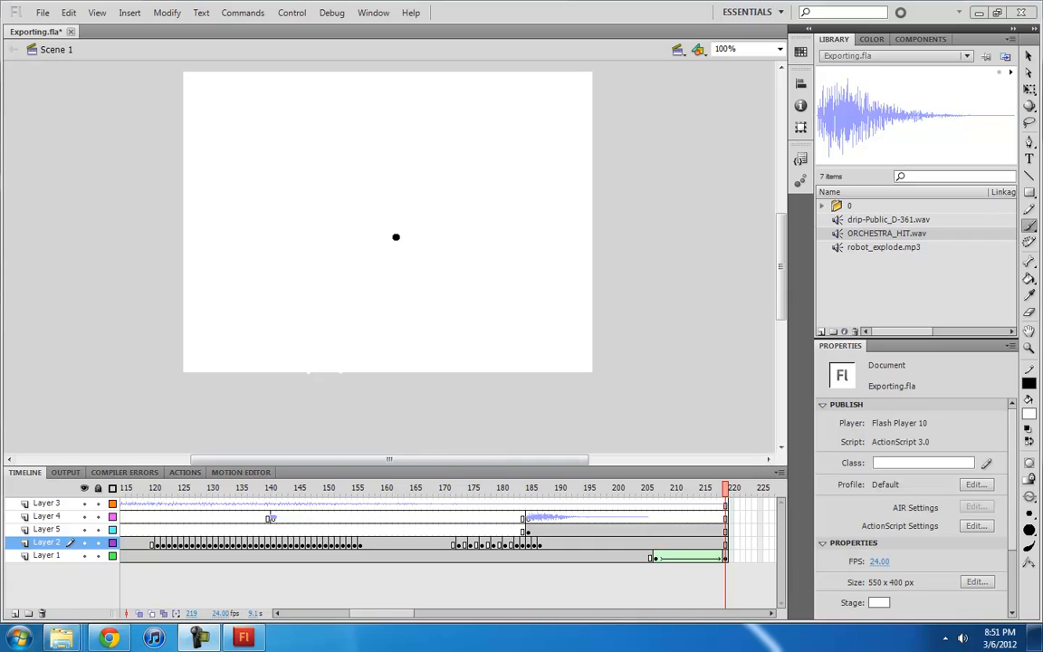
{"action": "mouse_move", "coordinate": [200, 487]}
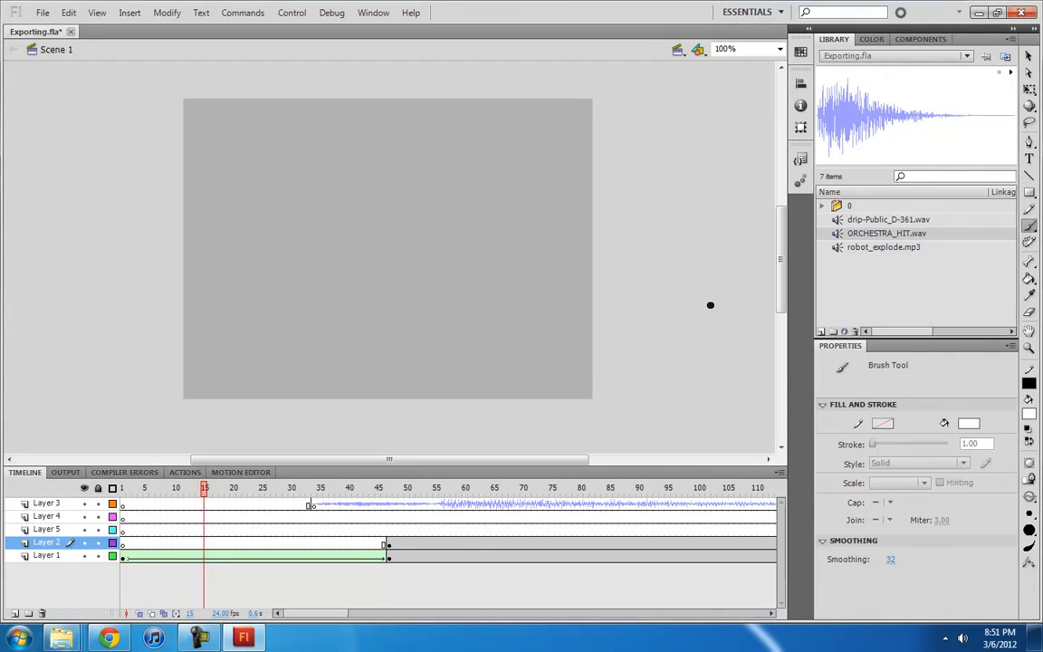
Step: Bring up the File menu's Publish Preview choices, pointing to the Flash option
{"action": "left_click", "coordinate": [464, 487]}
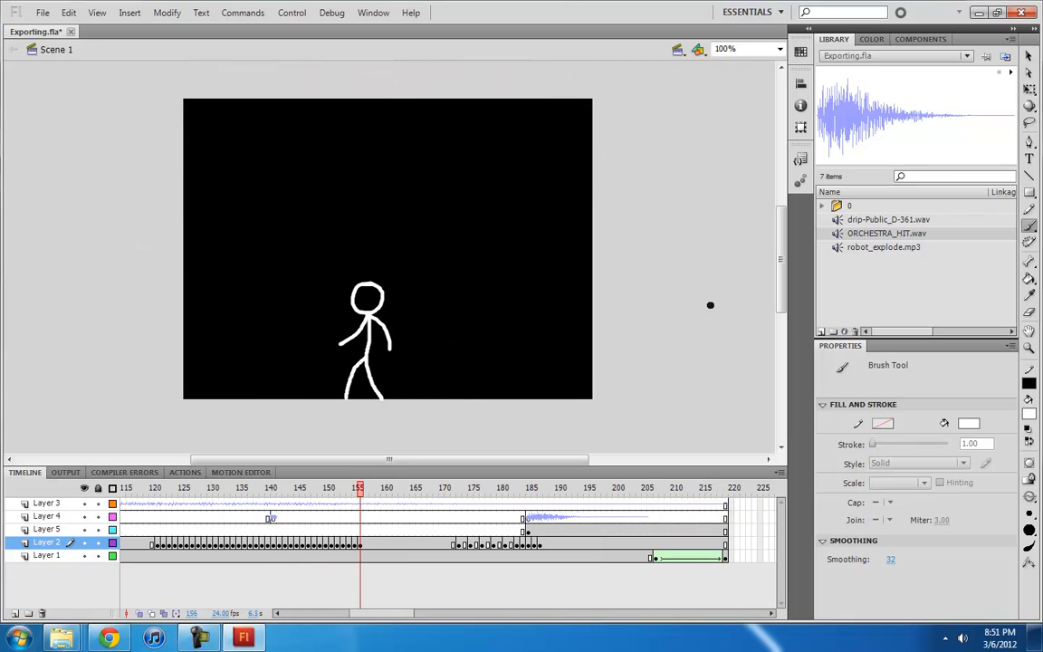
{"action": "left_click", "coordinate": [638, 487]}
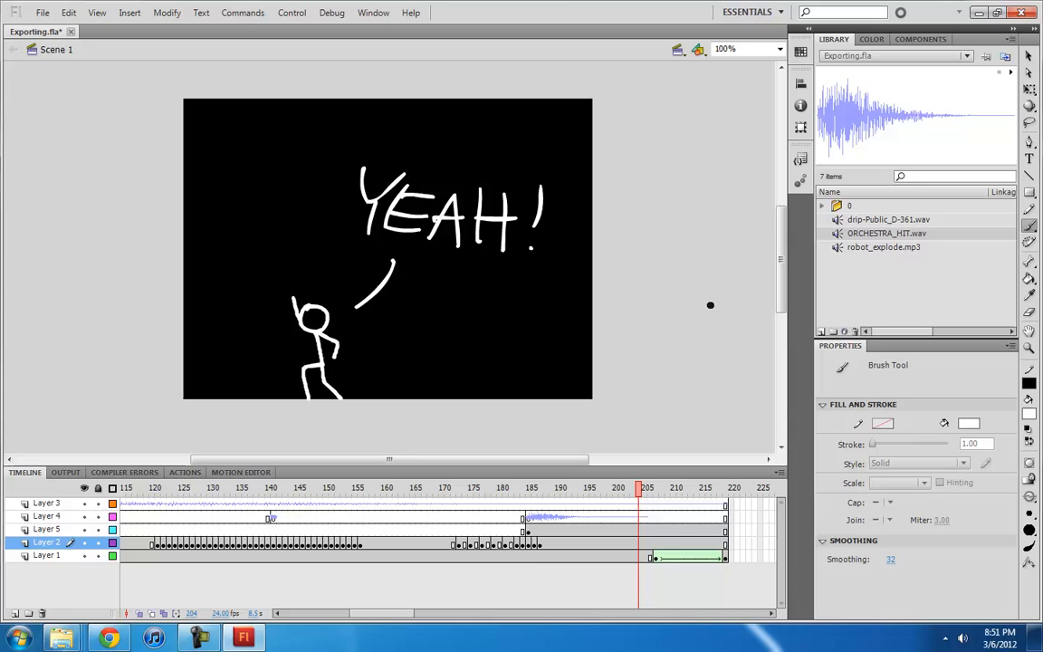
{"action": "left_click", "coordinate": [725, 488]}
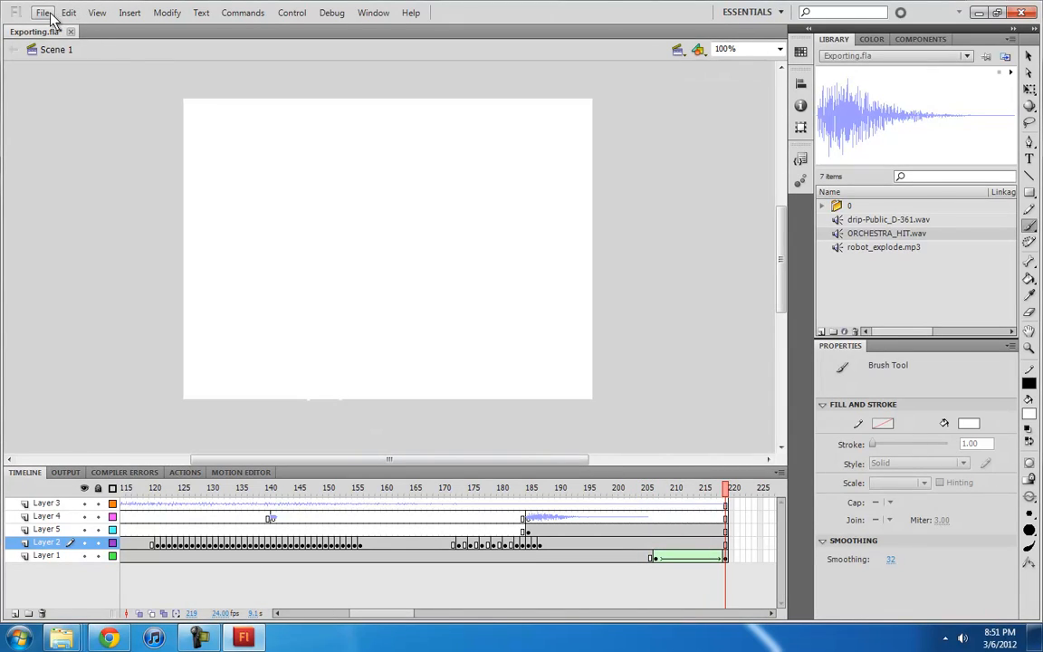
{"action": "left_click", "coordinate": [43, 13]}
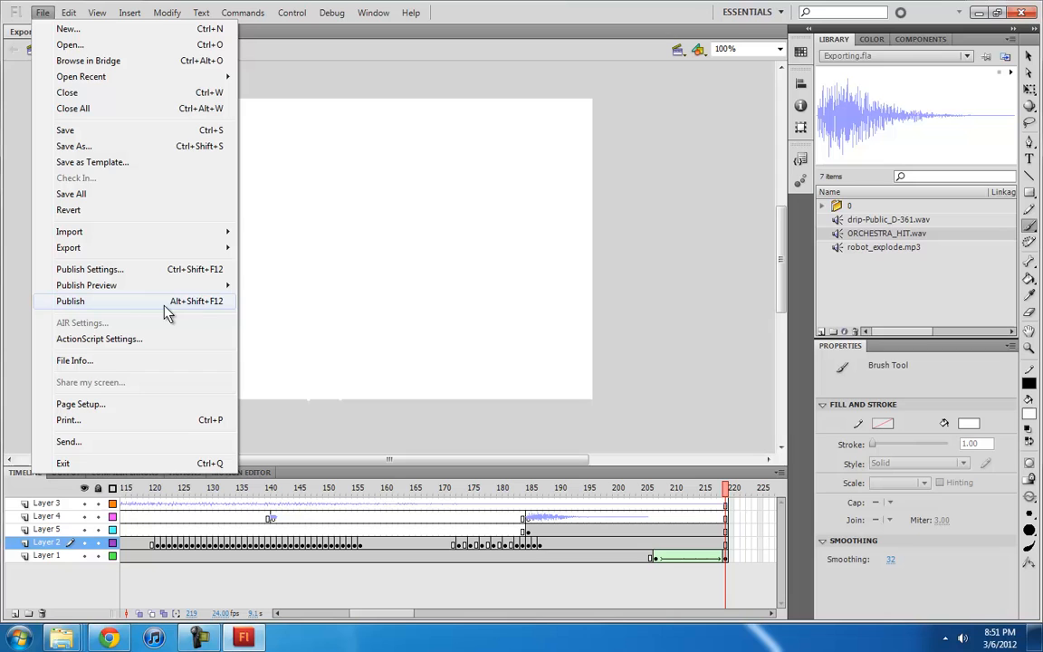
{"action": "mouse_move", "coordinate": [124, 312]}
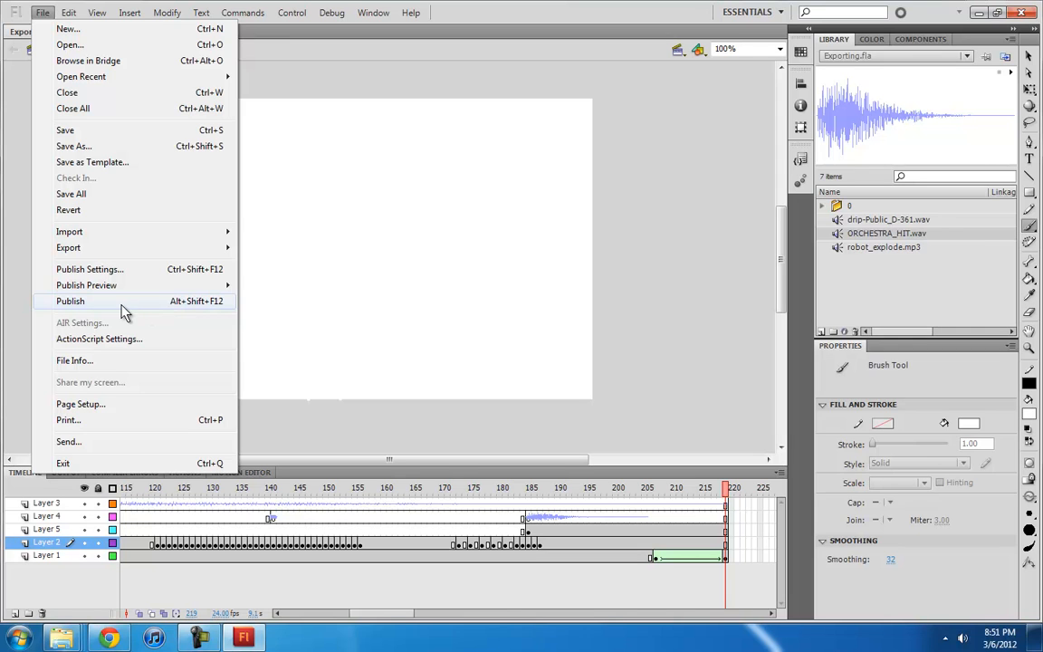
{"action": "mouse_move", "coordinate": [98, 337]}
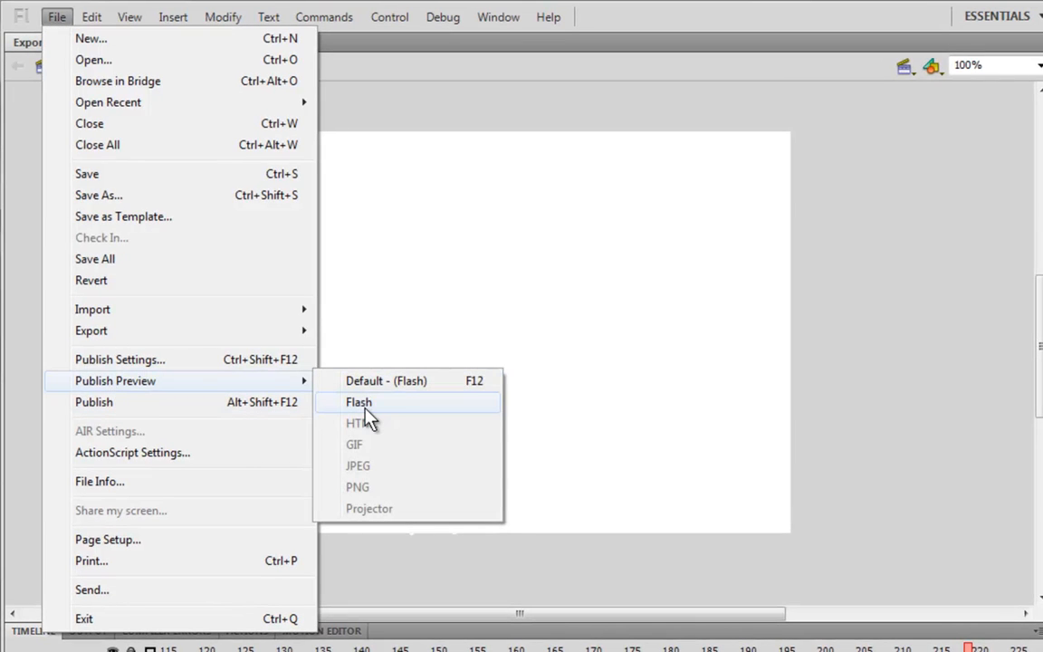
{"action": "mouse_move", "coordinate": [362, 422]}
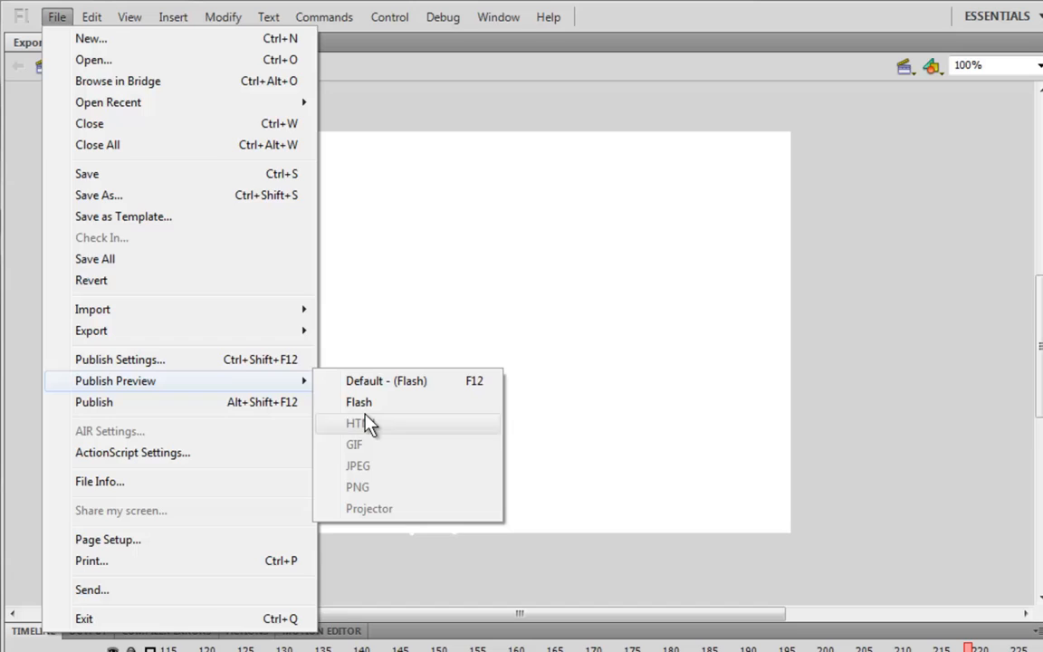
{"action": "mouse_move", "coordinate": [358, 401]}
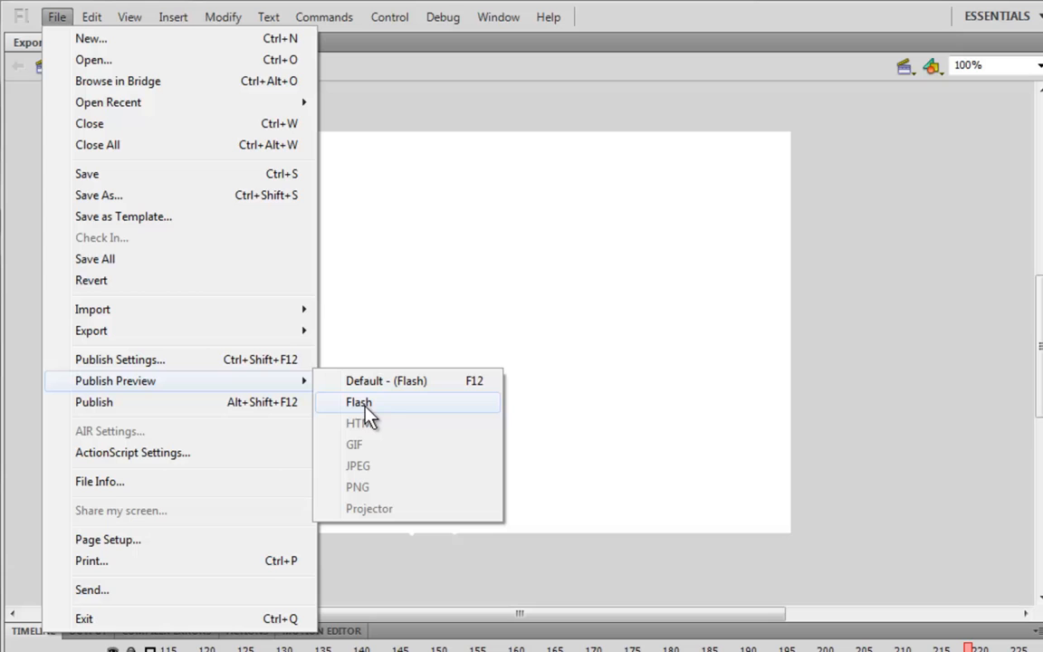
Step: Preview Exporting.swf in Flash Player and rewind it to replay the explosion animation
{"action": "left_click", "coordinate": [358, 401]}
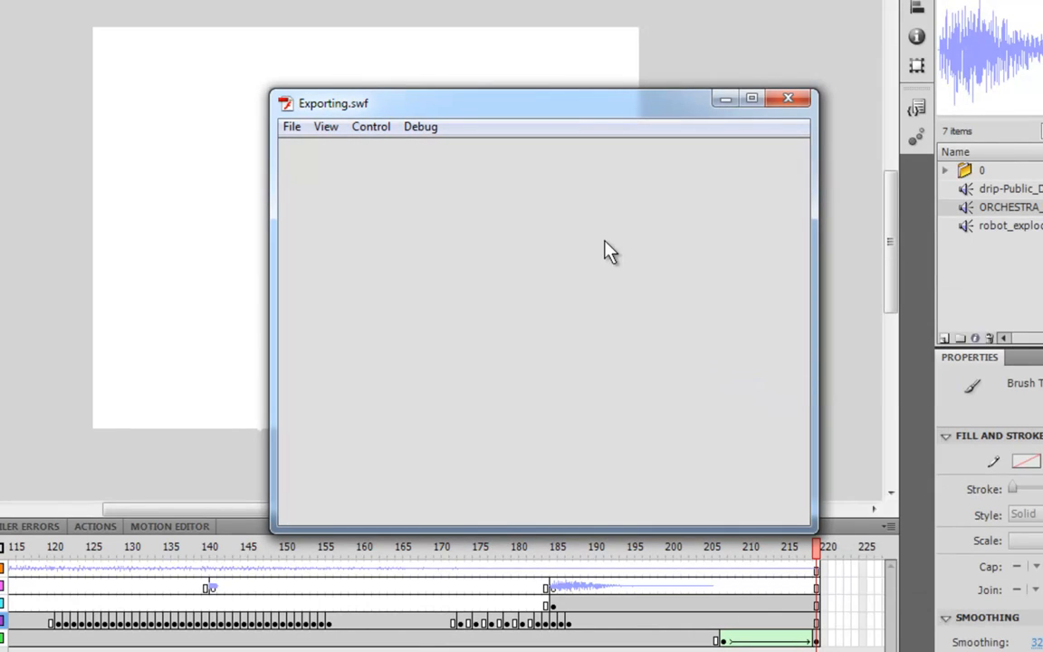
{"action": "mouse_move", "coordinate": [580, 342]}
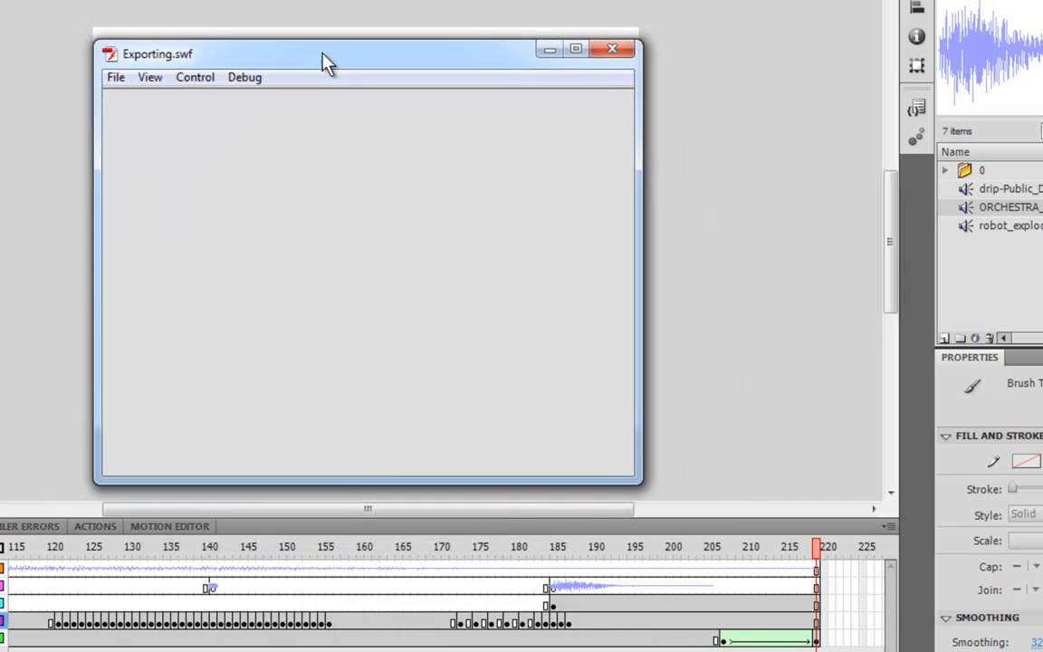
{"action": "left_click_drag", "start_coordinate": [326, 60], "coordinate": [298, 124]}
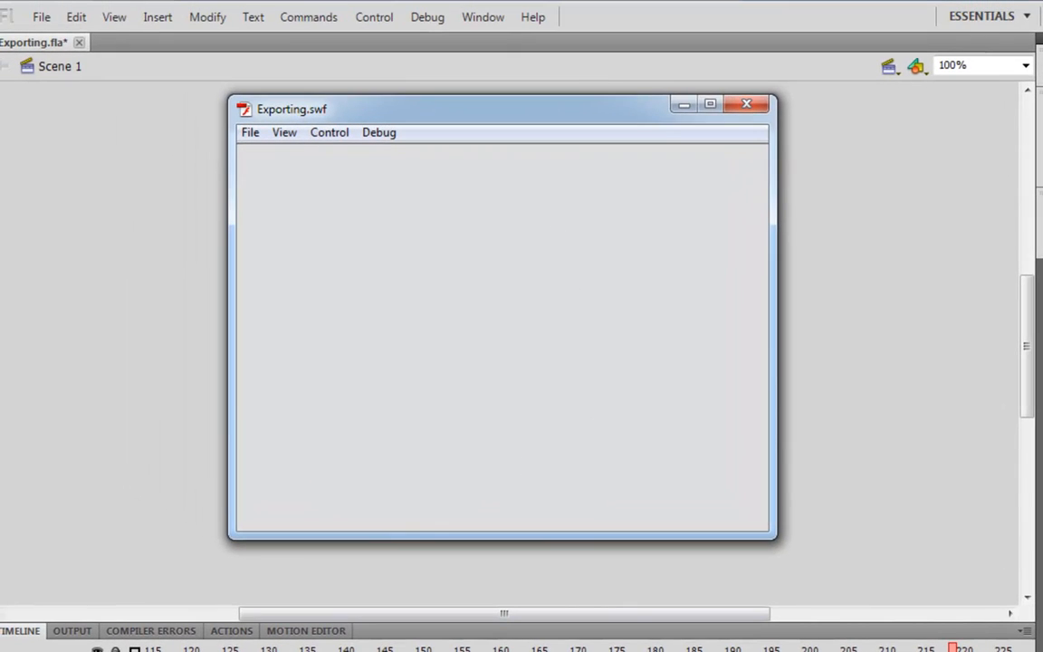
{"action": "mouse_move", "coordinate": [774, 326]}
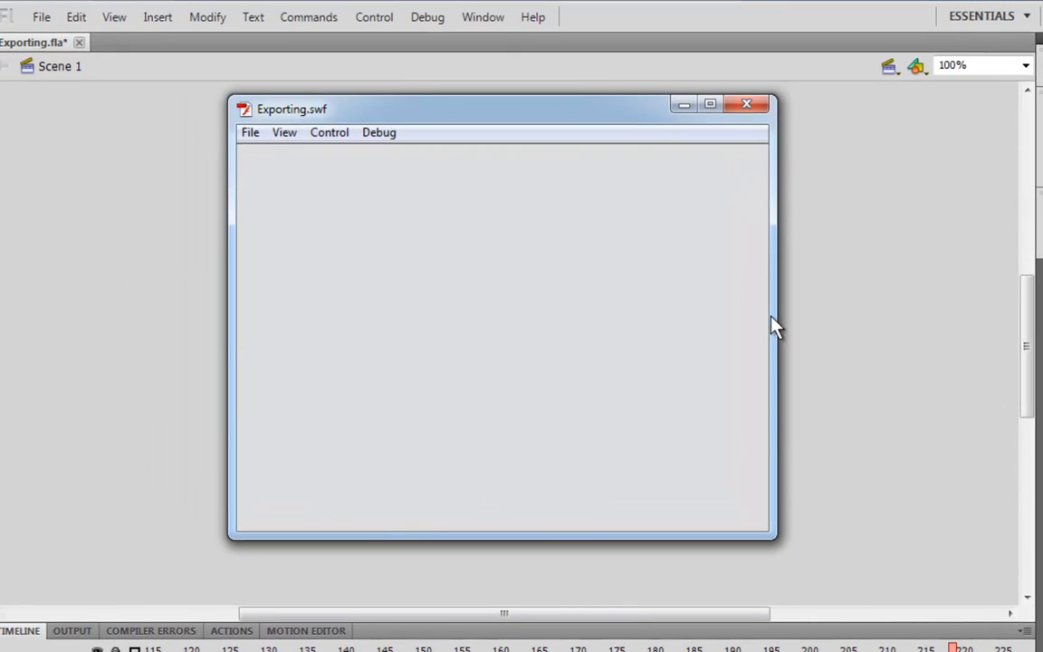
{"action": "right_click", "coordinate": [773, 324]}
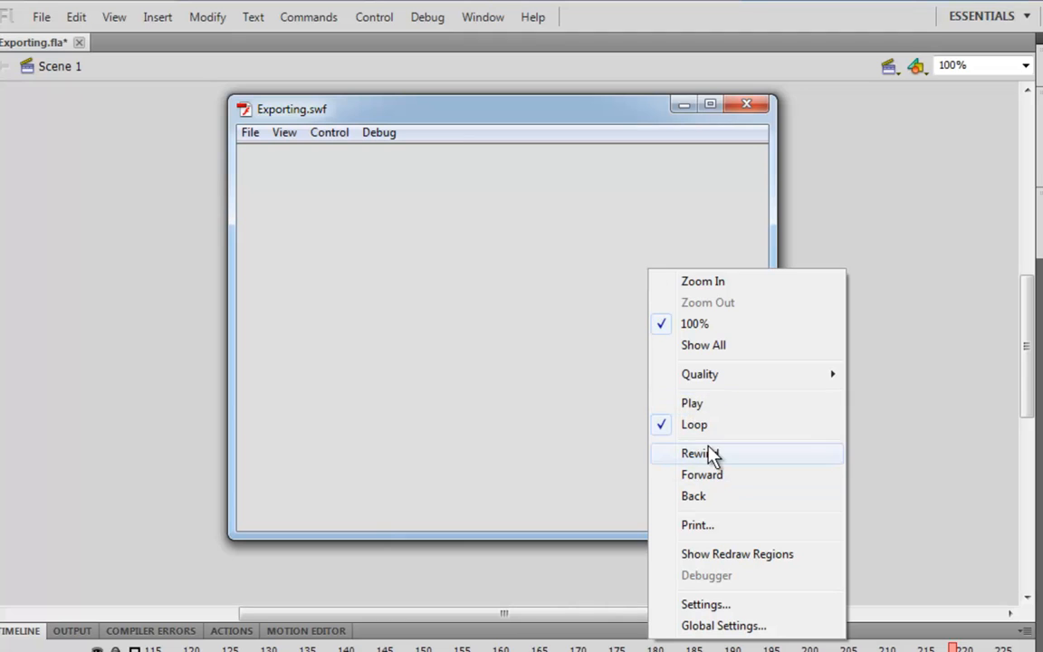
{"action": "left_click", "coordinate": [695, 453]}
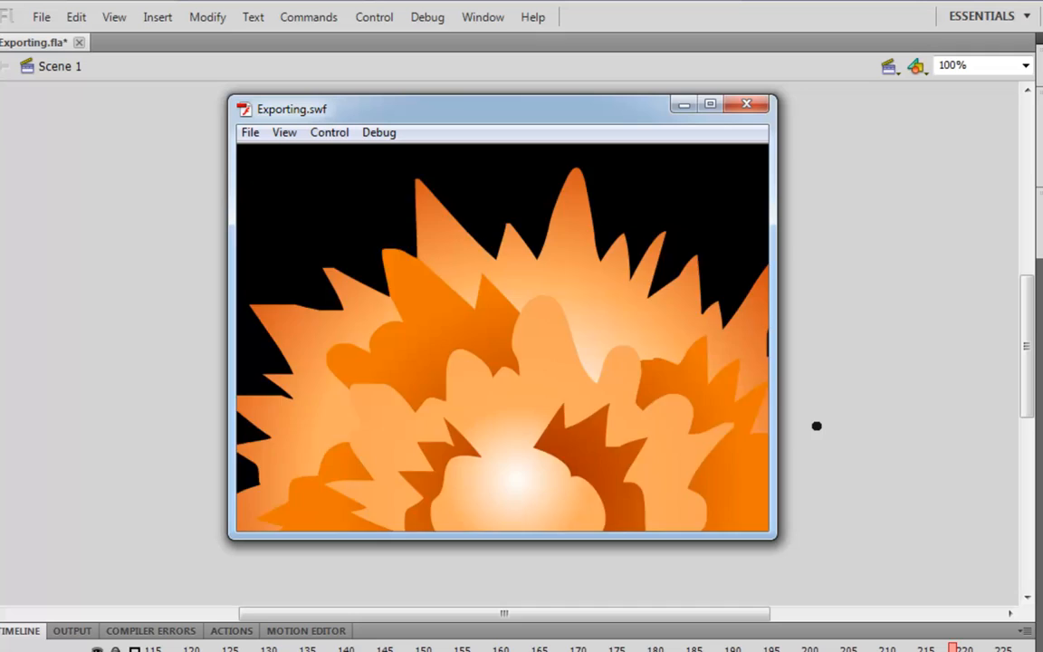
{"action": "right_click", "coordinate": [816, 425]}
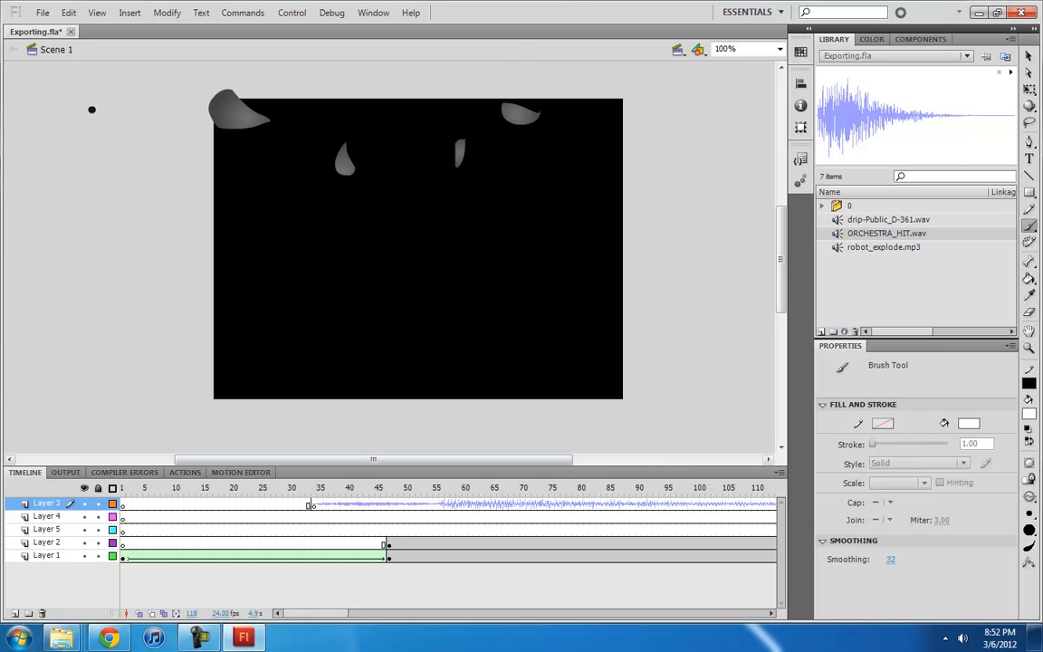
Step: Open Publish Settings and review the Formats tab, then the Flash tab's audio values
{"action": "left_click", "coordinate": [42, 13]}
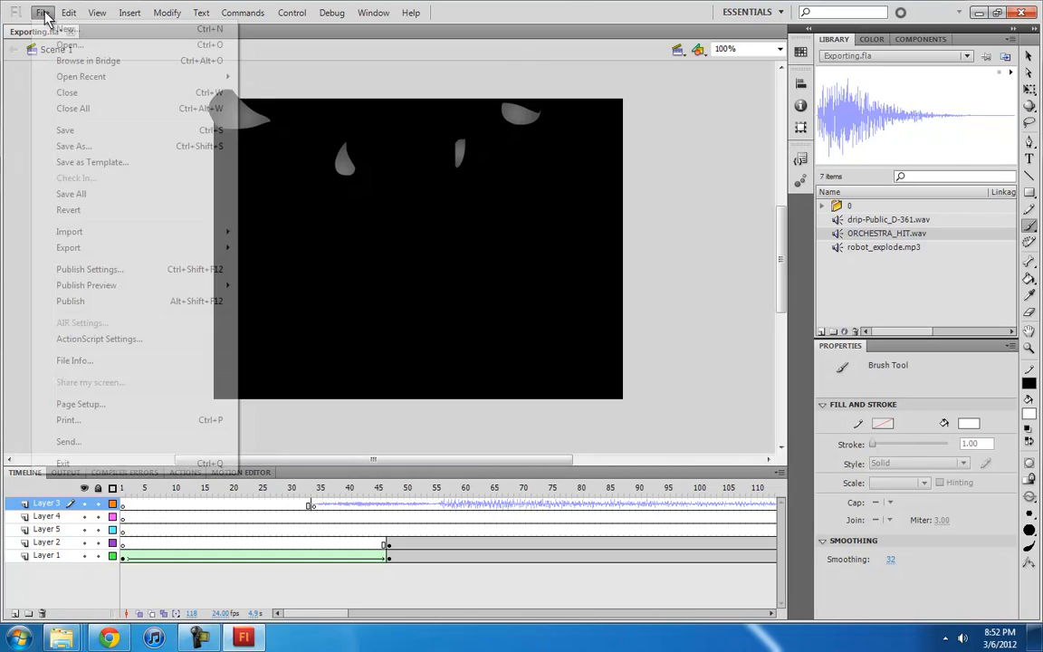
{"action": "mouse_move", "coordinate": [86, 284]}
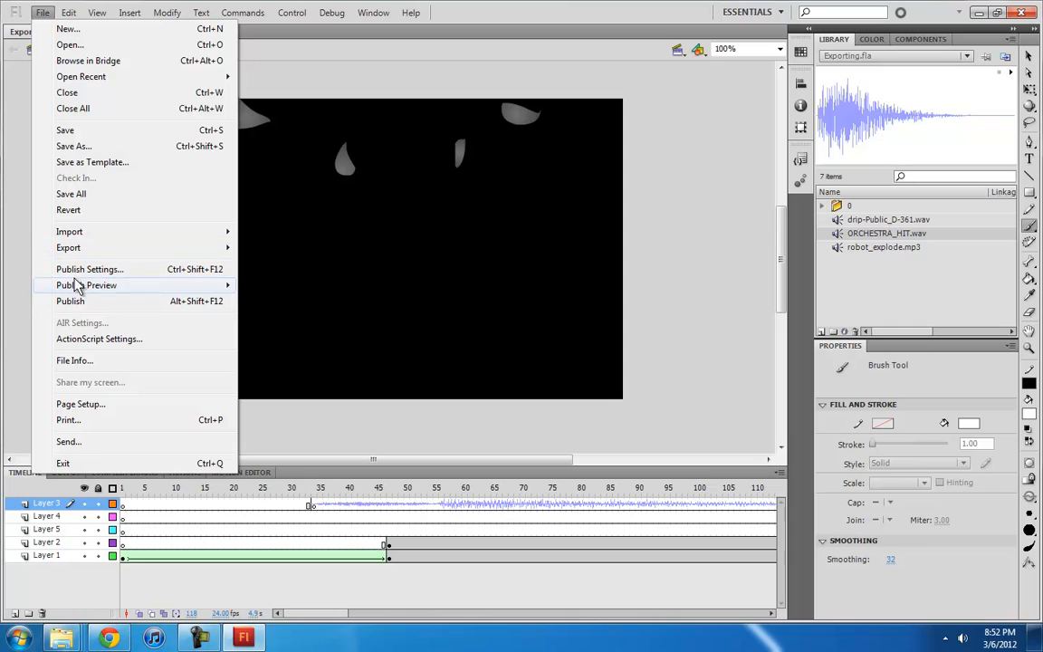
{"action": "left_click", "coordinate": [89, 269]}
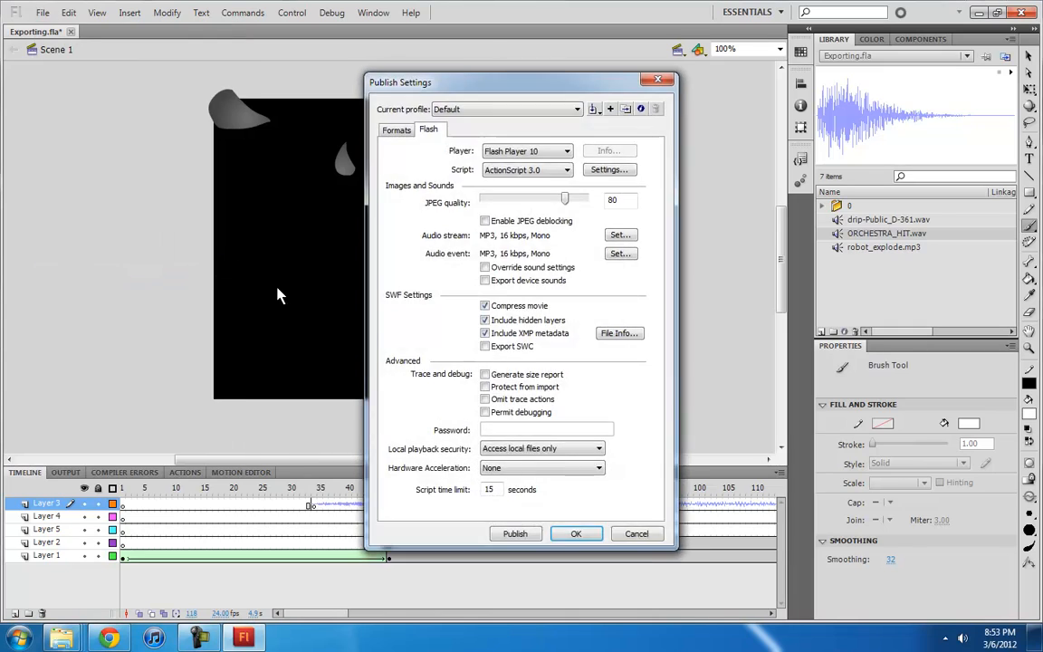
{"action": "left_click", "coordinate": [395, 129]}
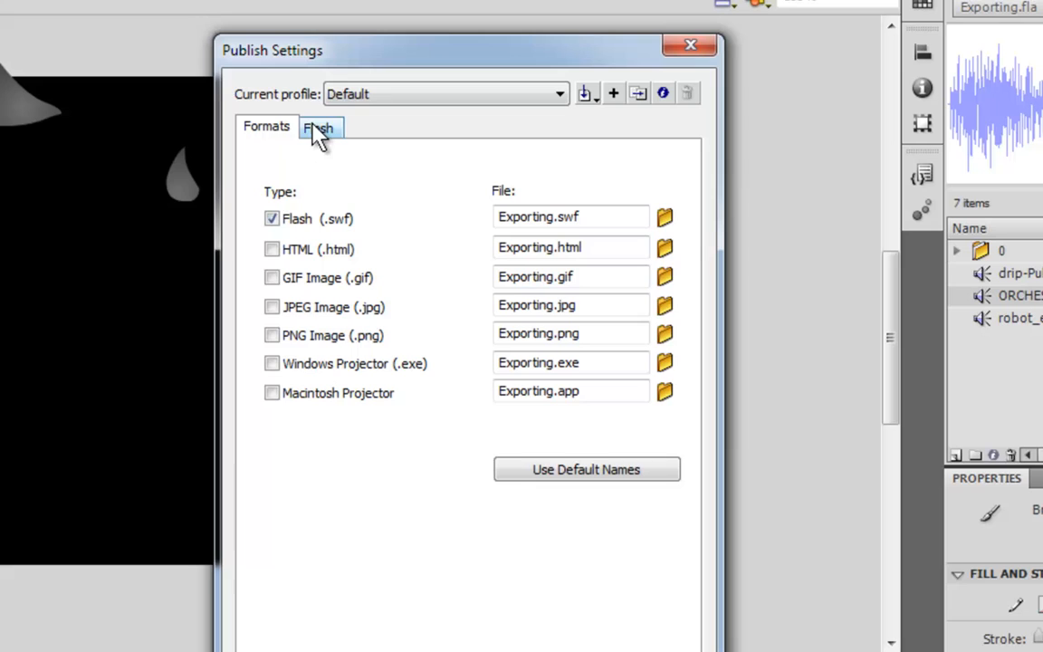
{"action": "left_click", "coordinate": [317, 127]}
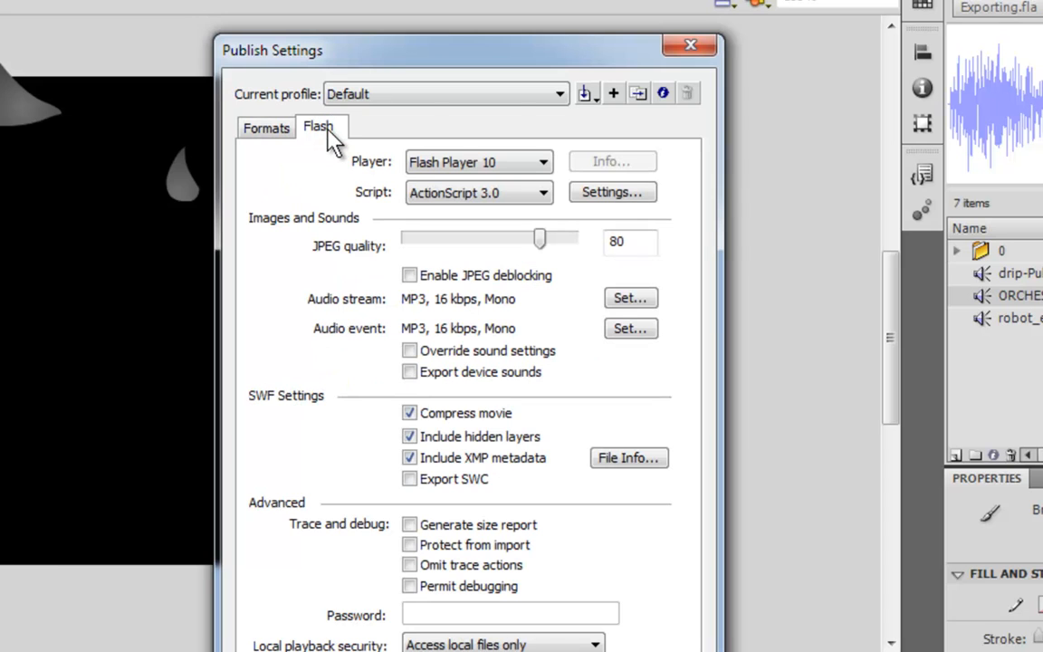
{"action": "mouse_move", "coordinate": [276, 216]}
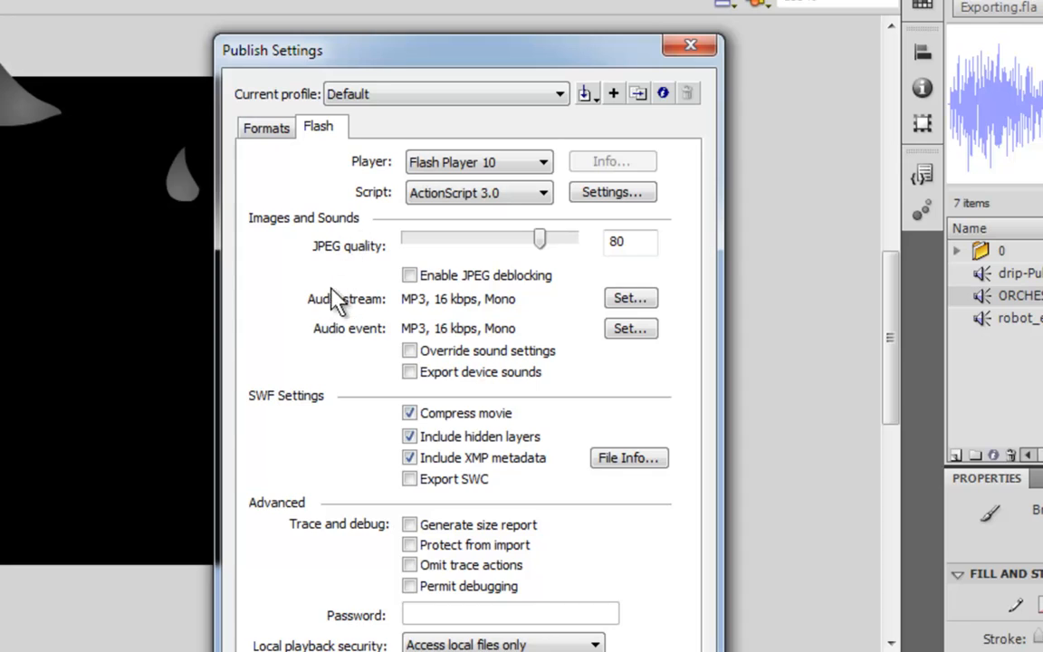
{"action": "mouse_move", "coordinate": [375, 346]}
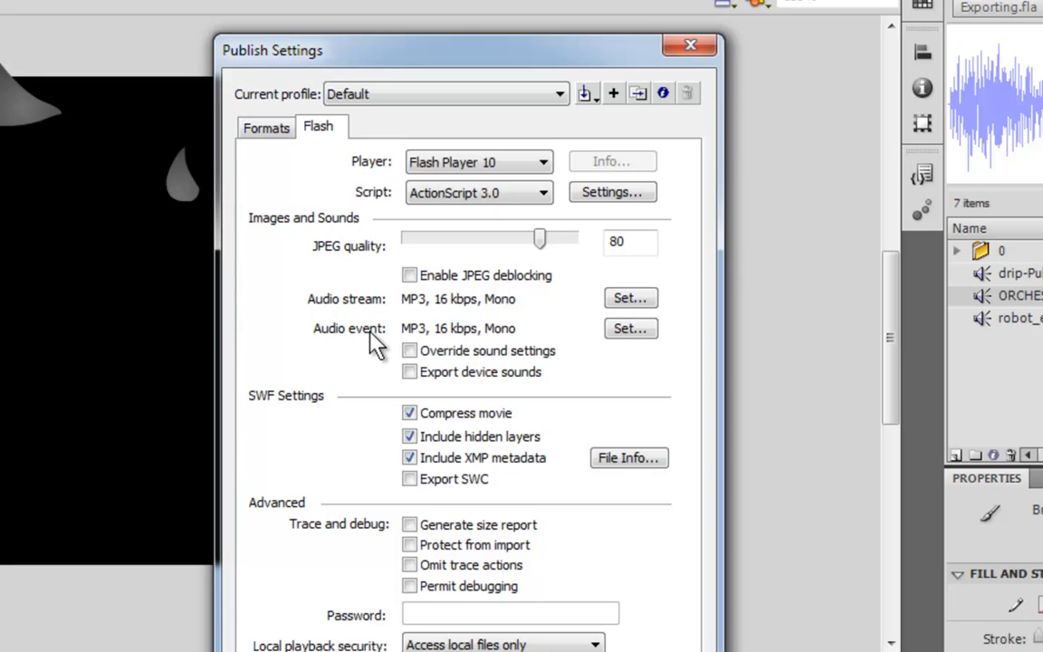
{"action": "mouse_move", "coordinate": [353, 342]}
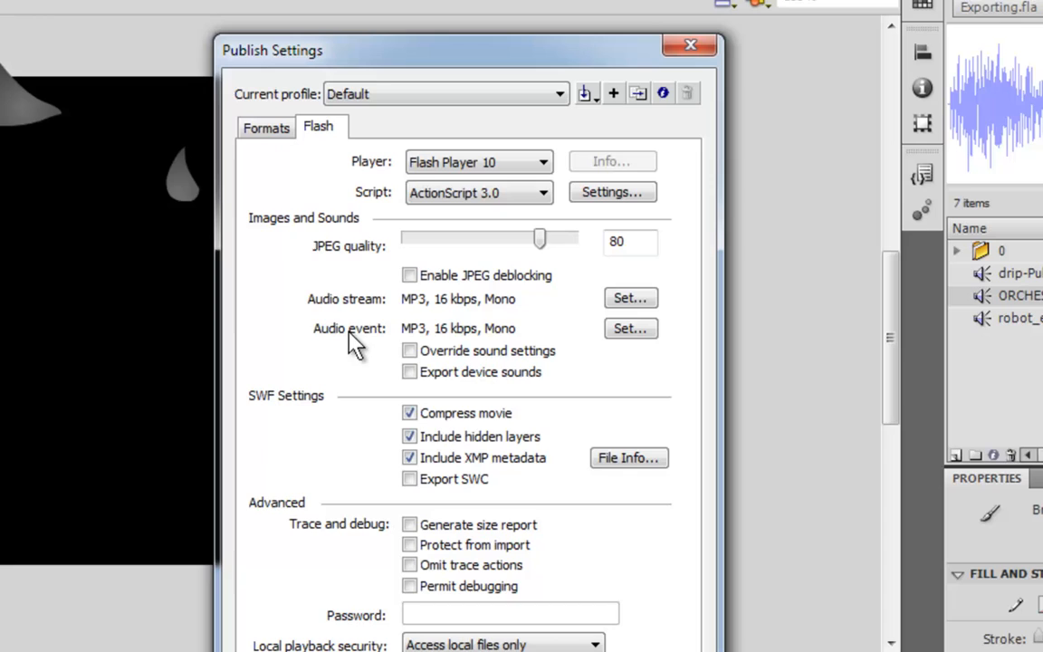
{"action": "mouse_move", "coordinate": [448, 328]}
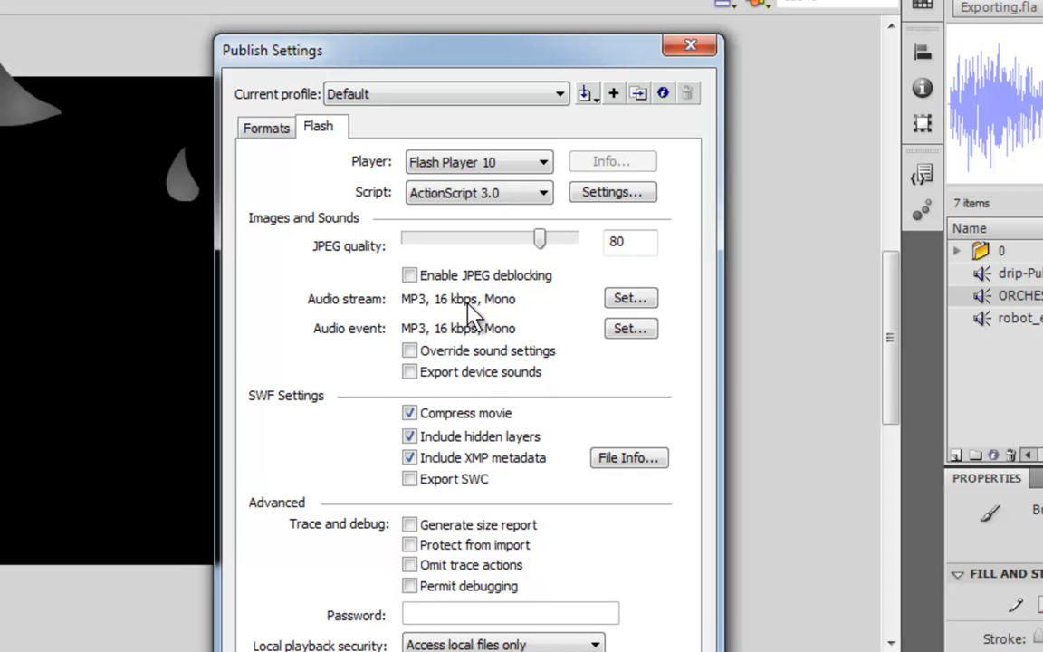
Step: Set the audio stream to MP3 at 160 kbps in stereo, with mono conversion off
{"action": "left_click", "coordinate": [630, 298]}
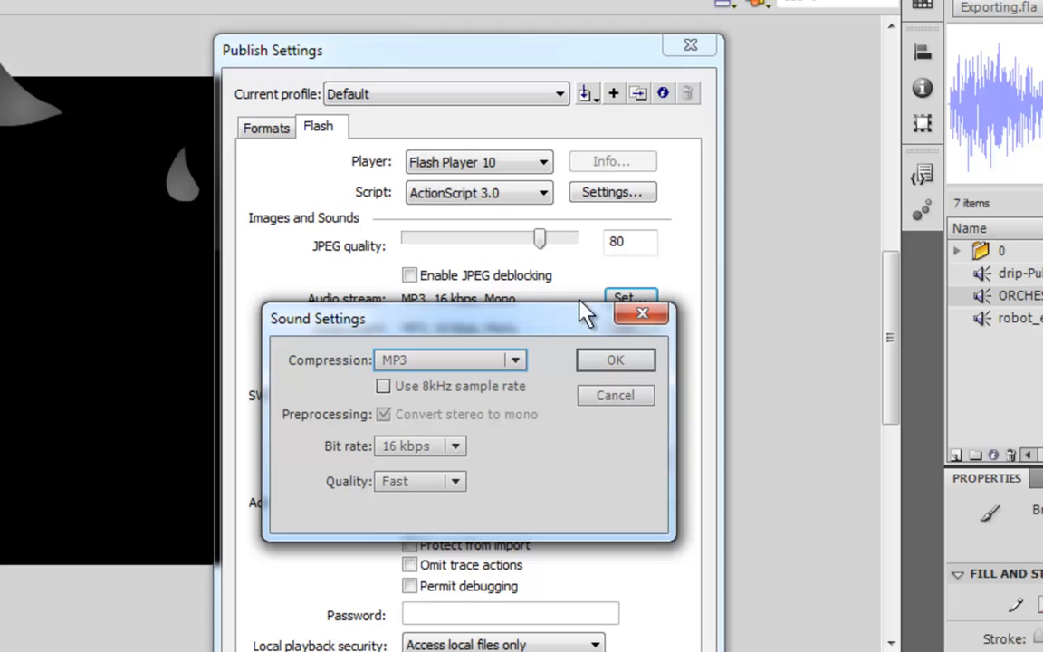
{"action": "left_click", "coordinate": [515, 359]}
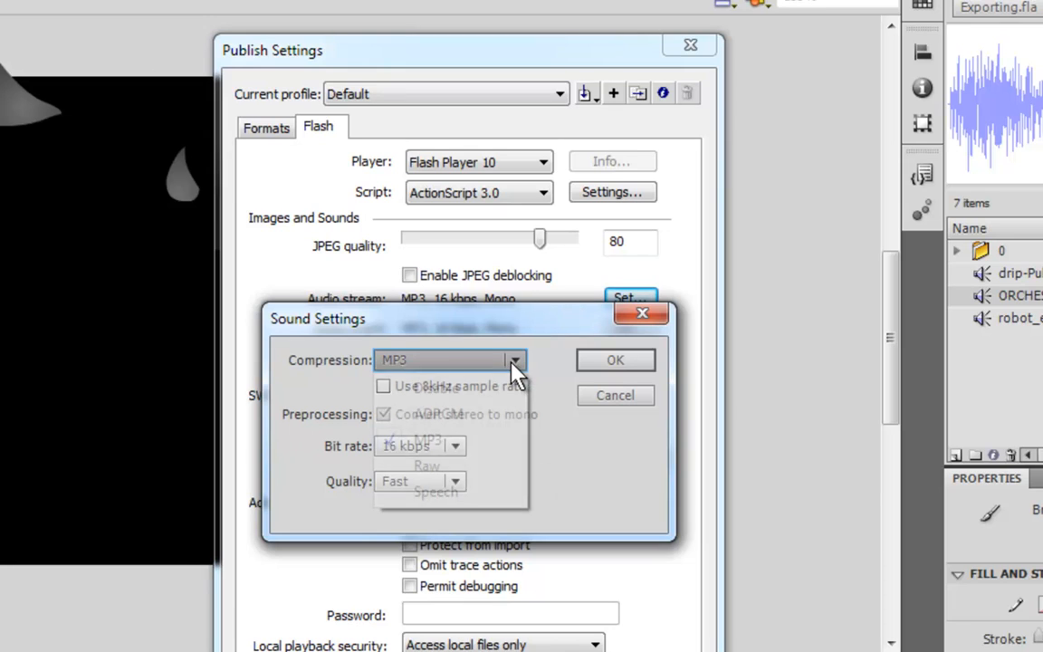
{"action": "left_click", "coordinate": [515, 359]}
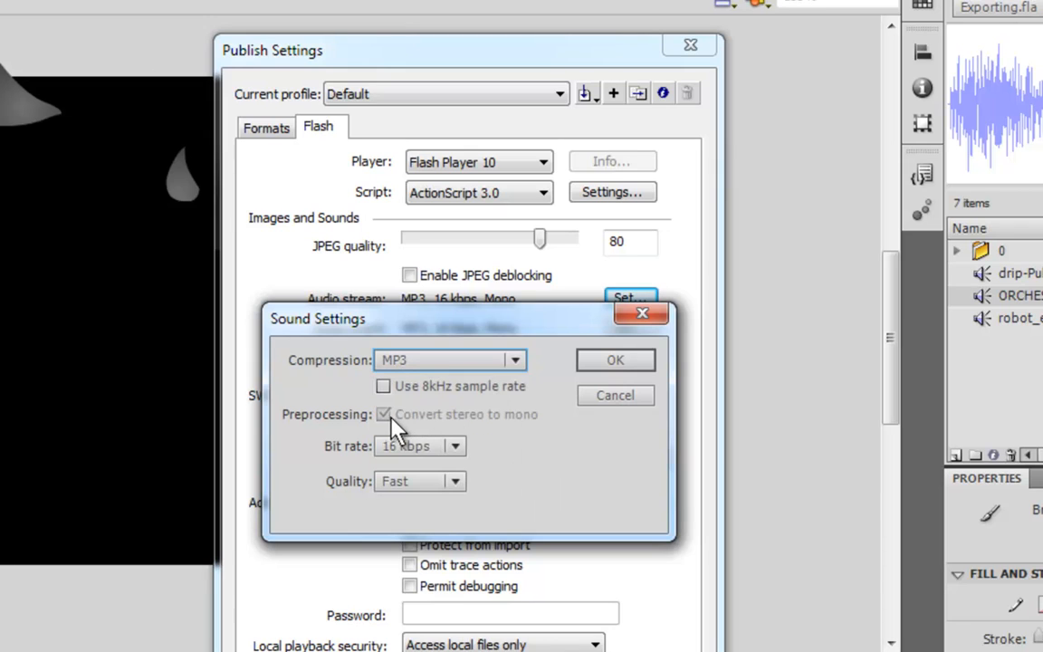
{"action": "left_click", "coordinate": [455, 443]}
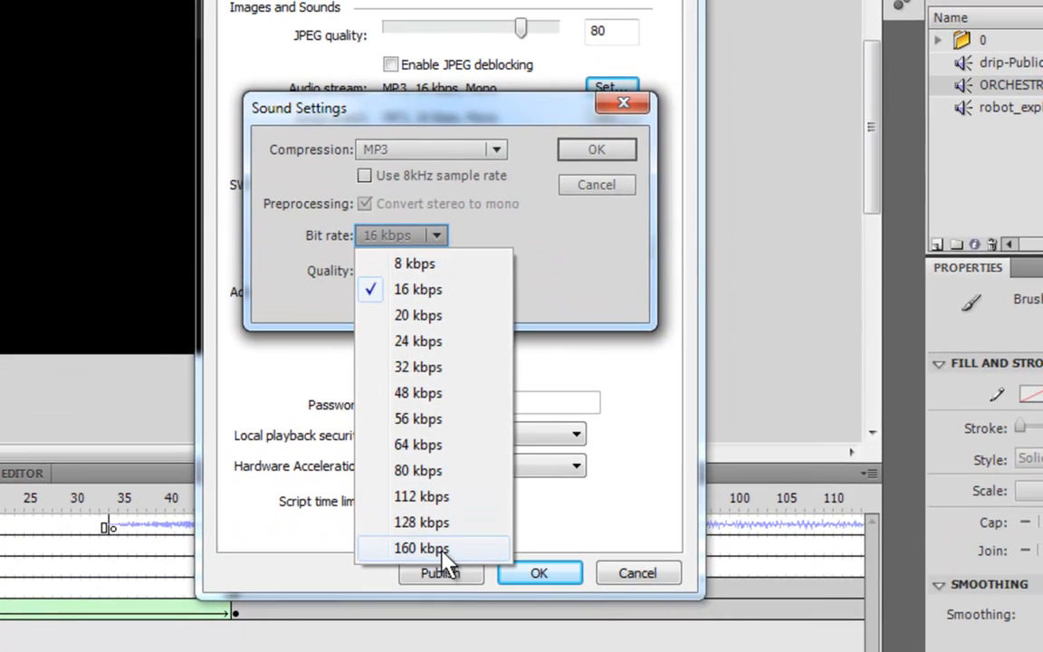
{"action": "left_click", "coordinate": [421, 548]}
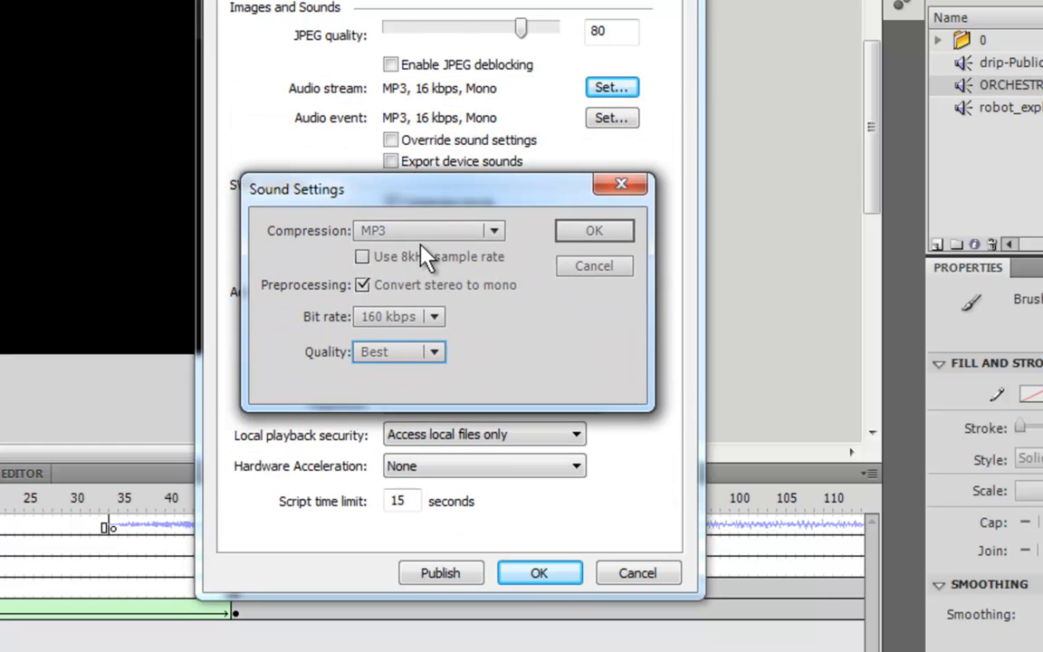
{"action": "left_click", "coordinate": [362, 285]}
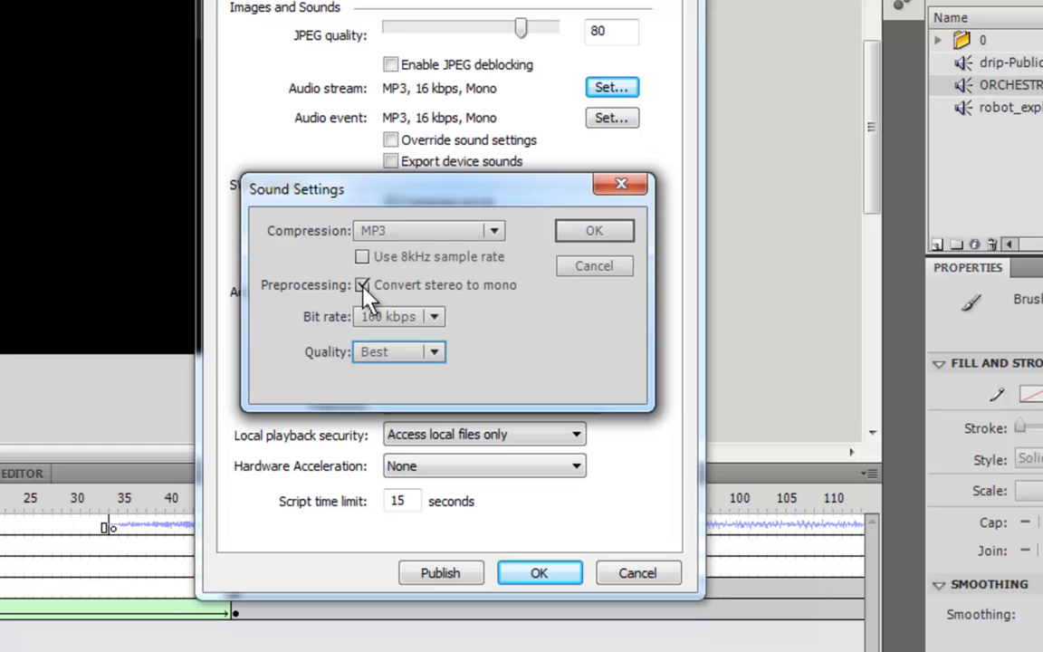
{"action": "left_click", "coordinate": [362, 284]}
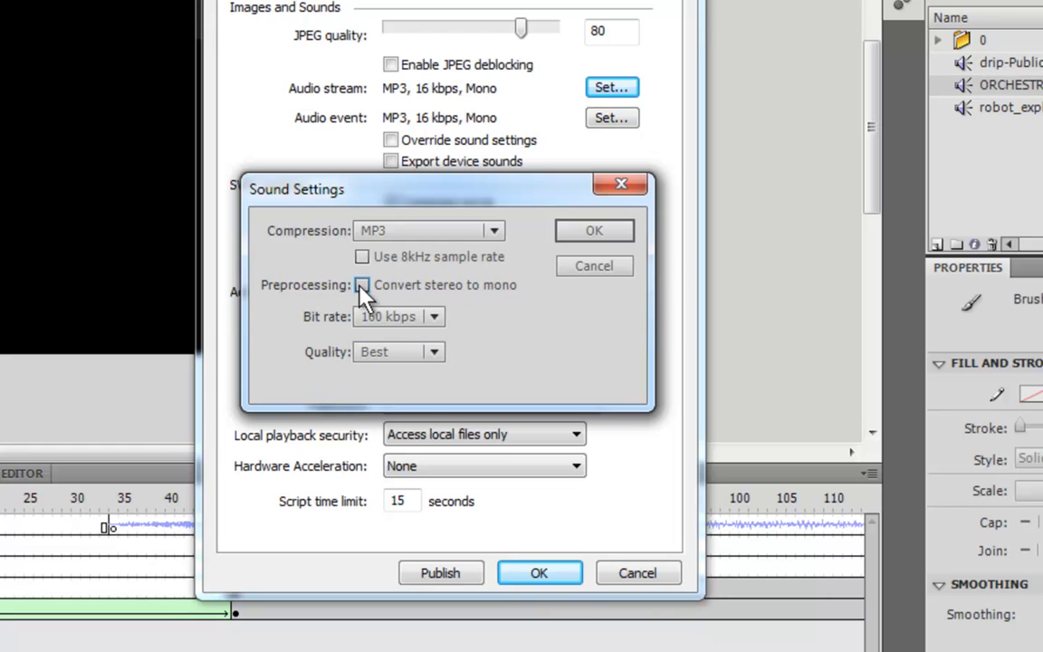
{"action": "left_click", "coordinate": [593, 230]}
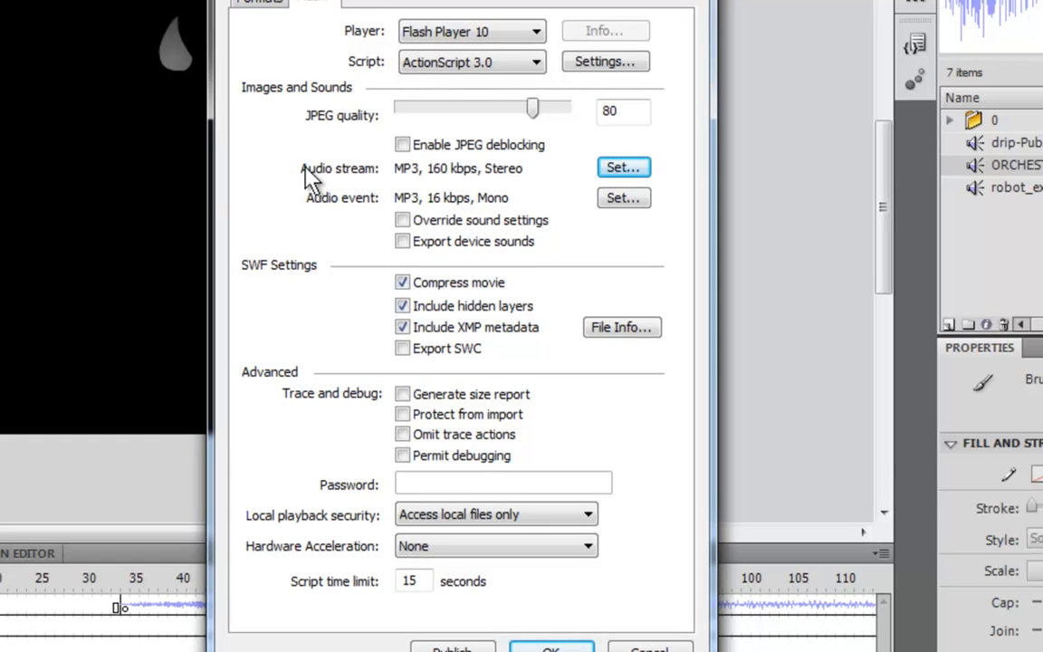
{"action": "mouse_move", "coordinate": [344, 198]}
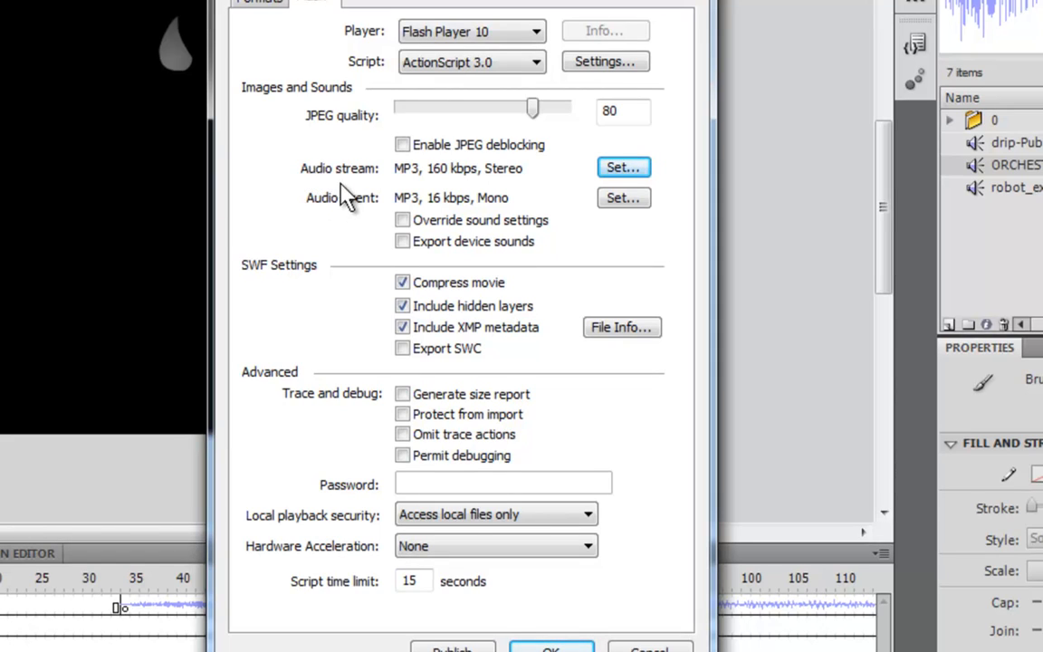
{"action": "mouse_move", "coordinate": [412, 176]}
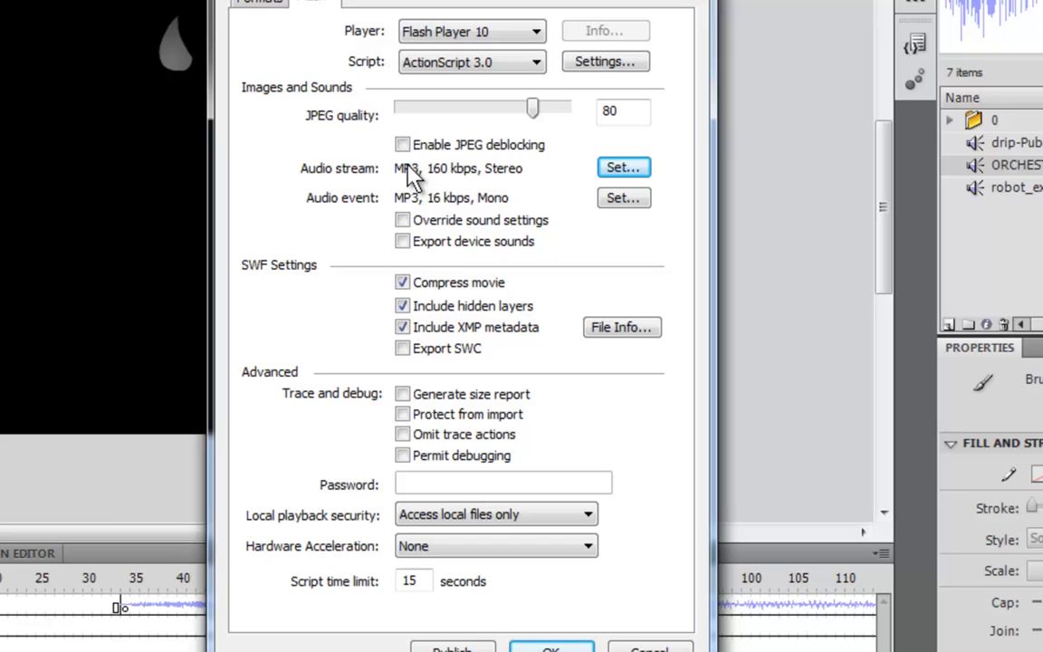
{"action": "mouse_move", "coordinate": [415, 198]}
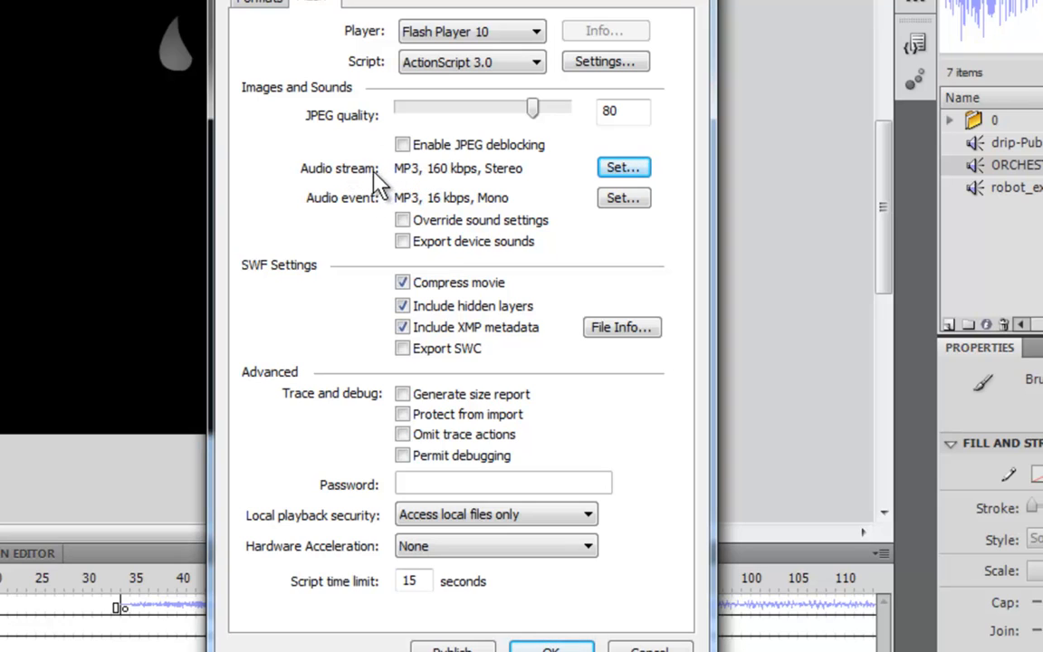
{"action": "mouse_move", "coordinate": [351, 181]}
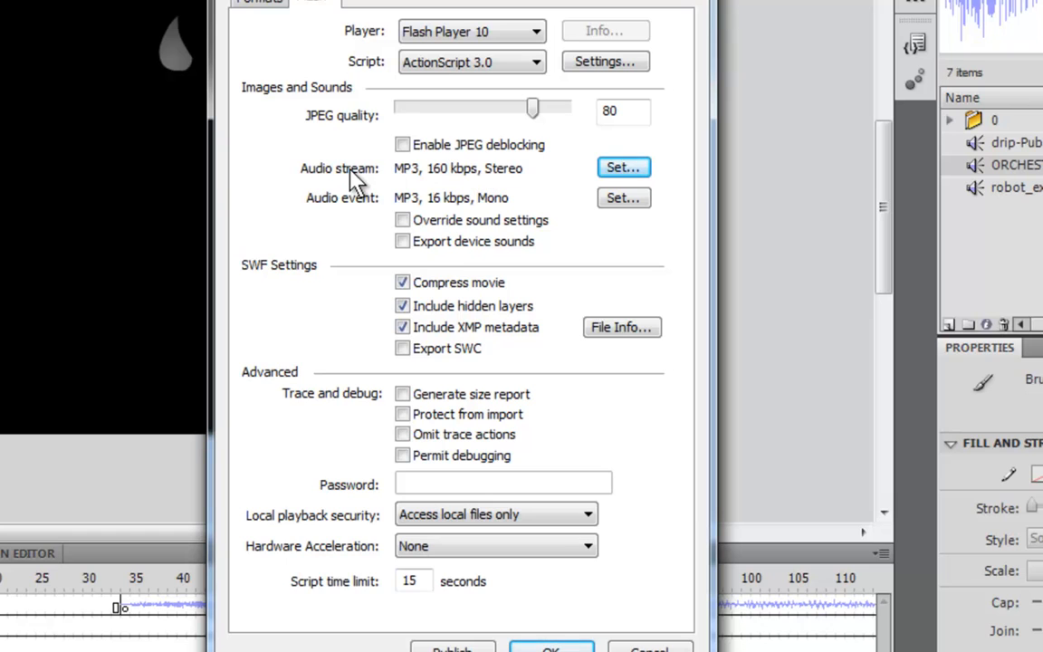
{"action": "mouse_move", "coordinate": [416, 216]}
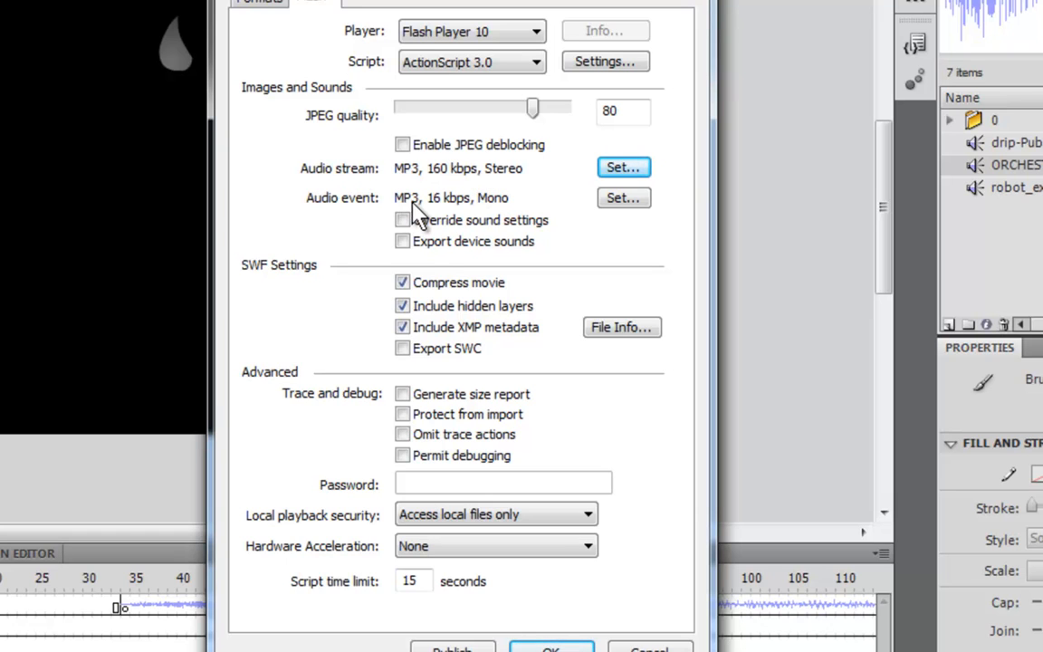
Step: Set the audio event to MP3 at 160 kbps stereo with Best quality
{"action": "left_click", "coordinate": [623, 197]}
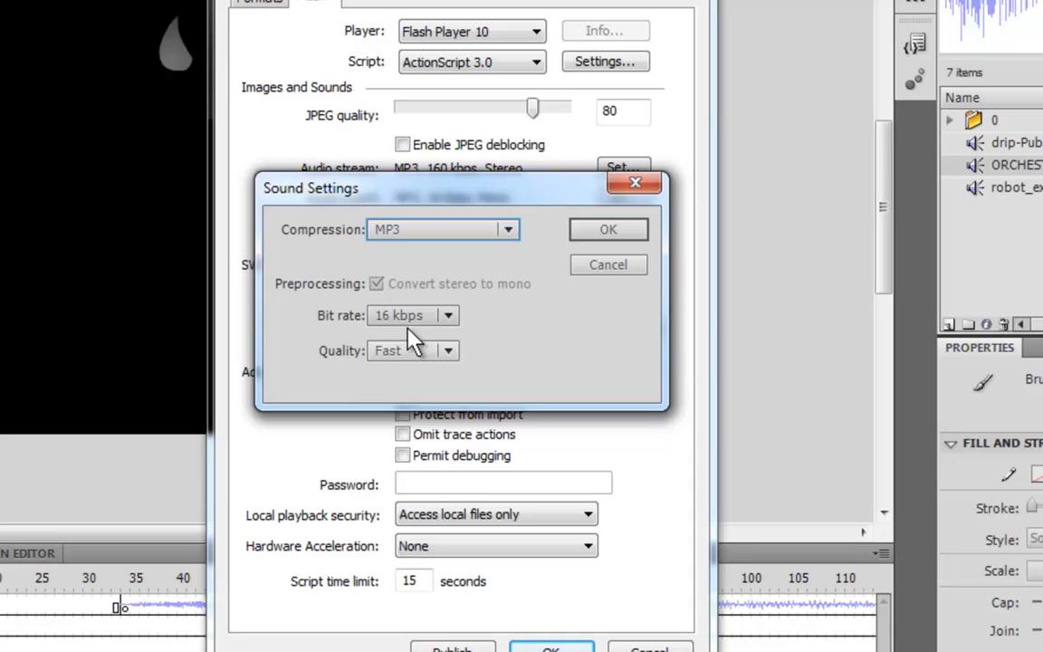
{"action": "left_click", "coordinate": [412, 315]}
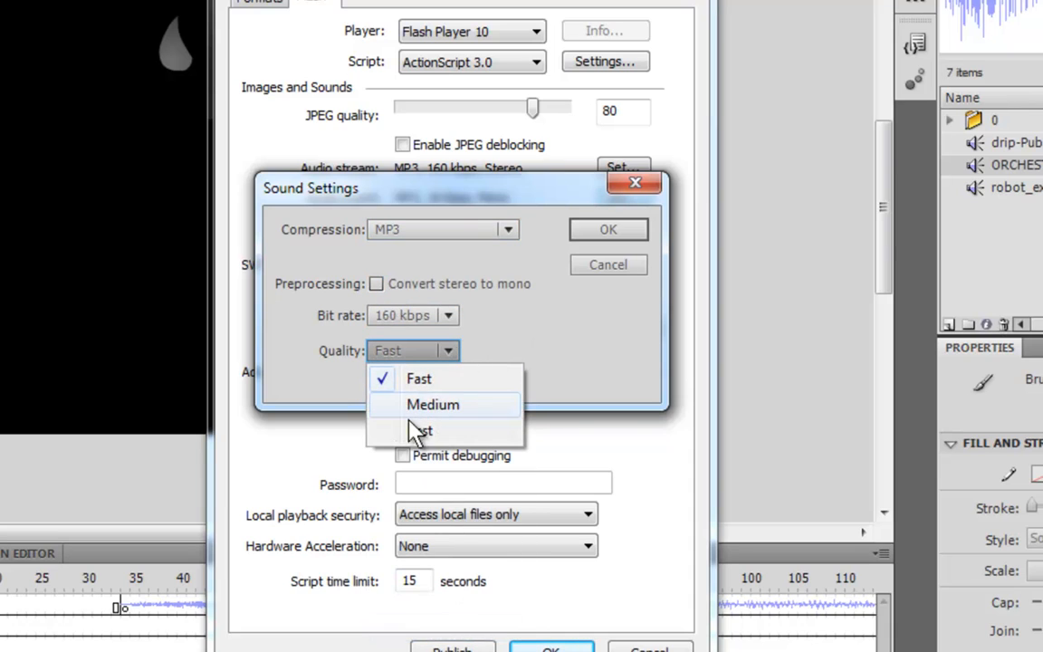
{"action": "left_click", "coordinate": [420, 429]}
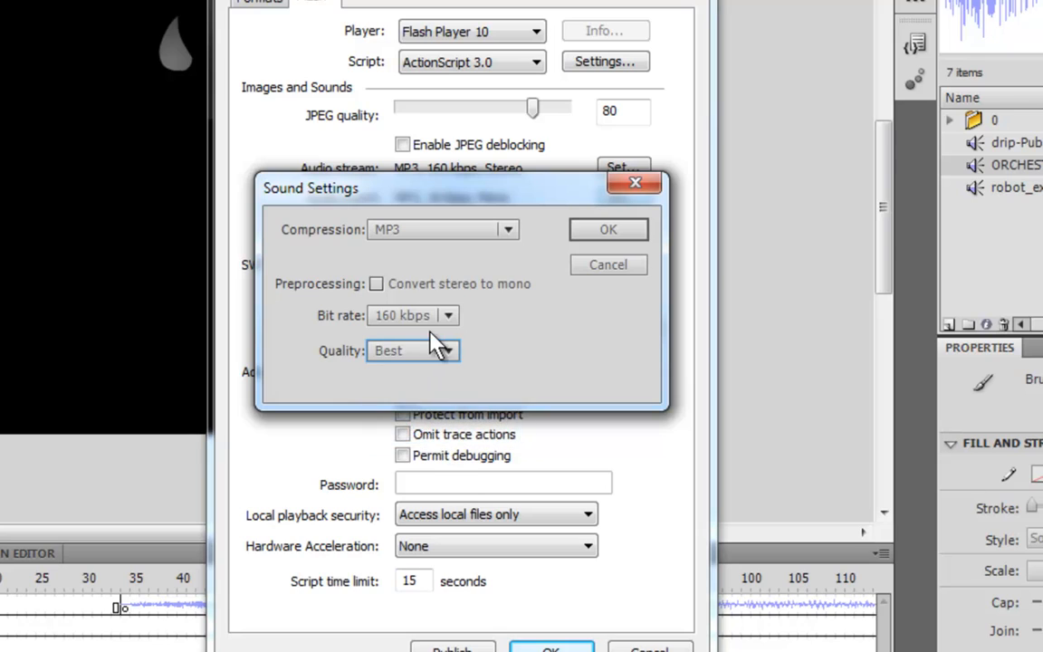
{"action": "left_click", "coordinate": [608, 229]}
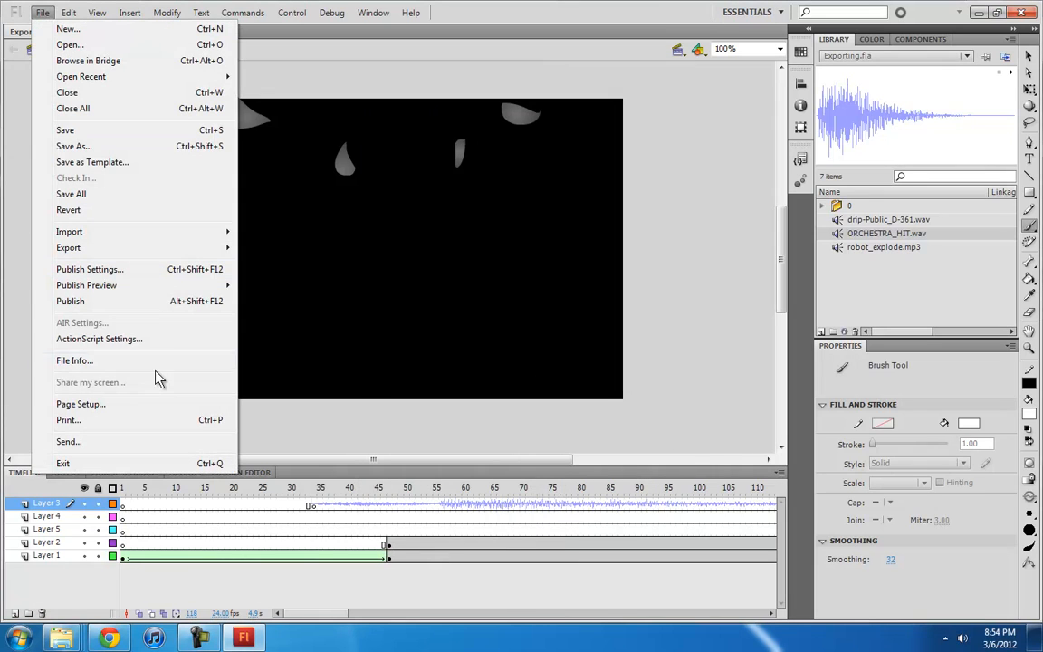
Step: Dismiss the menu and reopen Publish Settings to confirm both audio entries read 160 kbps Stereo
{"action": "left_click", "coordinate": [70, 301]}
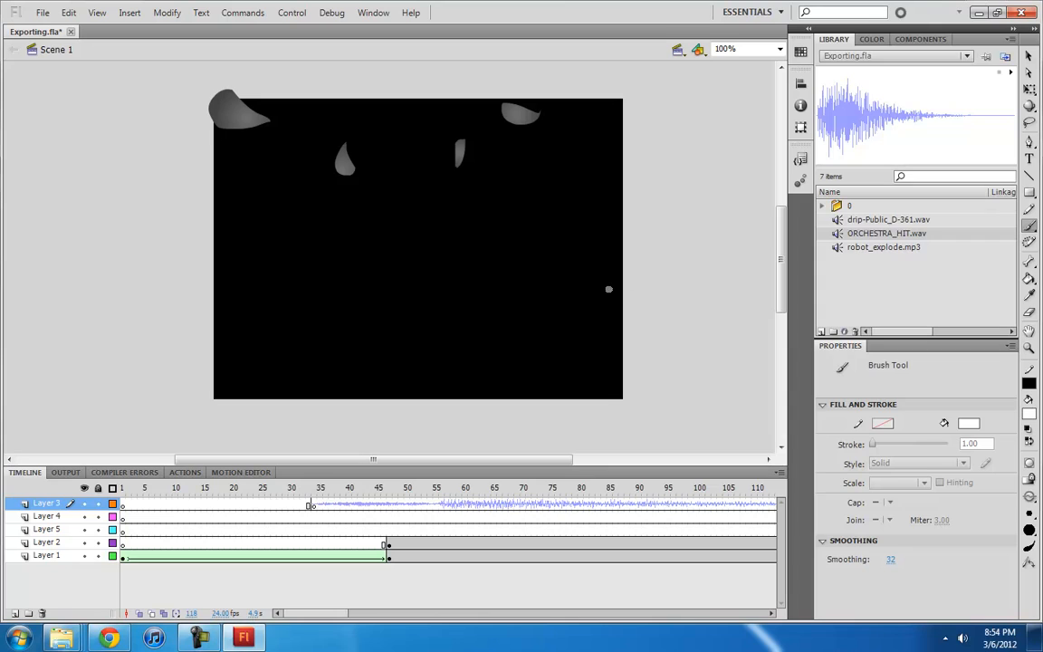
{"action": "mouse_move", "coordinate": [614, 150]}
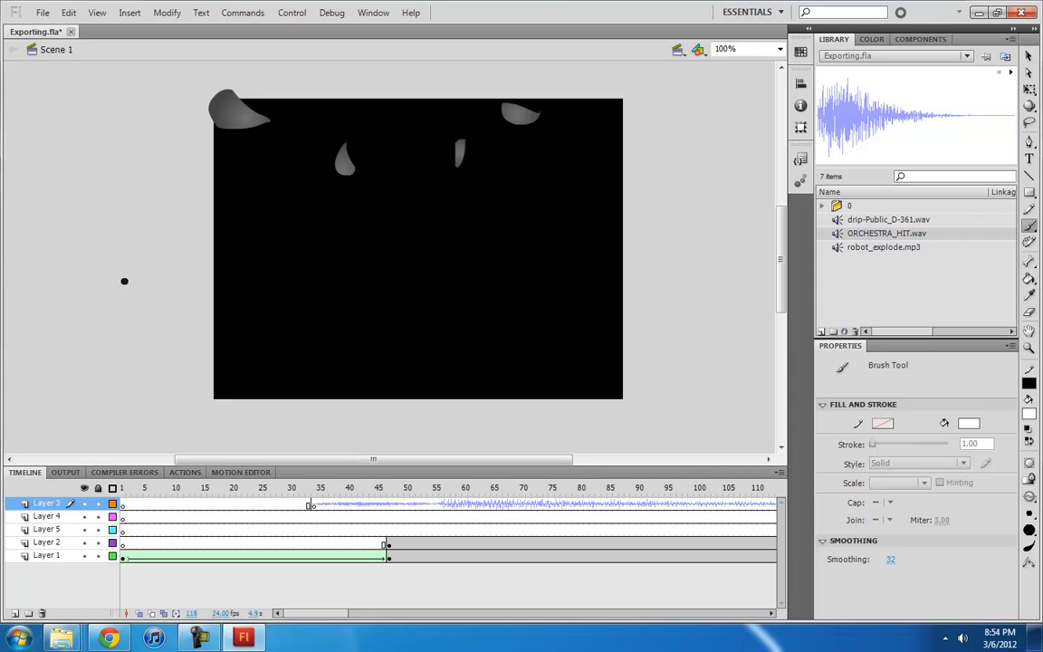
{"action": "mouse_move", "coordinate": [723, 113]}
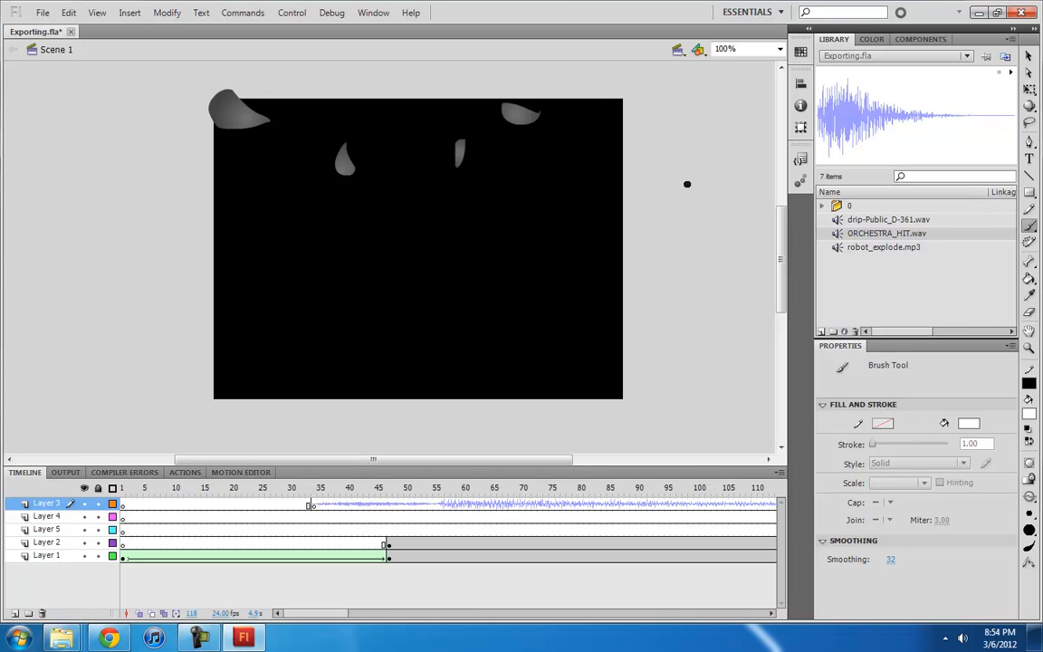
{"action": "left_click", "coordinate": [41, 12]}
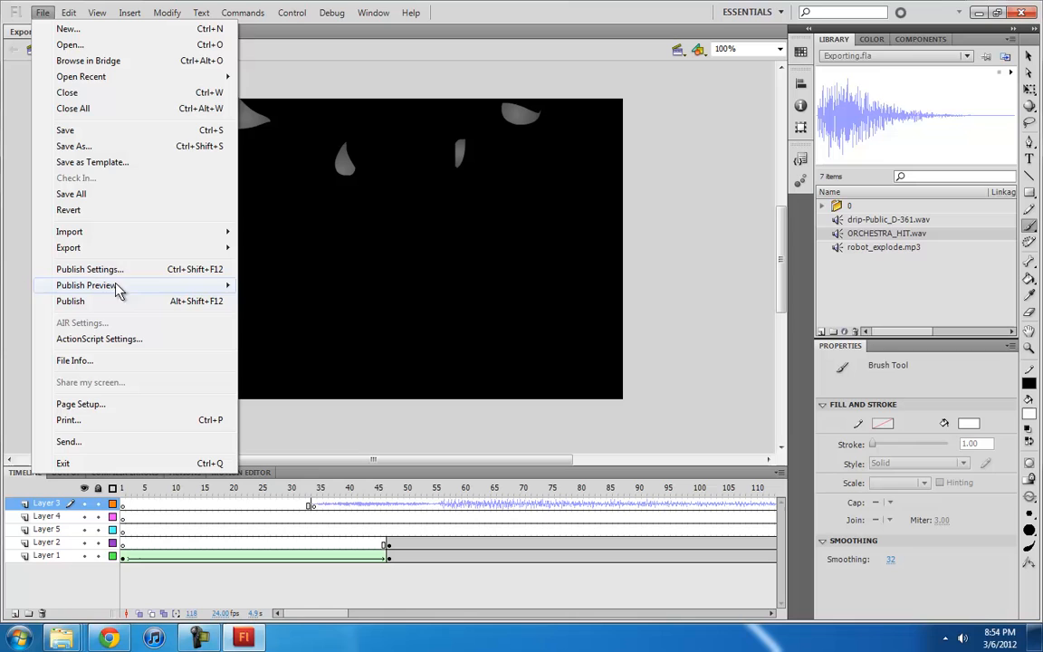
{"action": "mouse_move", "coordinate": [90, 269]}
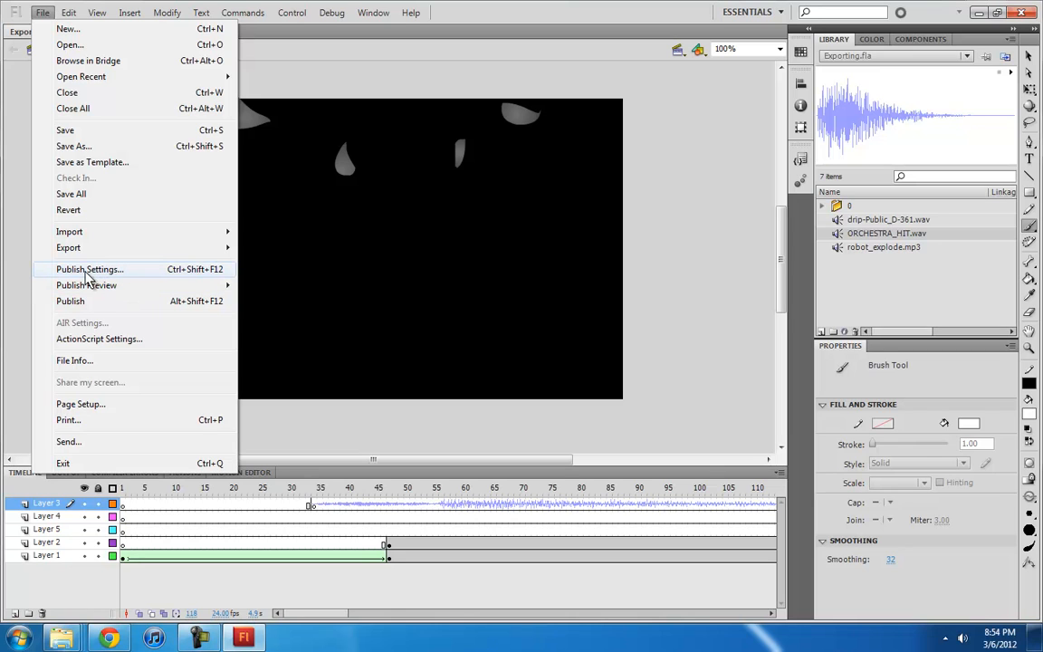
{"action": "left_click", "coordinate": [89, 269]}
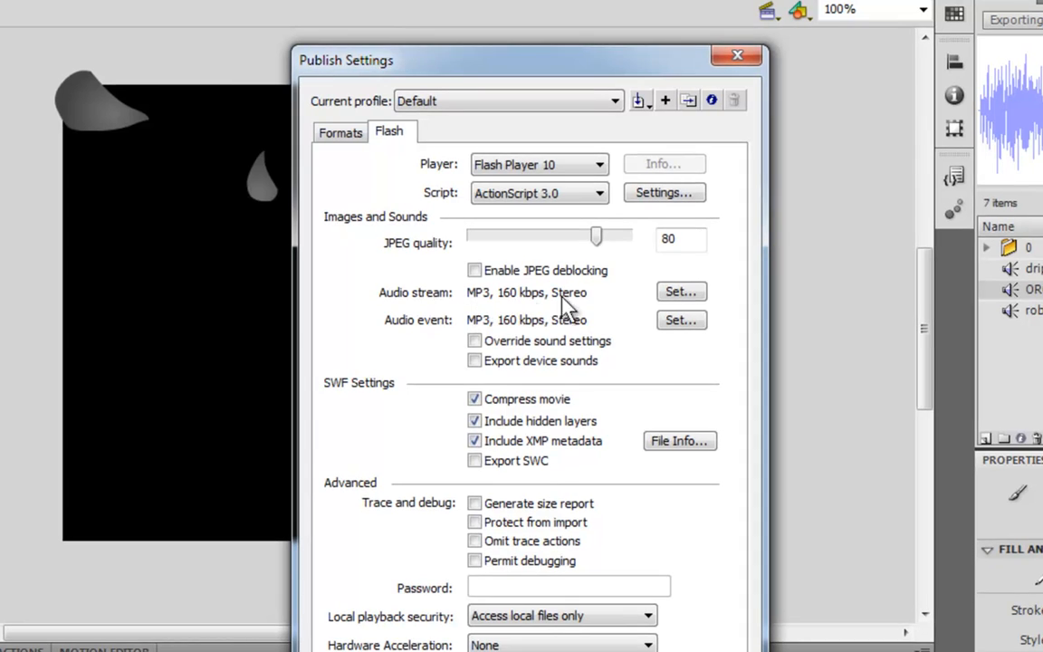
{"action": "mouse_move", "coordinate": [453, 342]}
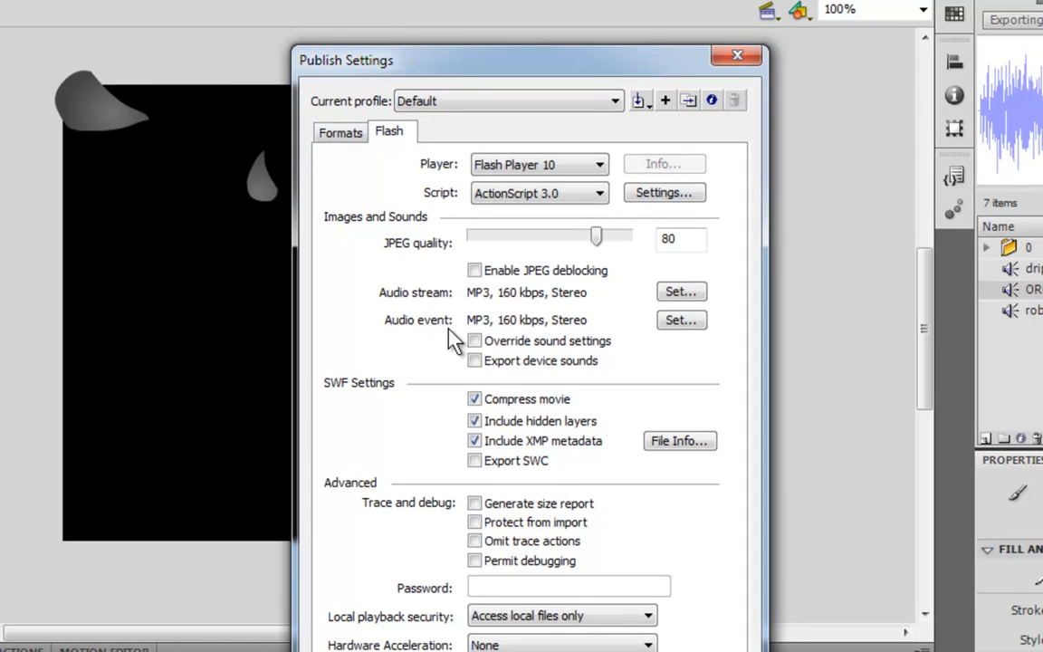
{"action": "mouse_move", "coordinate": [416, 332]}
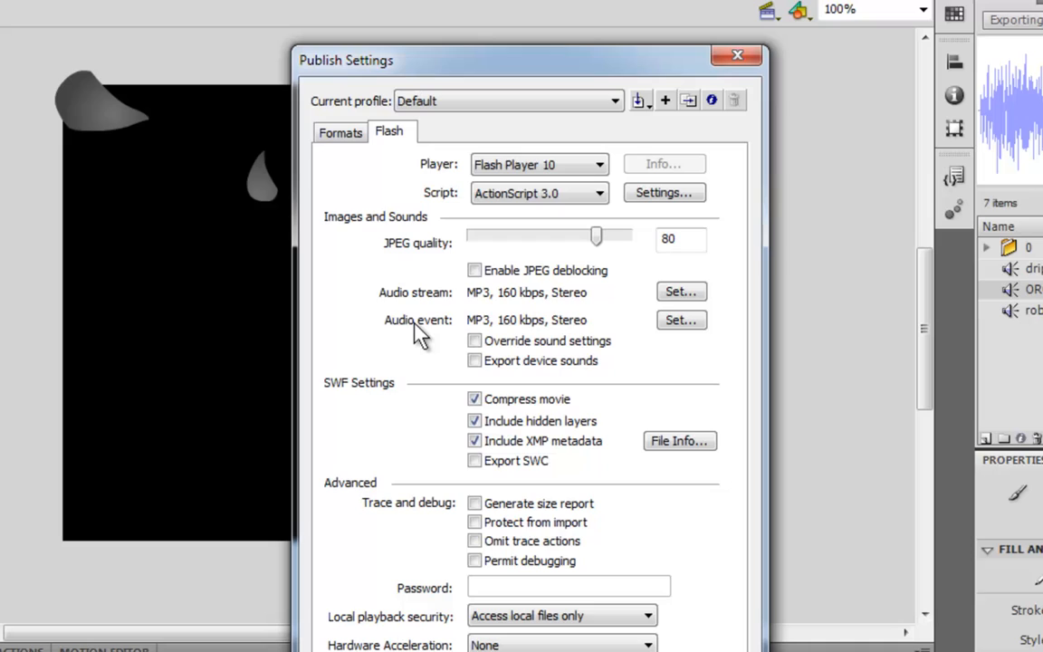
{"action": "mouse_move", "coordinate": [387, 327]}
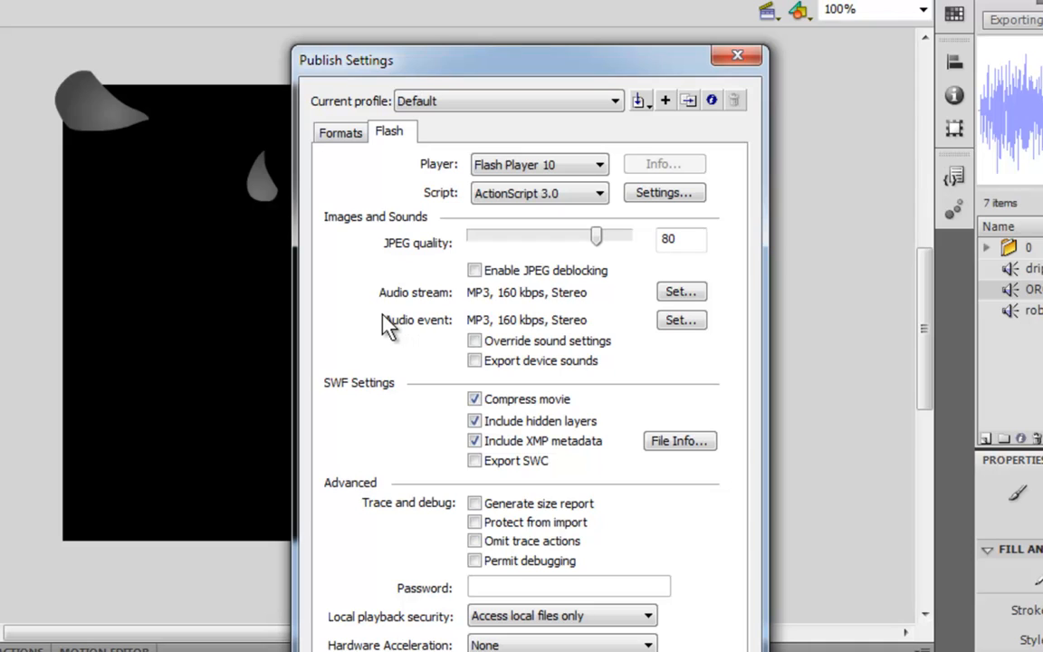
{"action": "mouse_move", "coordinate": [609, 367]}
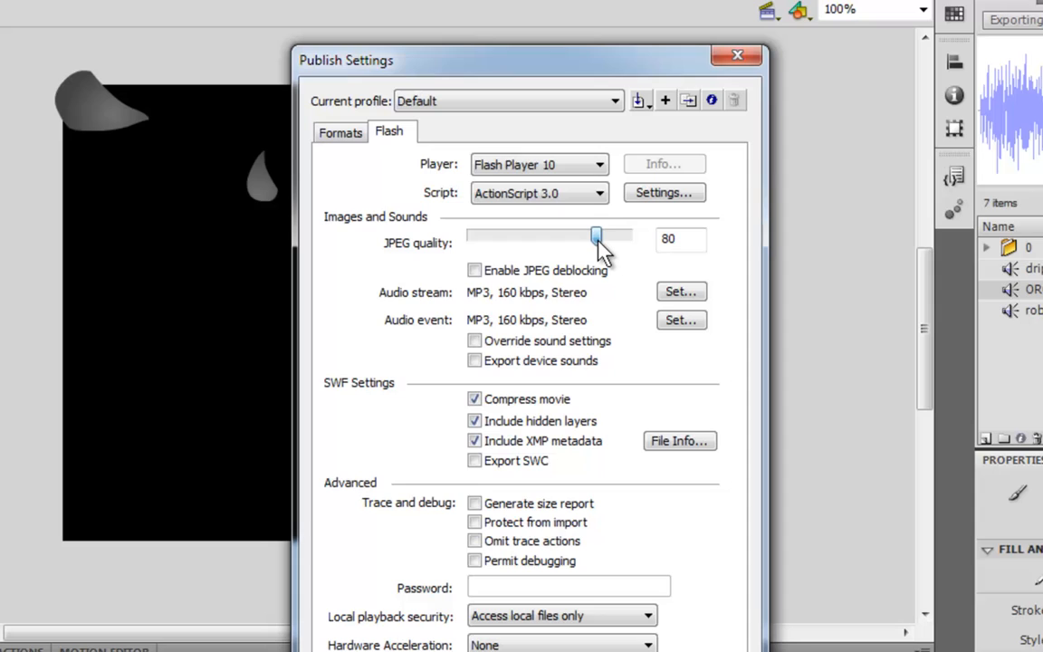
{"action": "mouse_move", "coordinate": [474, 270]}
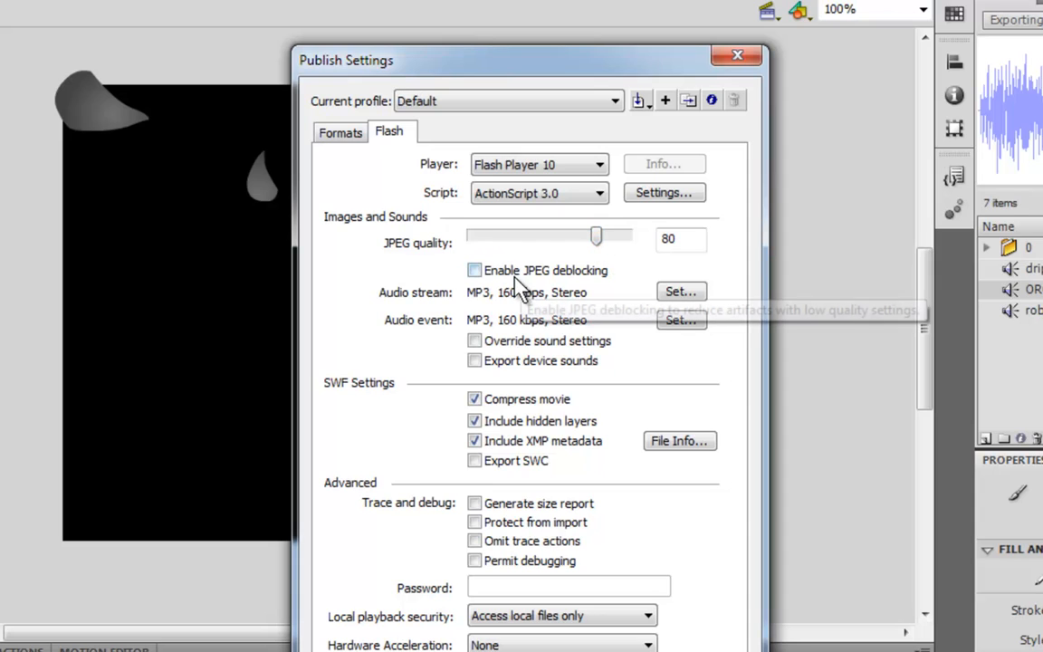
{"action": "mouse_move", "coordinate": [511, 271]}
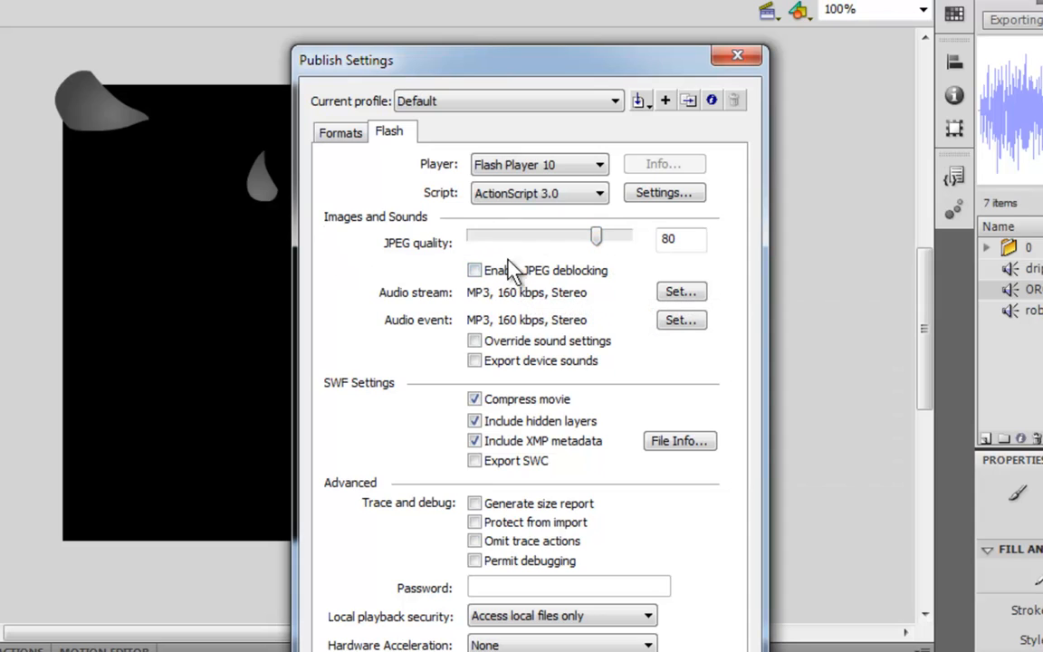
{"action": "mouse_move", "coordinate": [342, 215]}
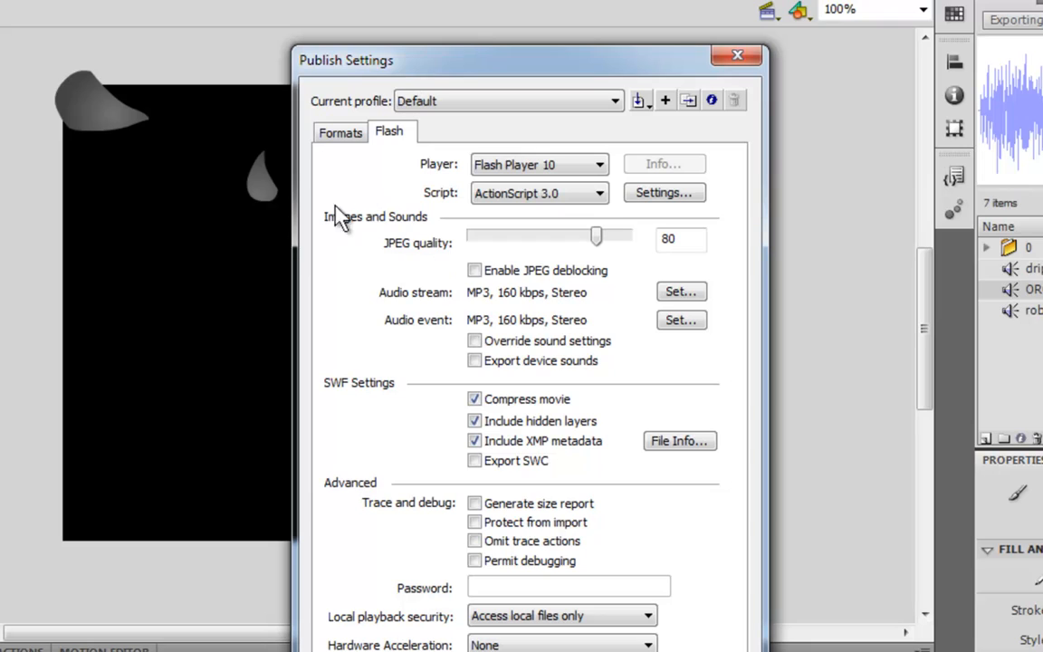
{"action": "mouse_move", "coordinate": [583, 349]}
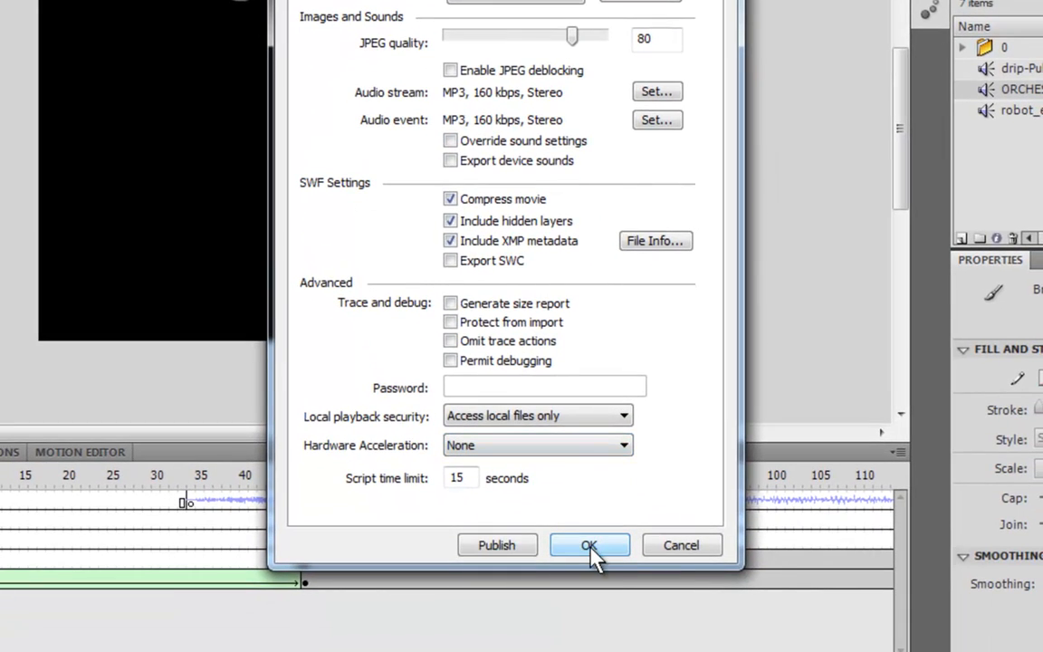
Step: Close Publish Settings and start exporting the movie as Exporting.avi in Windows AVI format
{"action": "left_click", "coordinate": [589, 545]}
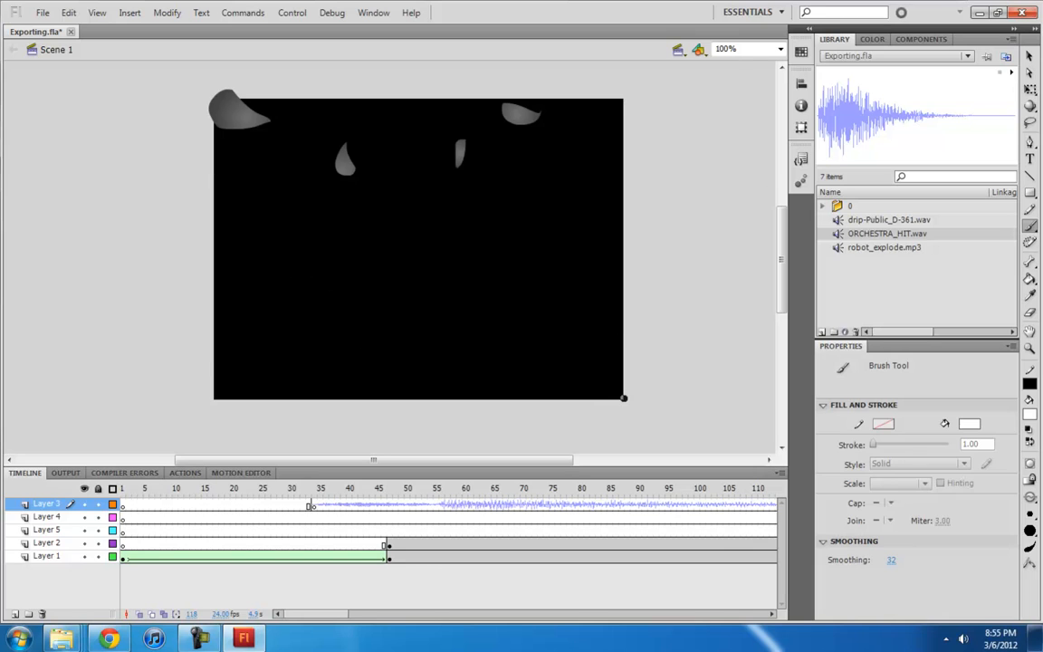
{"action": "left_click", "coordinate": [42, 12]}
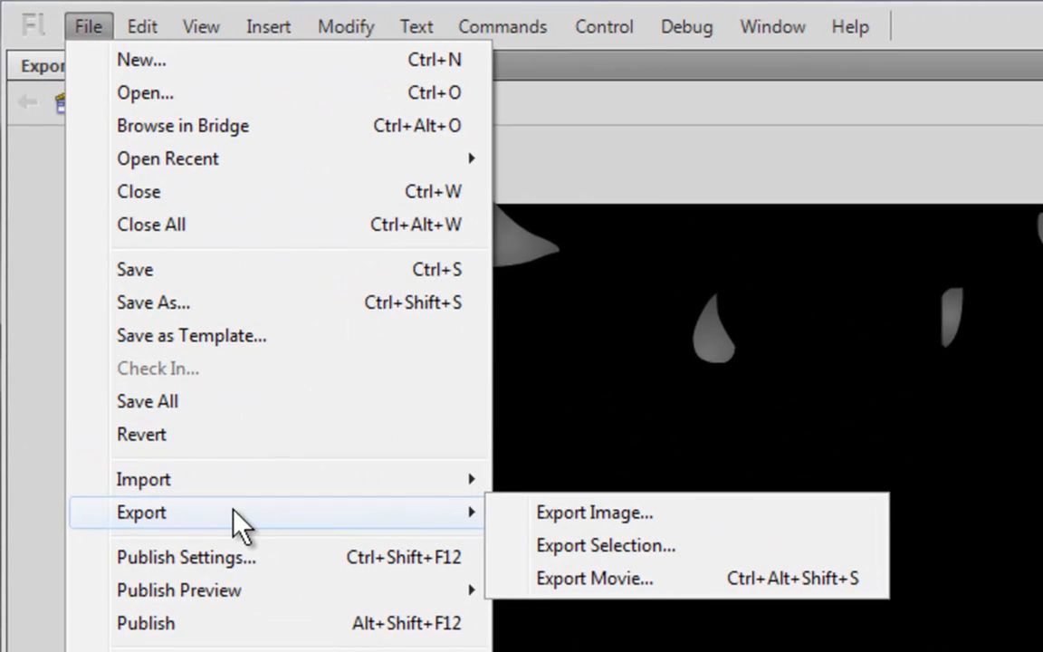
{"action": "mouse_move", "coordinate": [688, 616]}
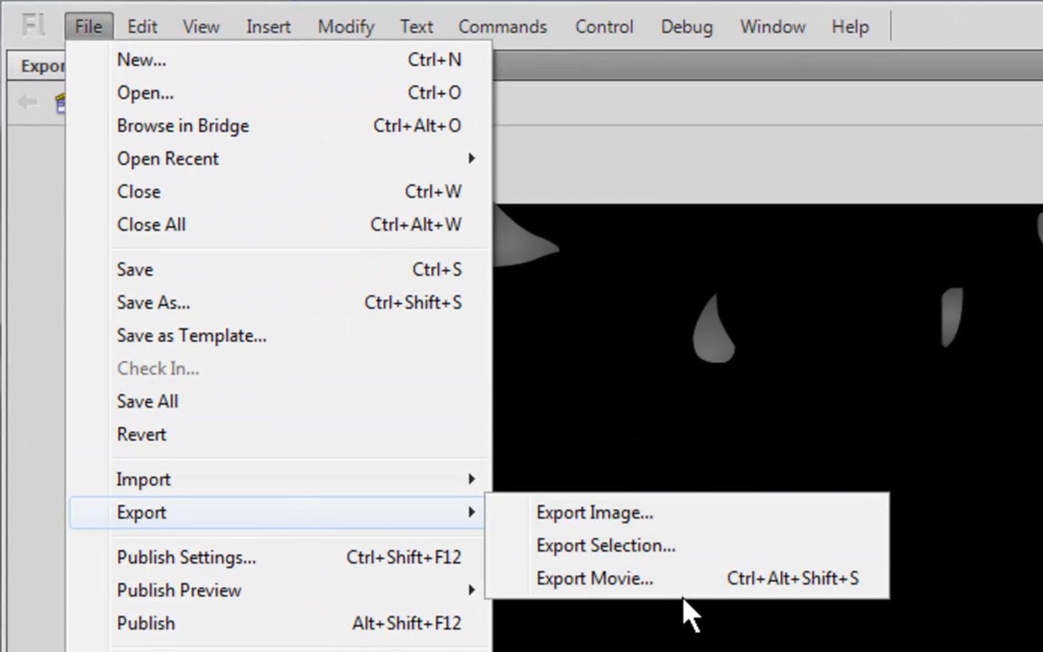
{"action": "left_click", "coordinate": [594, 577]}
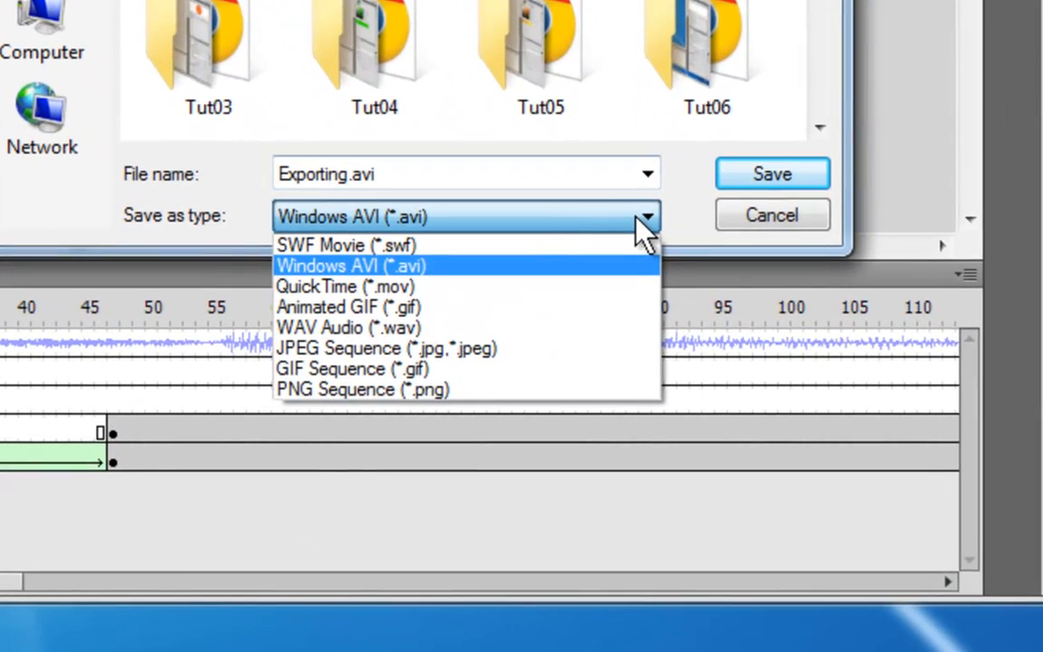
{"action": "mouse_move", "coordinate": [405, 294]}
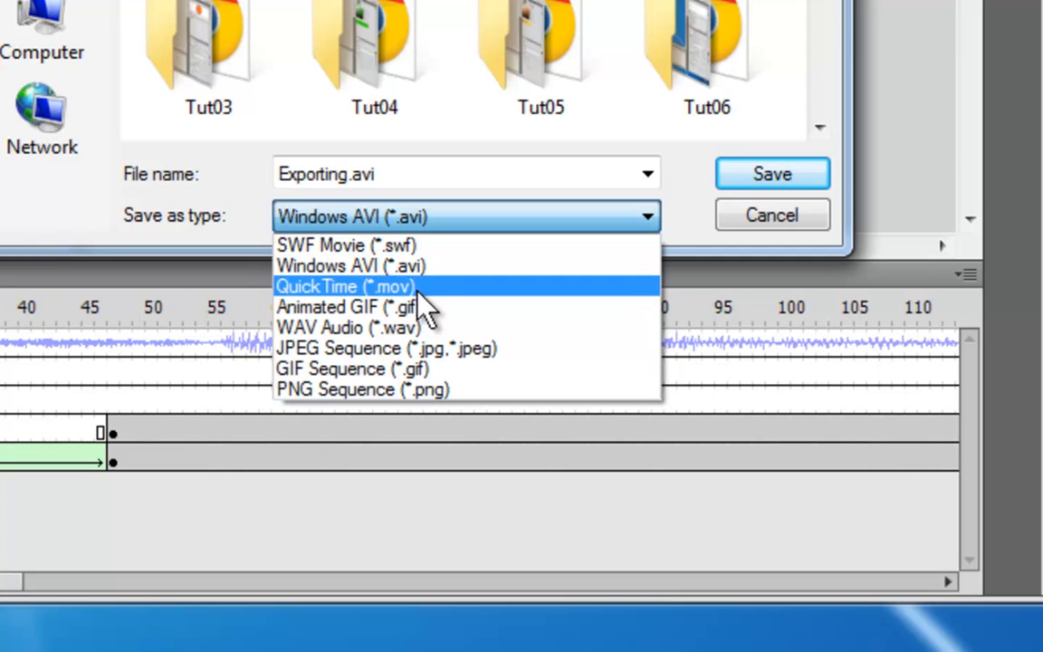
{"action": "mouse_move", "coordinate": [489, 368]}
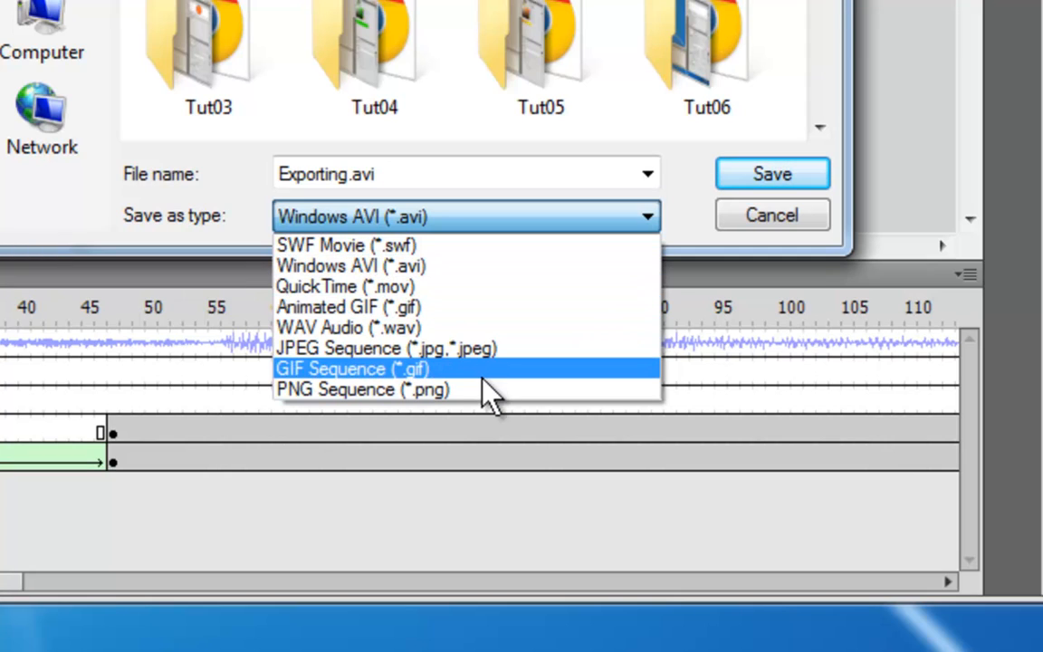
{"action": "mouse_move", "coordinate": [462, 265]}
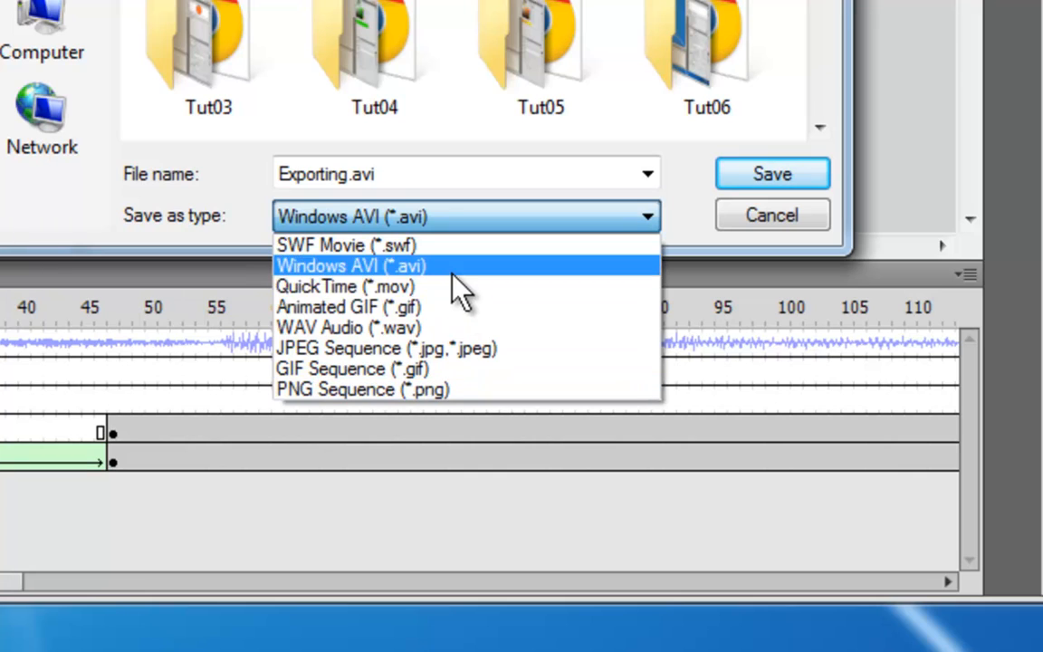
{"action": "mouse_move", "coordinate": [470, 389]}
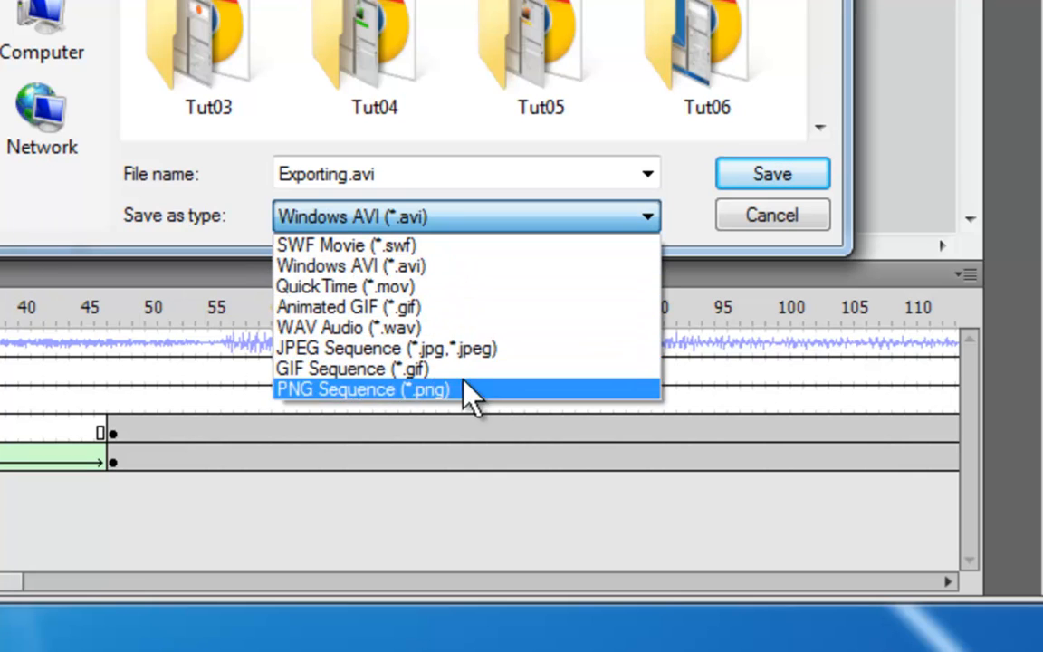
{"action": "mouse_move", "coordinate": [475, 245]}
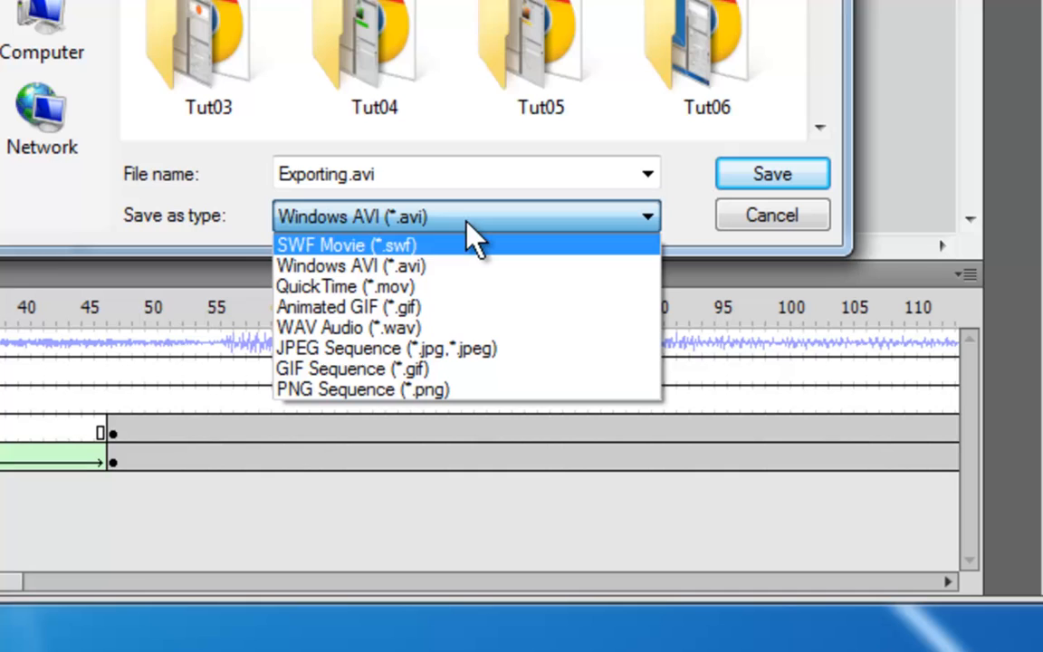
{"action": "mouse_move", "coordinate": [466, 265]}
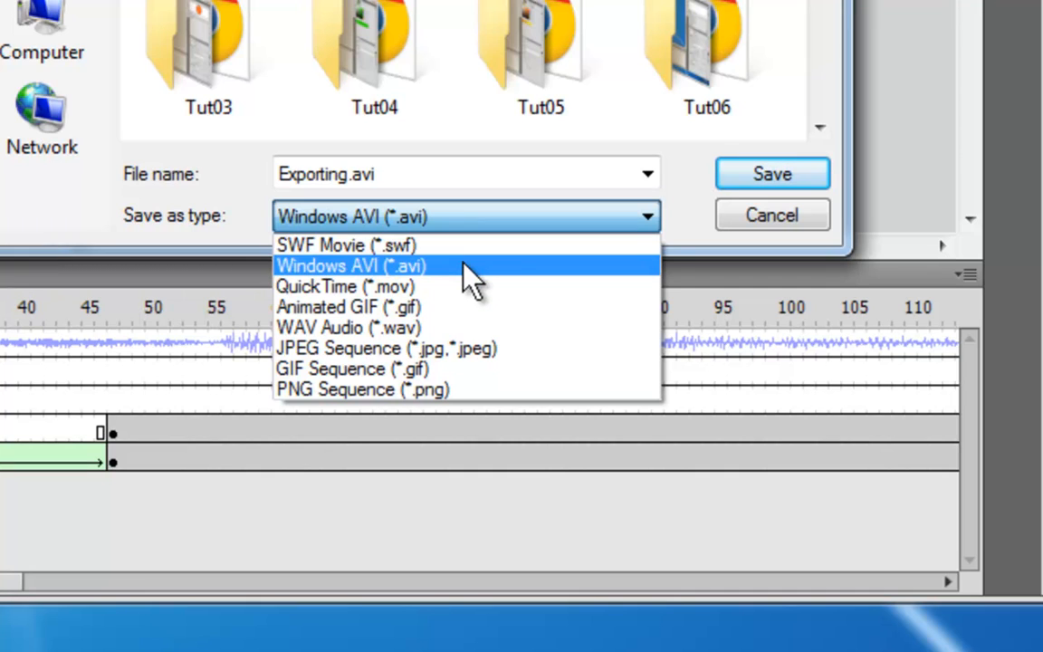
{"action": "left_click", "coordinate": [352, 265]}
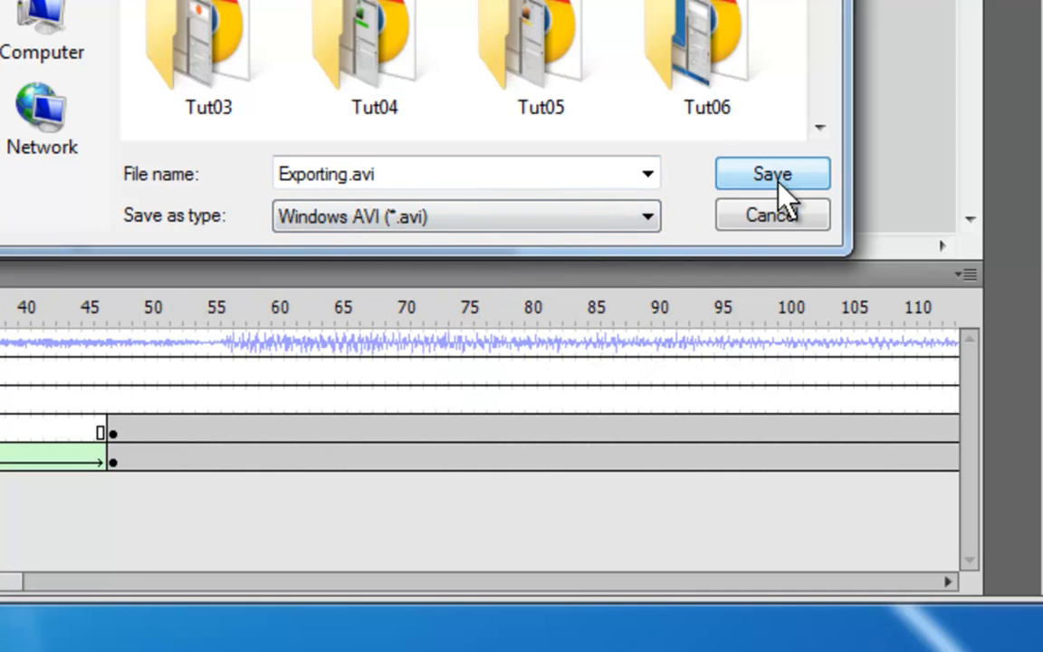
Step: Save Exporting.avi, close the AVI options, and scroll Properties to the 550 × 400 px size
{"action": "left_click", "coordinate": [771, 174]}
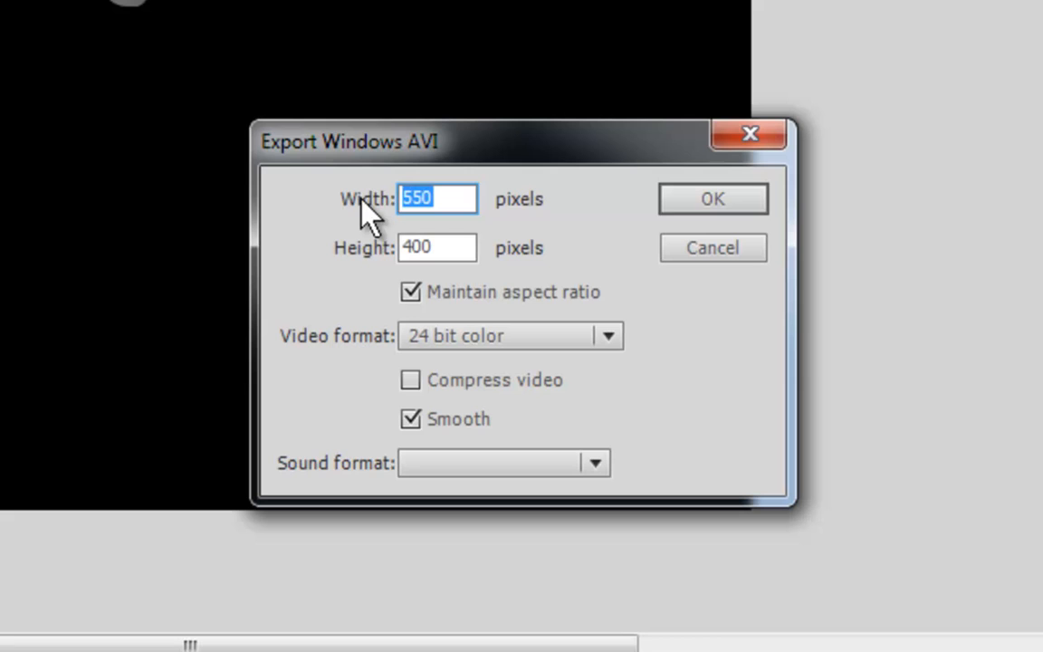
{"action": "mouse_move", "coordinate": [502, 267]}
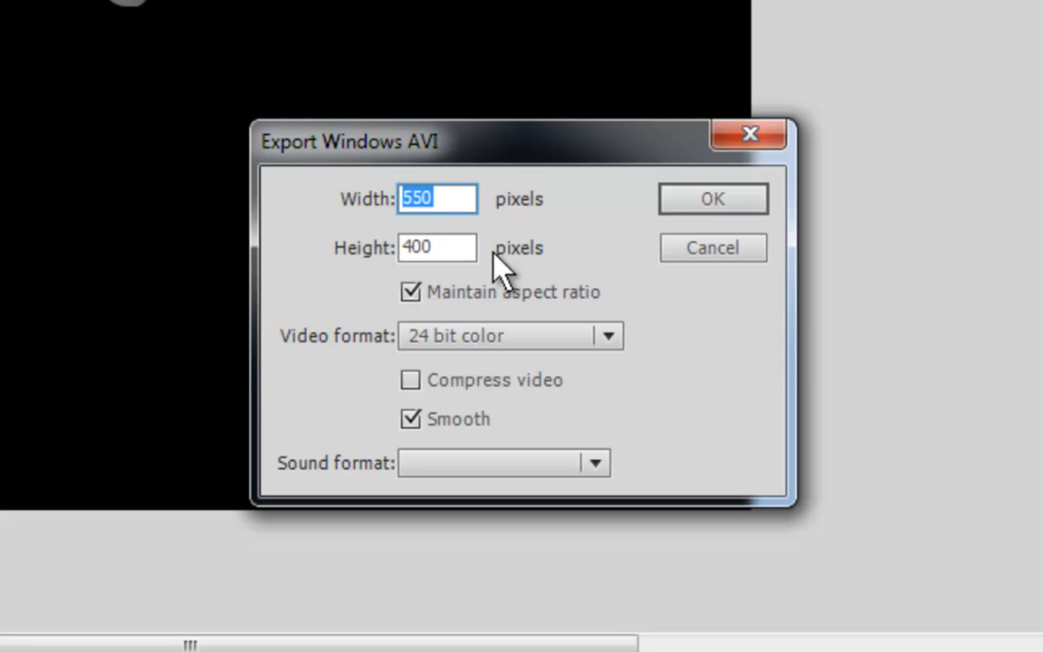
{"action": "mouse_move", "coordinate": [561, 276]}
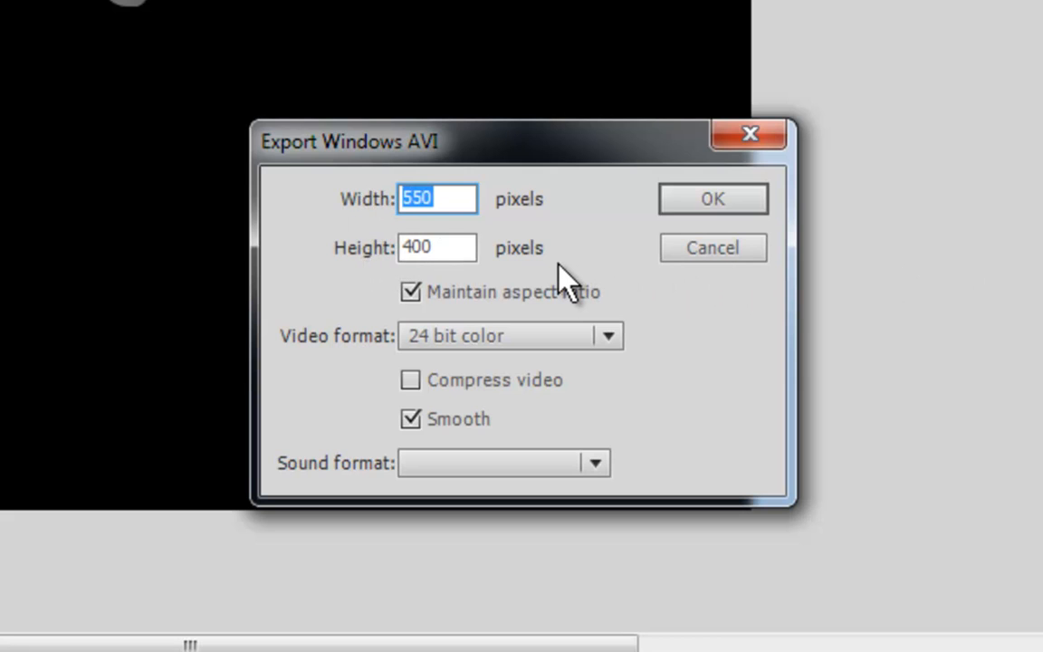
{"action": "mouse_move", "coordinate": [857, 344]}
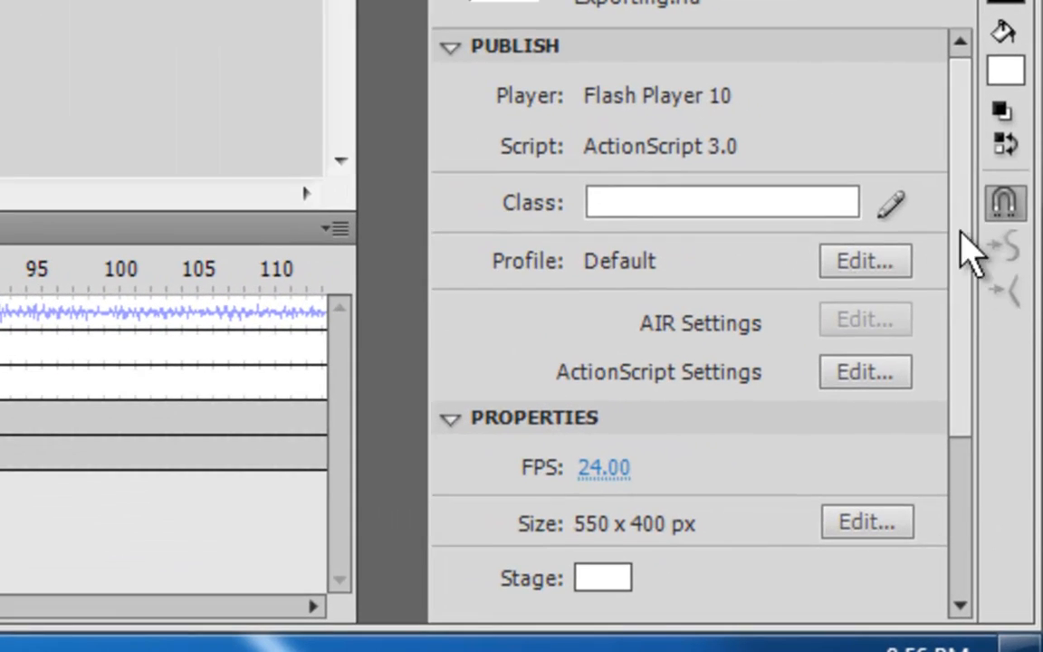
{"action": "scroll", "scroll_direction": "down", "scroll_amount": 3}
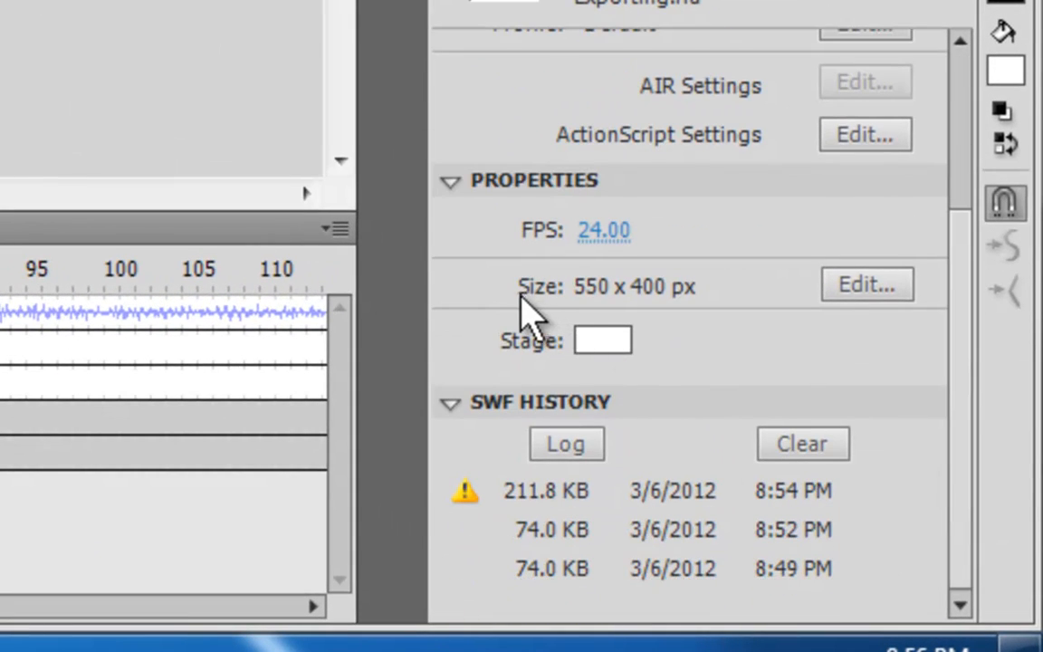
{"action": "mouse_move", "coordinate": [647, 285]}
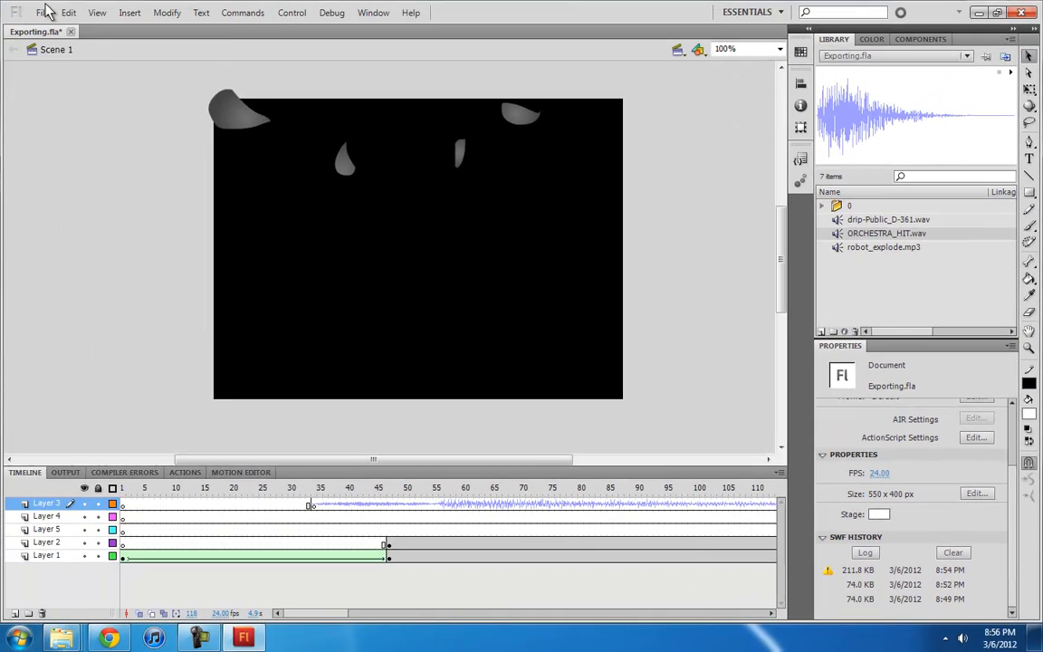
Step: Export the movie as AVI again and try widths 128 and 720 in the AVI settings
{"action": "left_click", "coordinate": [42, 13]}
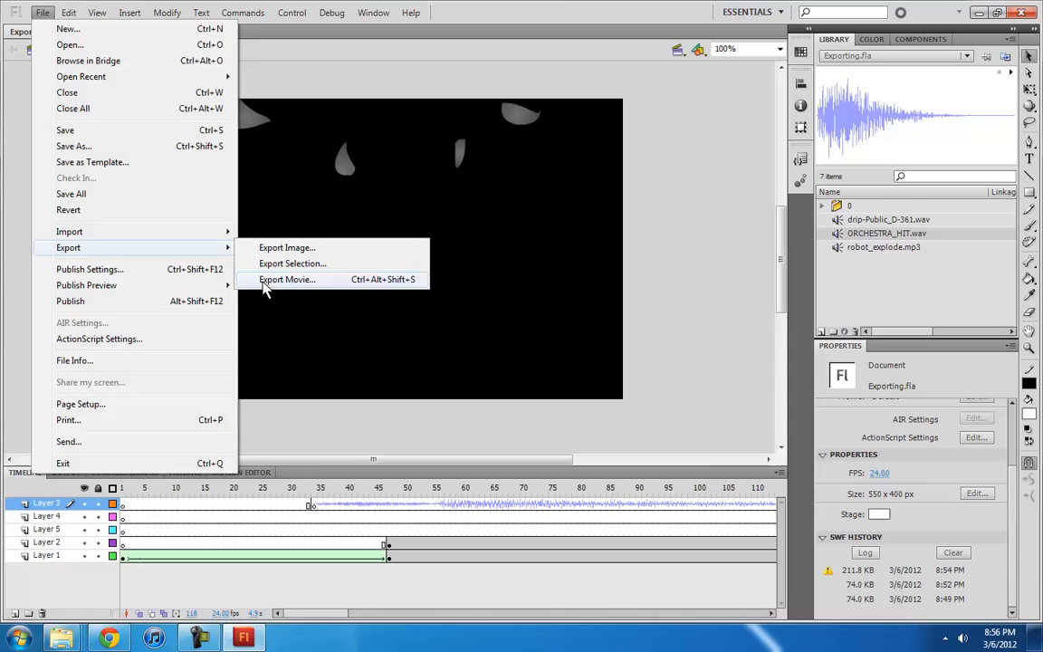
{"action": "left_click", "coordinate": [287, 278]}
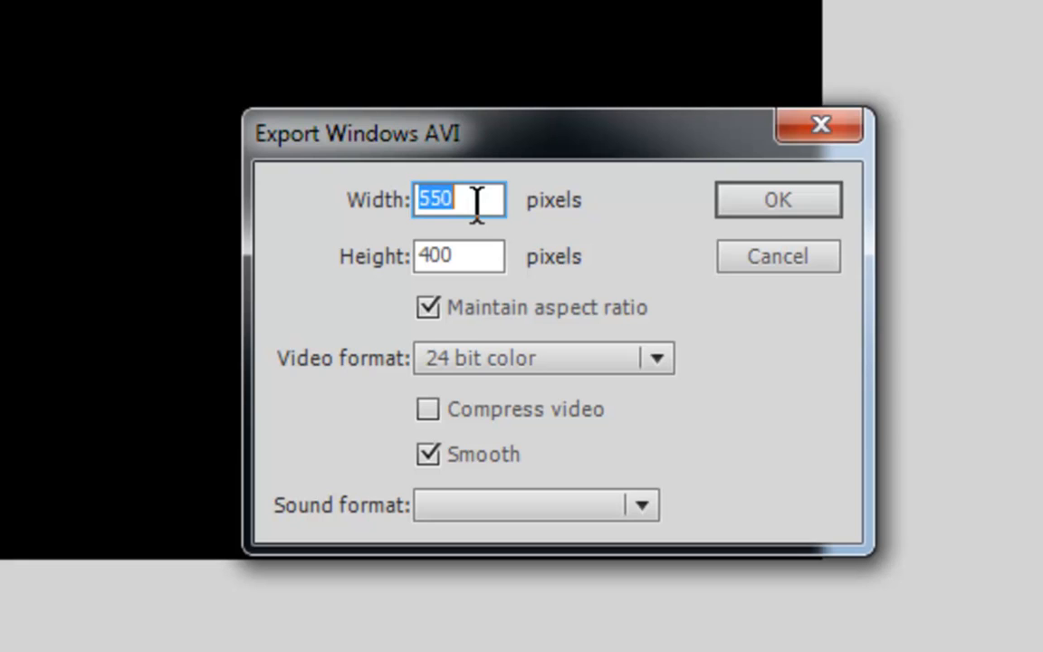
{"action": "type", "text": "1280"}
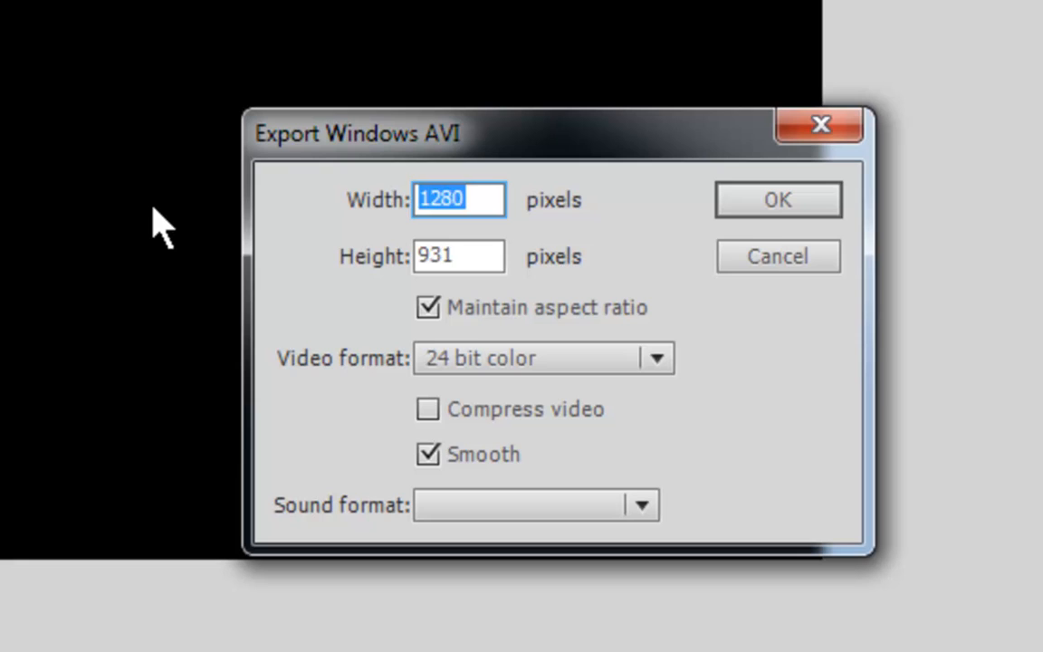
{"action": "type", "text": "720"}
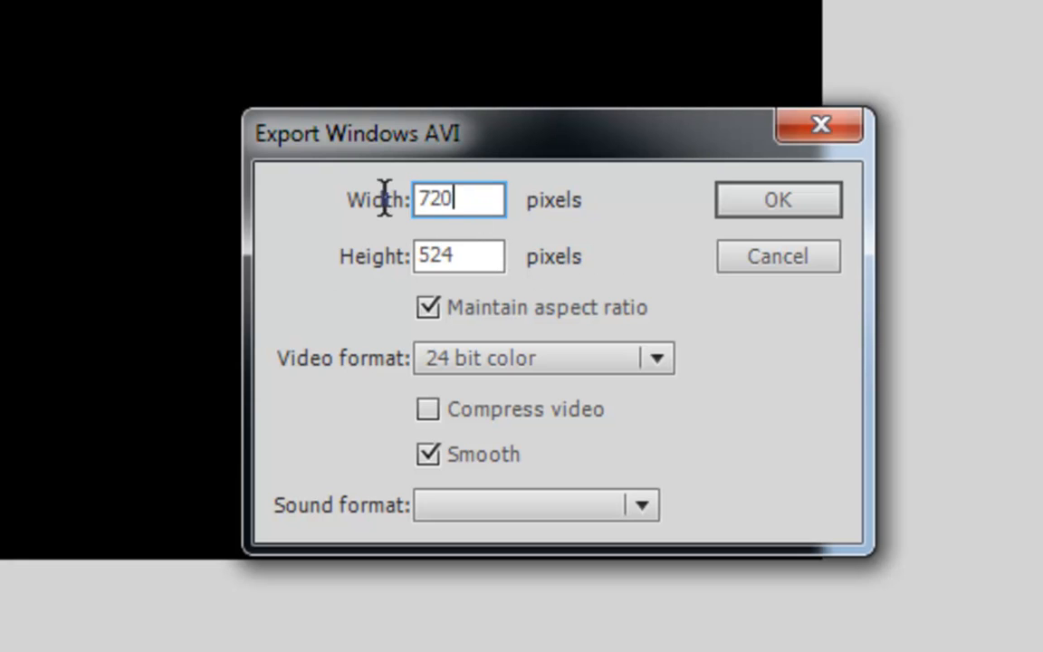
{"action": "mouse_move", "coordinate": [493, 294]}
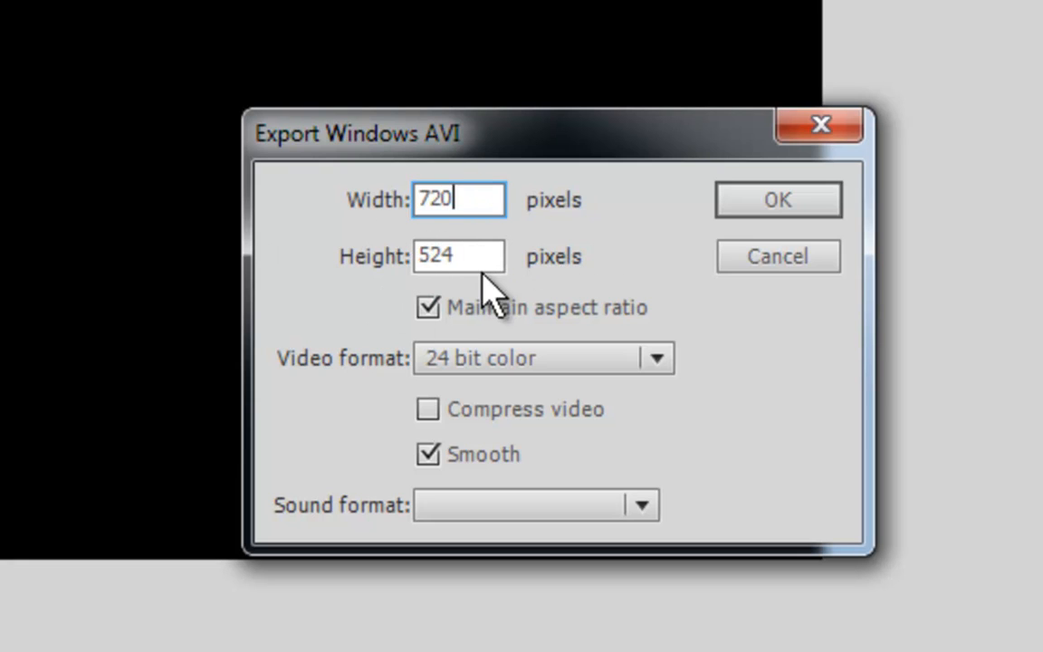
{"action": "mouse_move", "coordinate": [493, 290]}
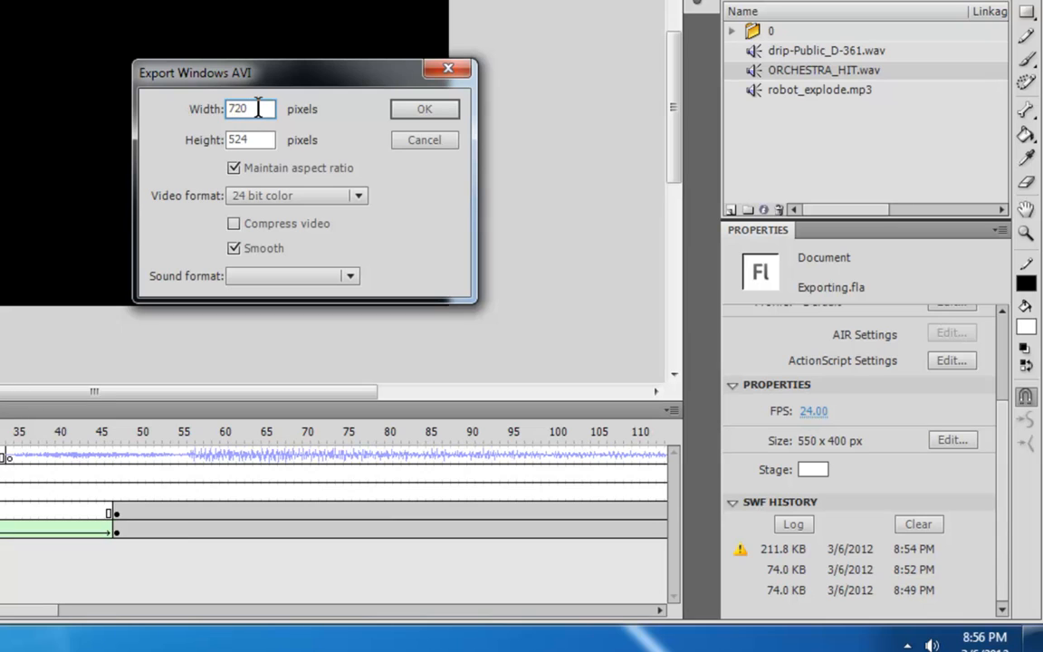
{"action": "mouse_move", "coordinate": [258, 109]}
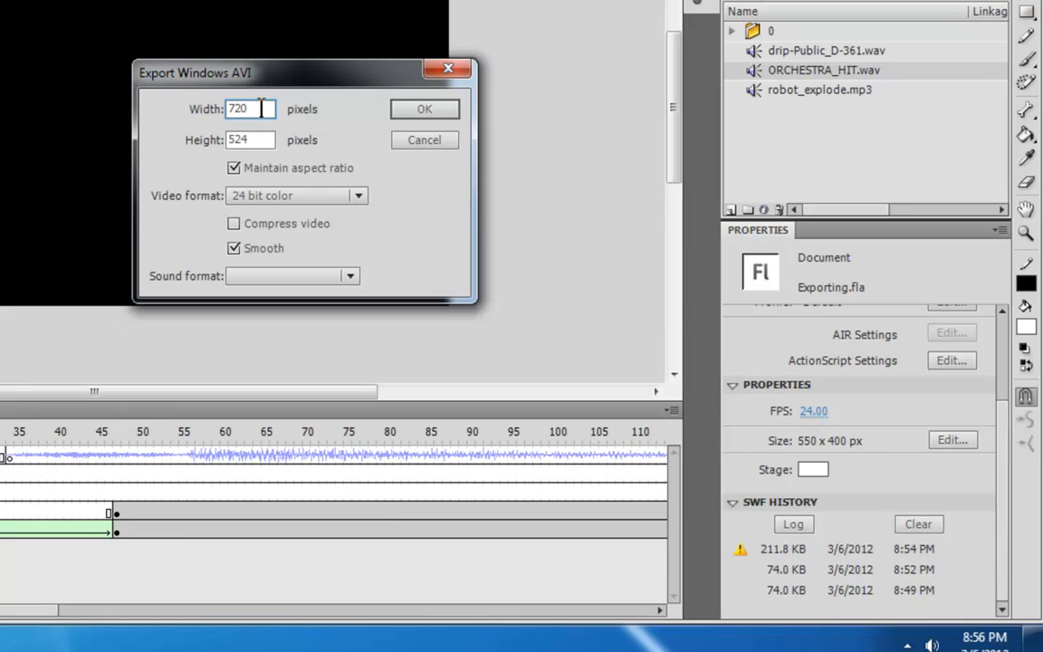
{"action": "mouse_move", "coordinate": [272, 122]}
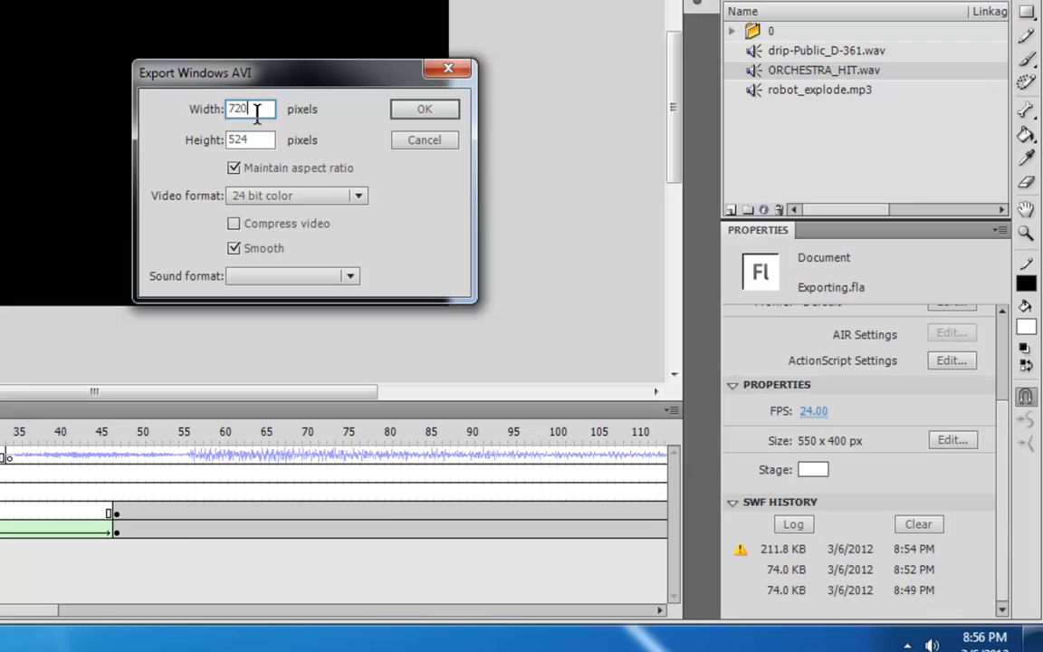
{"action": "mouse_move", "coordinate": [260, 108]}
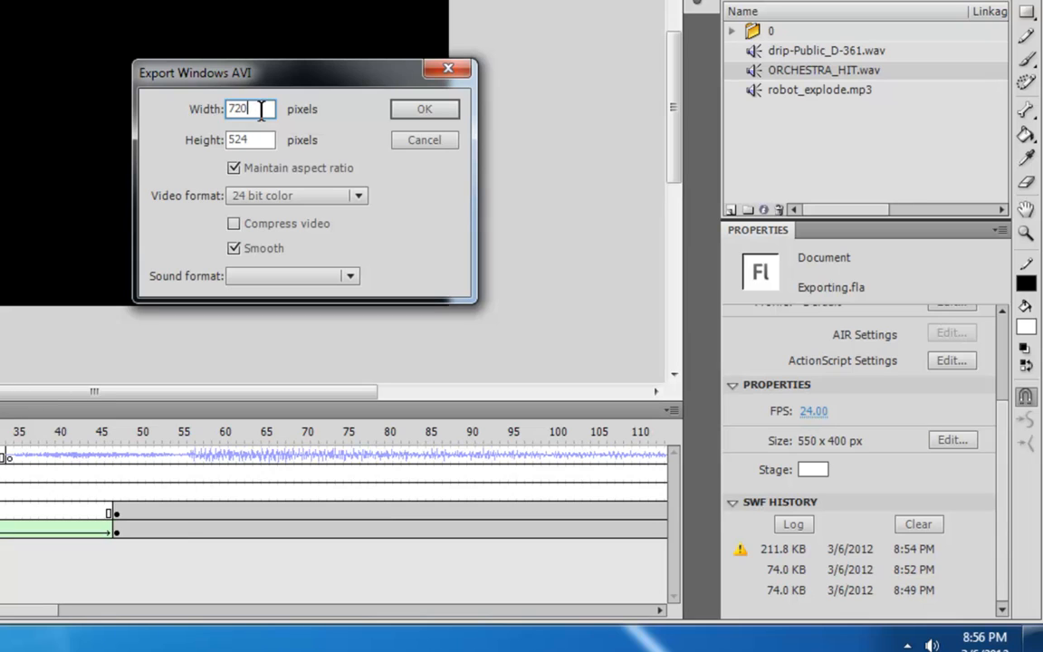
{"action": "mouse_move", "coordinate": [690, 301]}
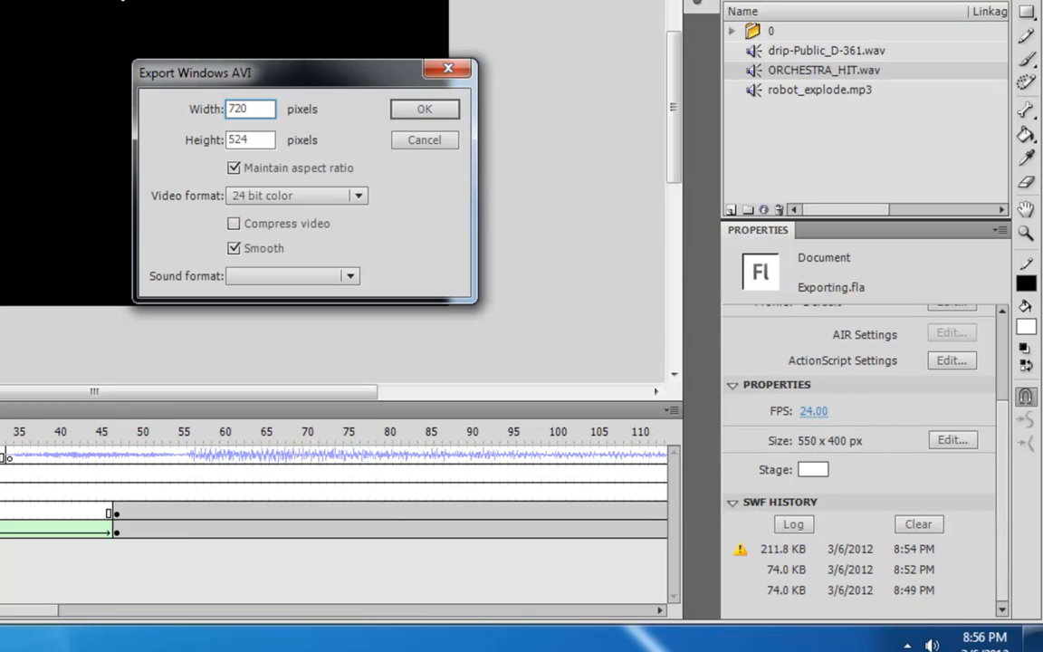
{"action": "mouse_move", "coordinate": [127, 184]}
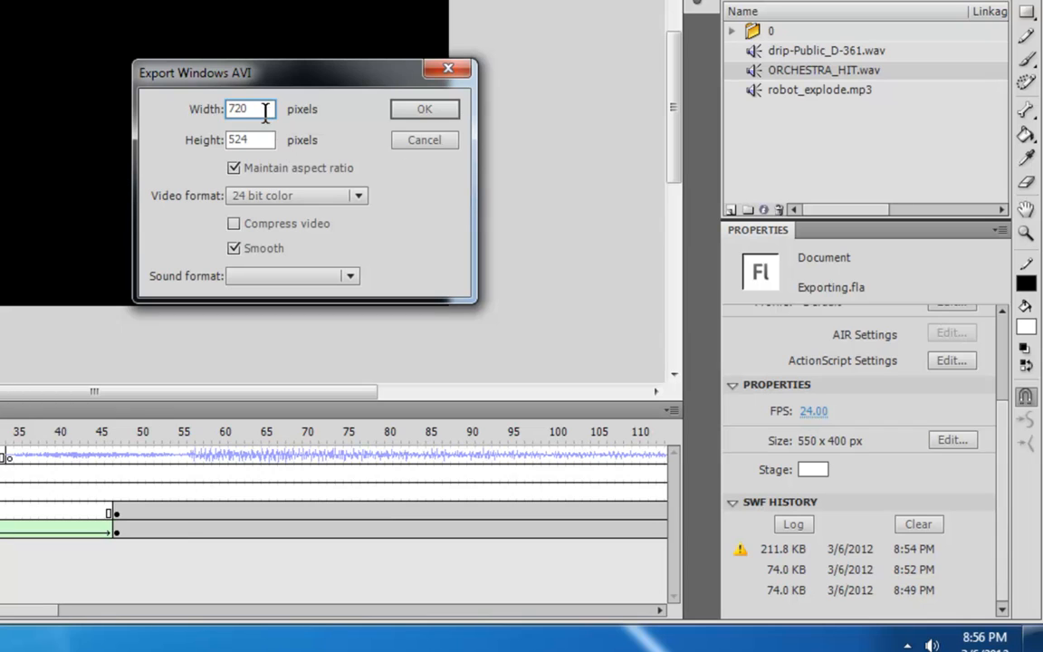
{"action": "mouse_move", "coordinate": [274, 129]}
{"action": "type", "text": "550"}
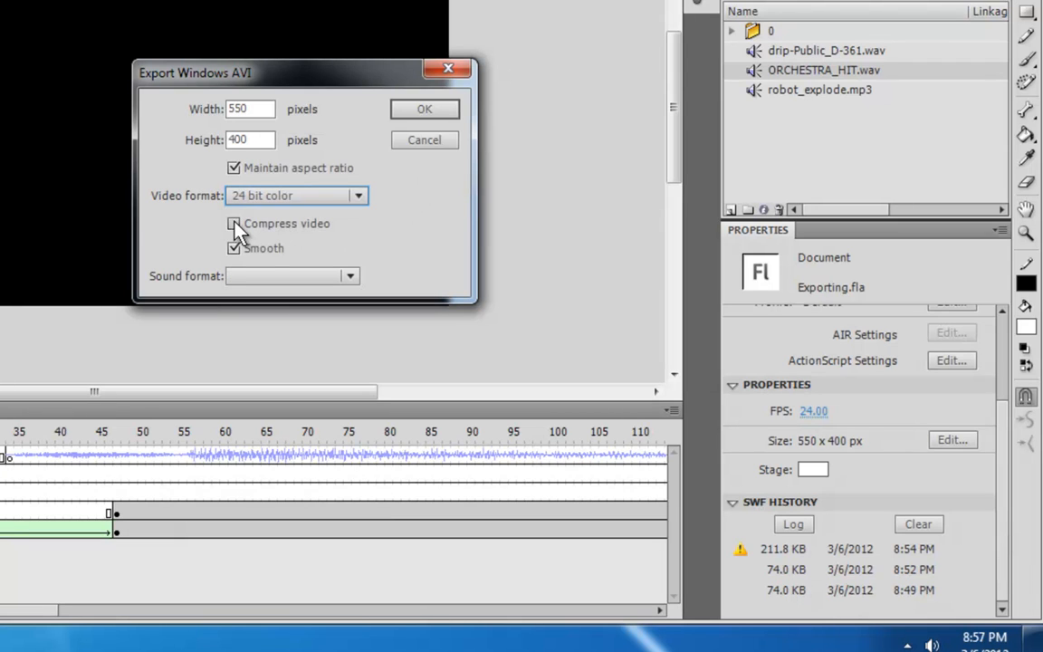
Step: Tick Compress video for the 550 × 400, 24-bit colour AVI export
{"action": "left_click", "coordinate": [234, 223]}
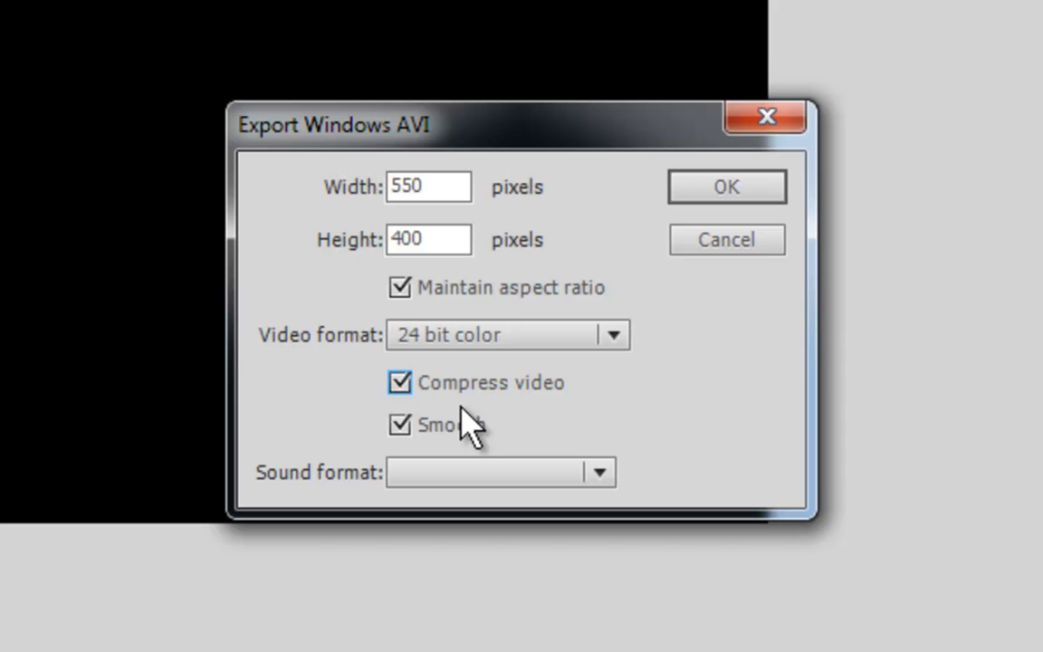
{"action": "mouse_move", "coordinate": [457, 412]}
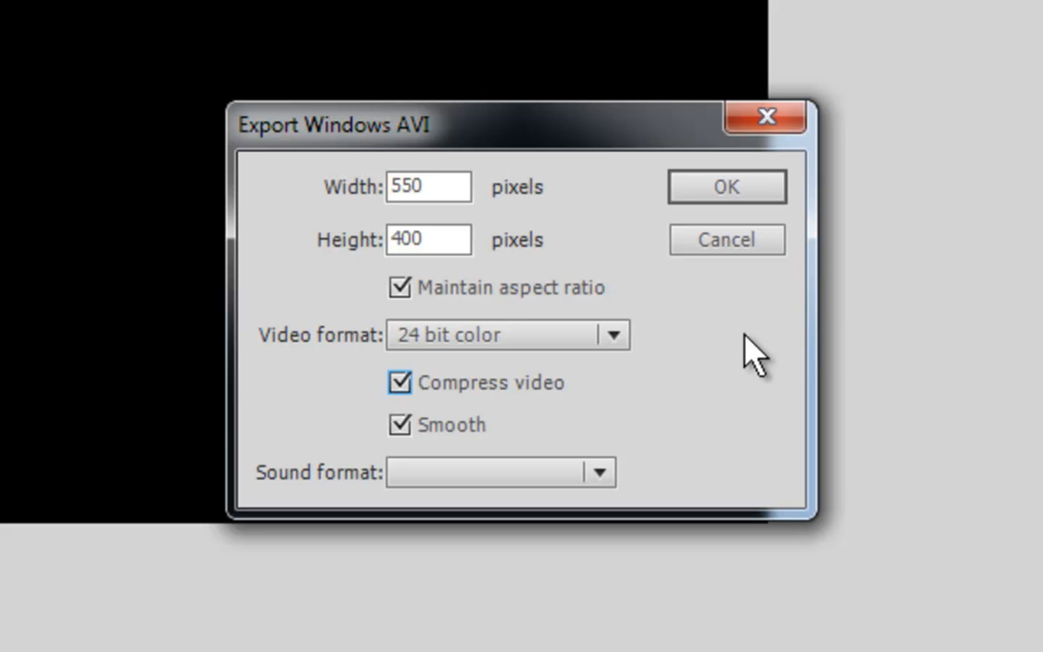
{"action": "mouse_move", "coordinate": [741, 482]}
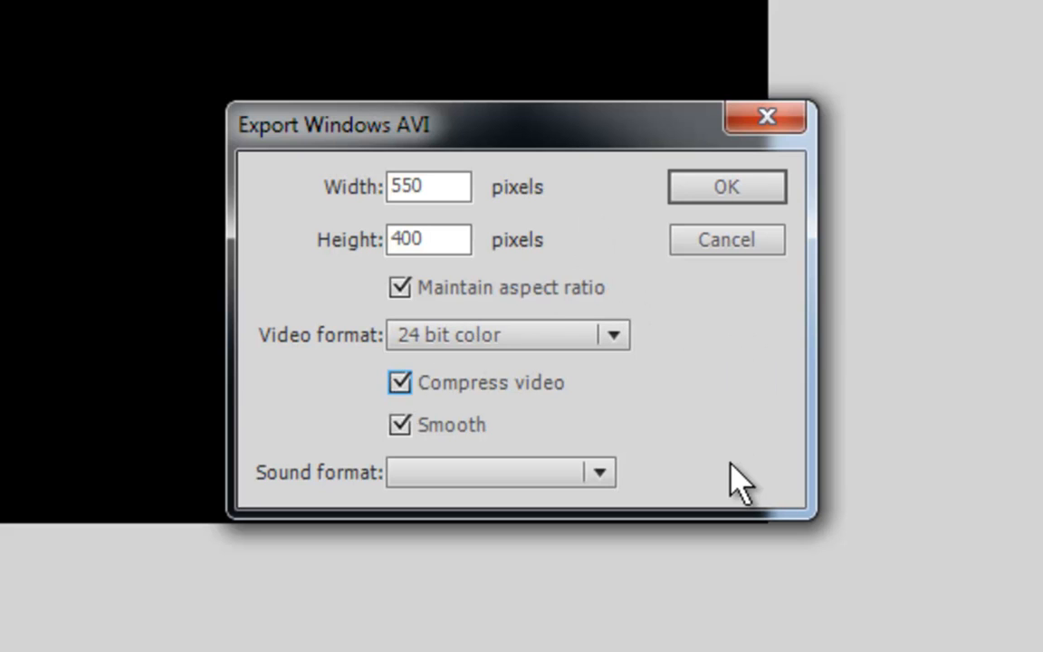
{"action": "mouse_move", "coordinate": [633, 443]}
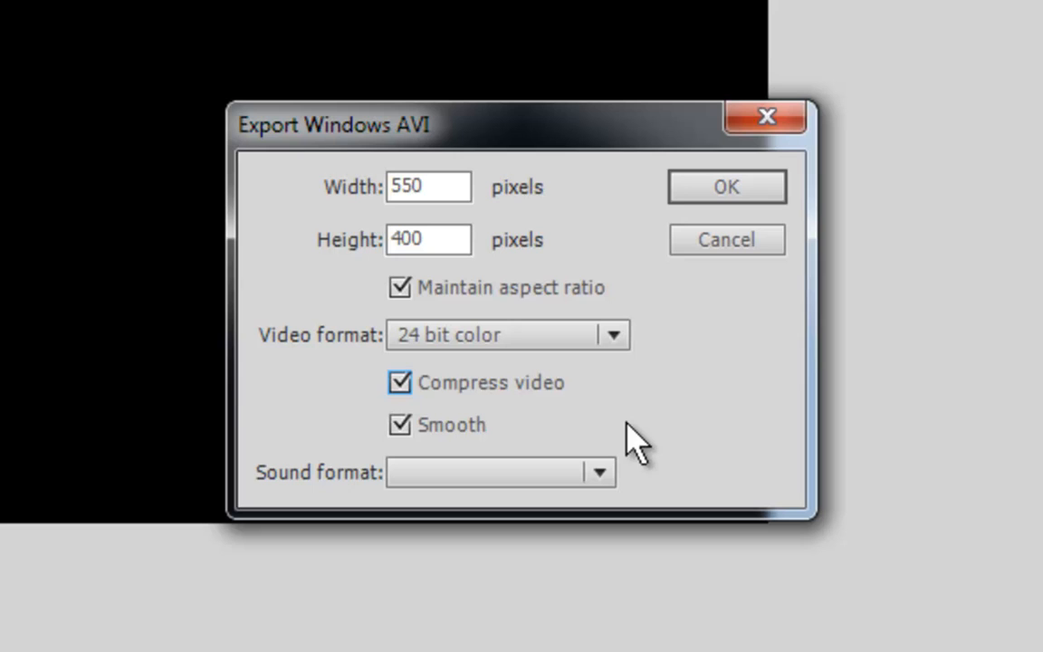
{"action": "mouse_move", "coordinate": [719, 321]}
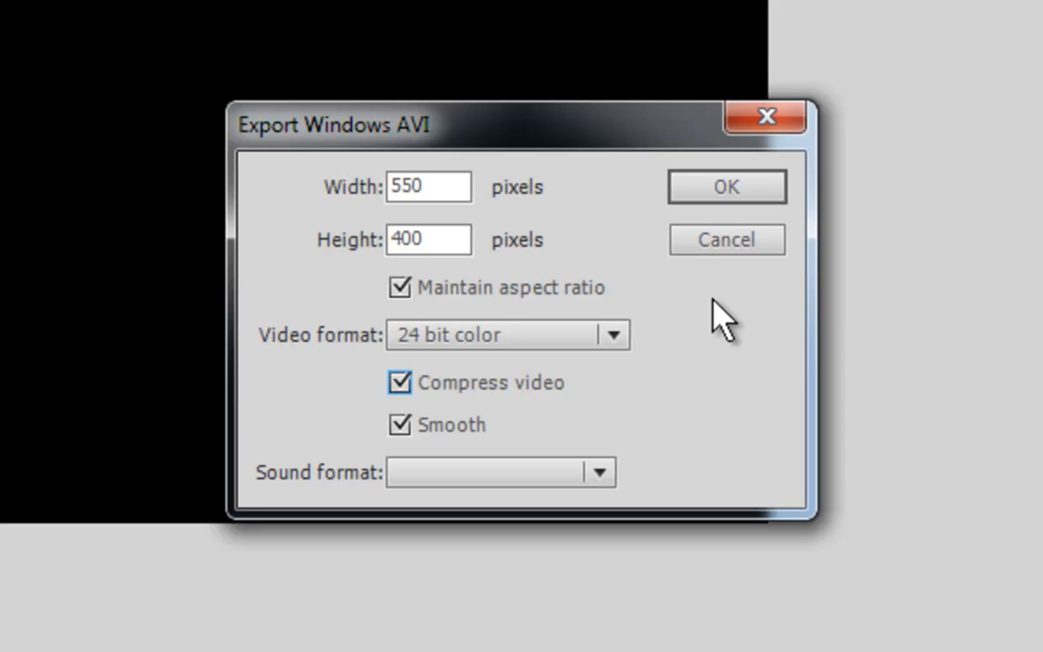
{"action": "mouse_move", "coordinate": [1016, 417]}
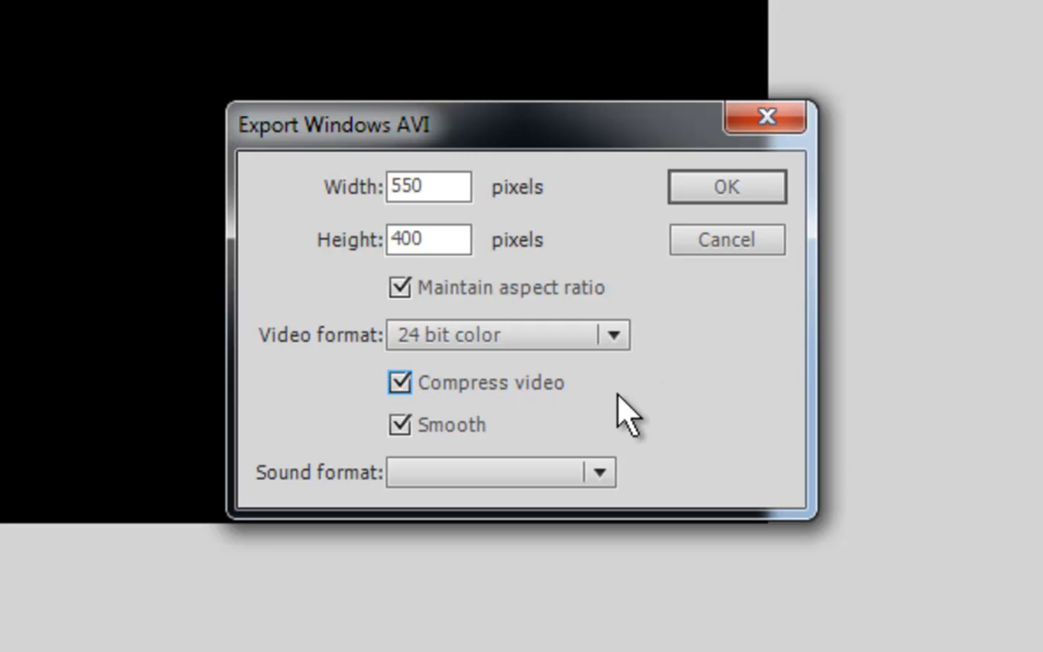
{"action": "mouse_move", "coordinate": [390, 489]}
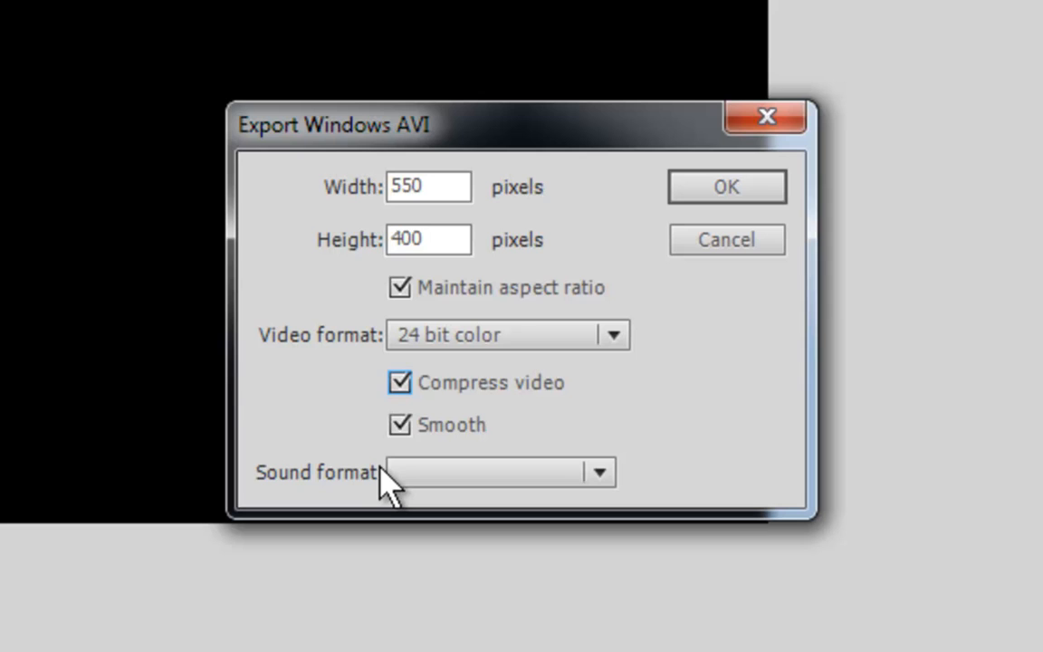
{"action": "mouse_move", "coordinate": [260, 493]}
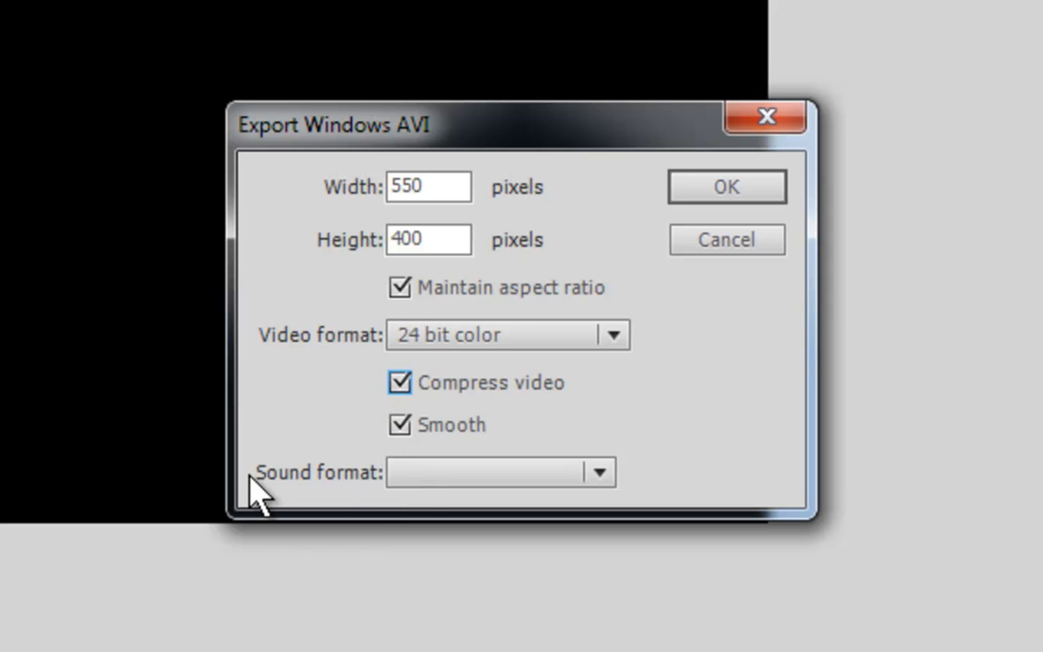
Step: Choose the AVI export's sound format, such as 44kHz 8 Bit Mono
{"action": "left_click", "coordinate": [598, 471]}
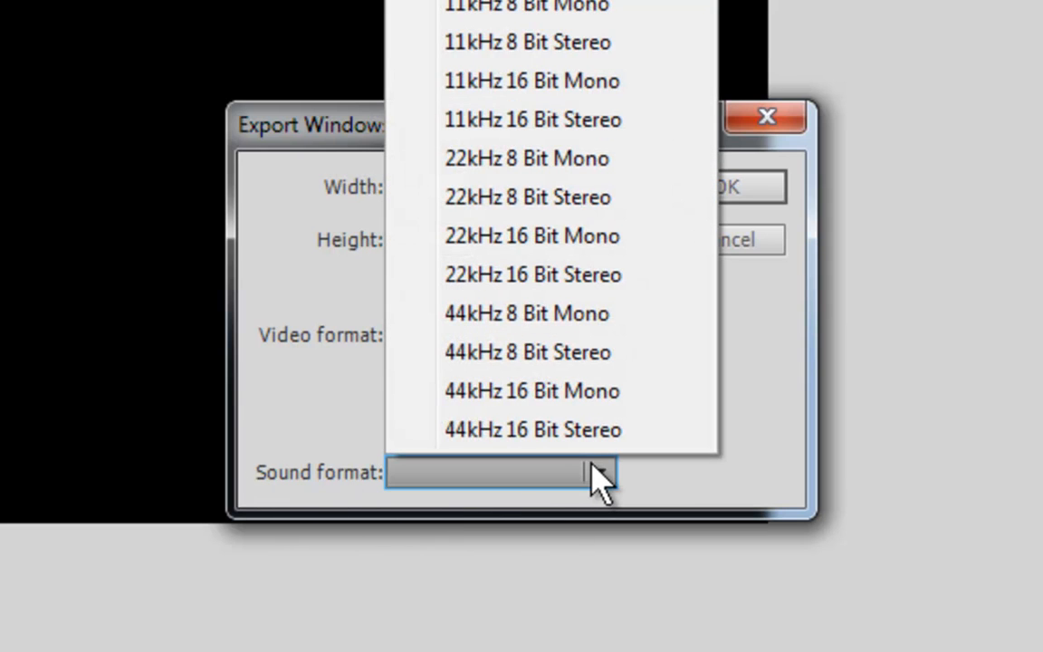
{"action": "mouse_move", "coordinate": [597, 313]}
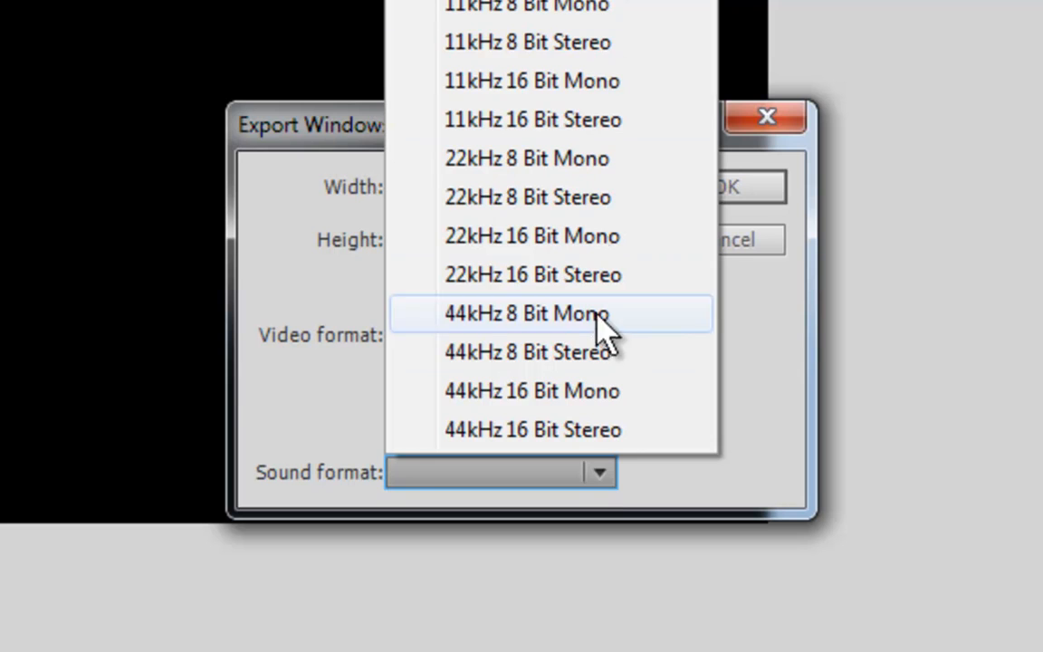
{"action": "left_click", "coordinate": [532, 429]}
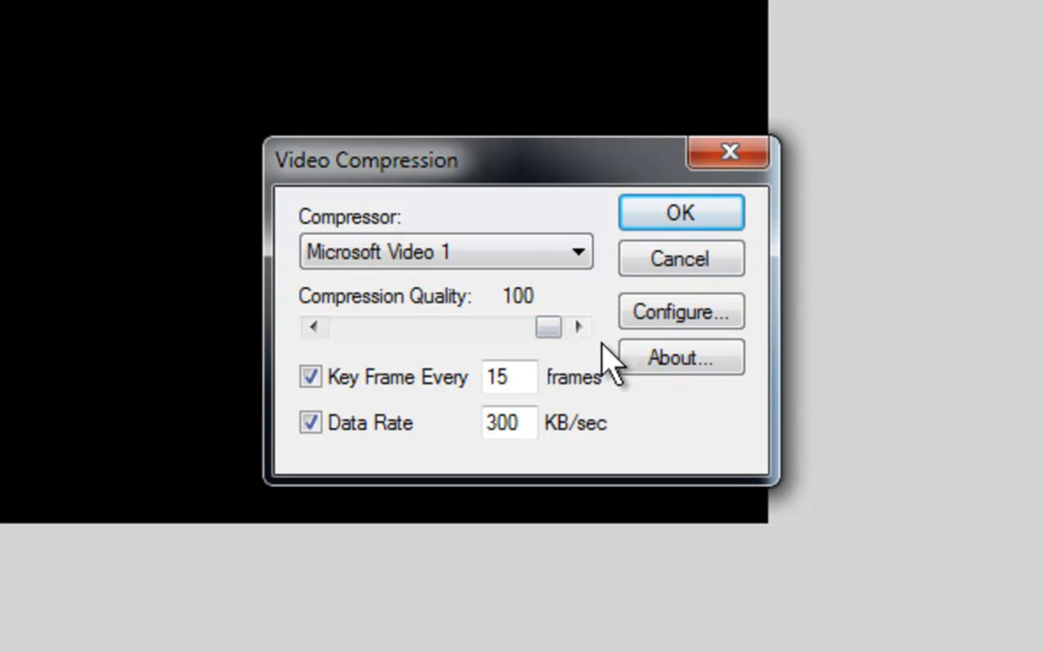
Step: Set the video compressor to Full Frames (Uncompressed) and confirm
{"action": "left_click", "coordinate": [508, 377]}
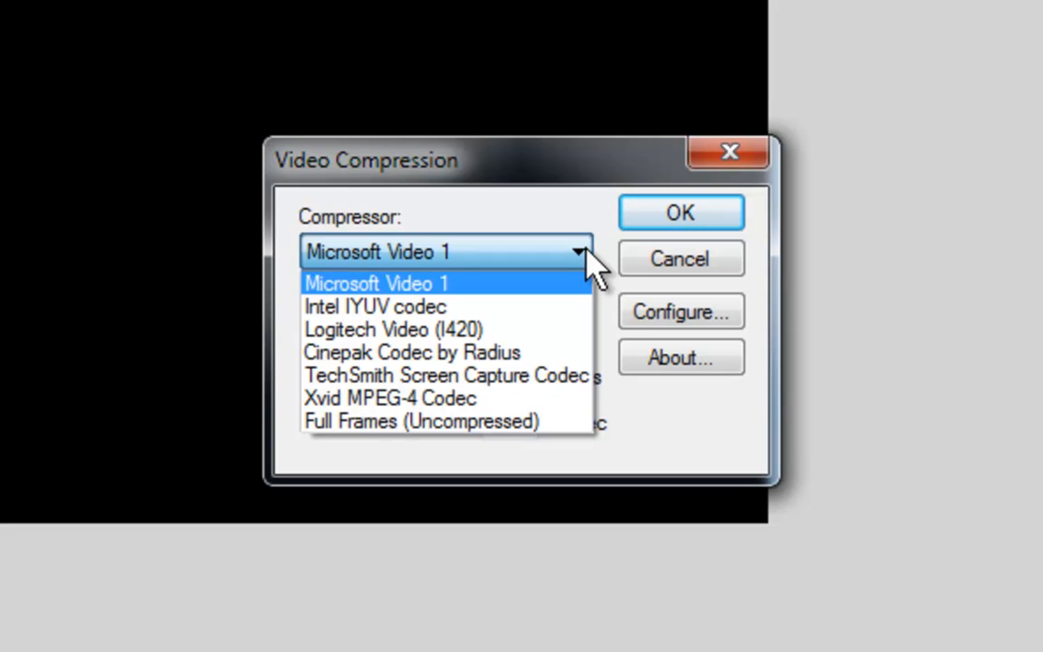
{"action": "mouse_move", "coordinate": [374, 306]}
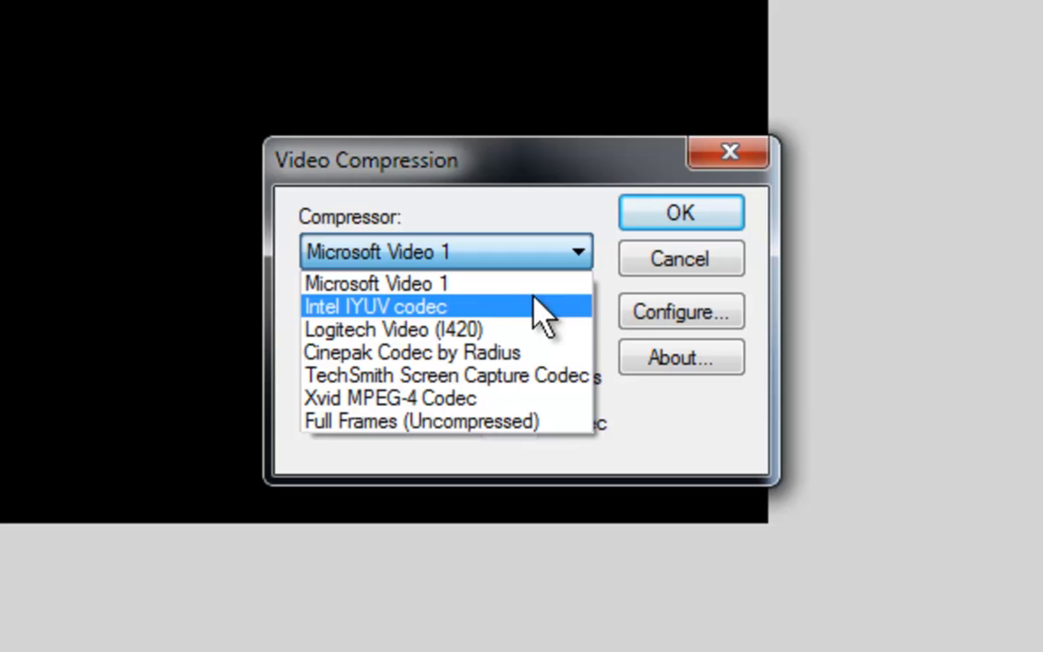
{"action": "mouse_move", "coordinate": [479, 317]}
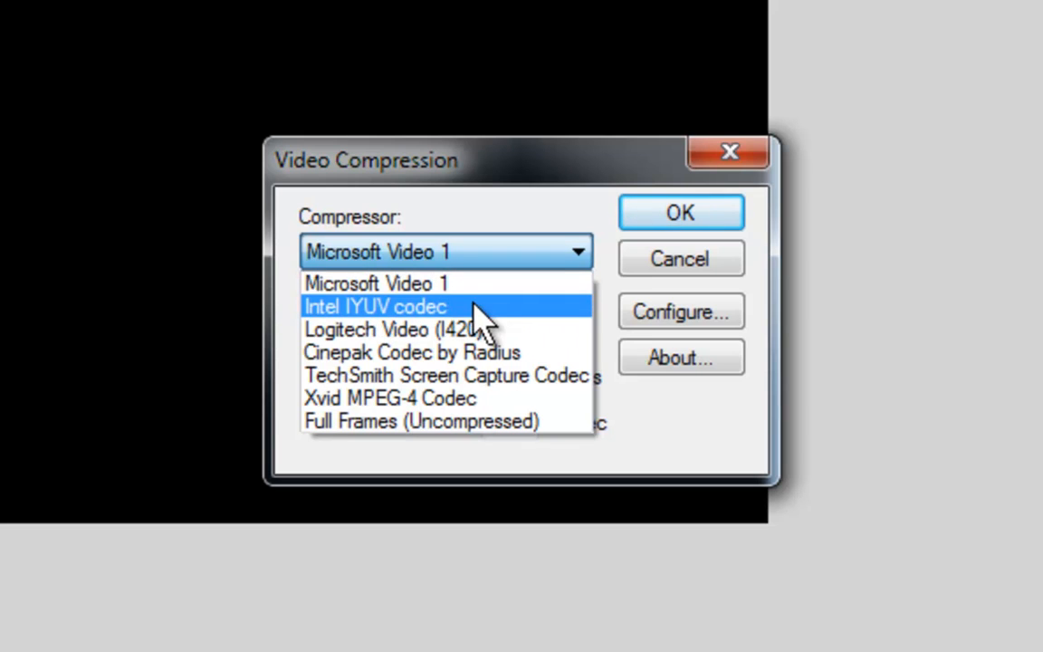
{"action": "mouse_move", "coordinate": [443, 353]}
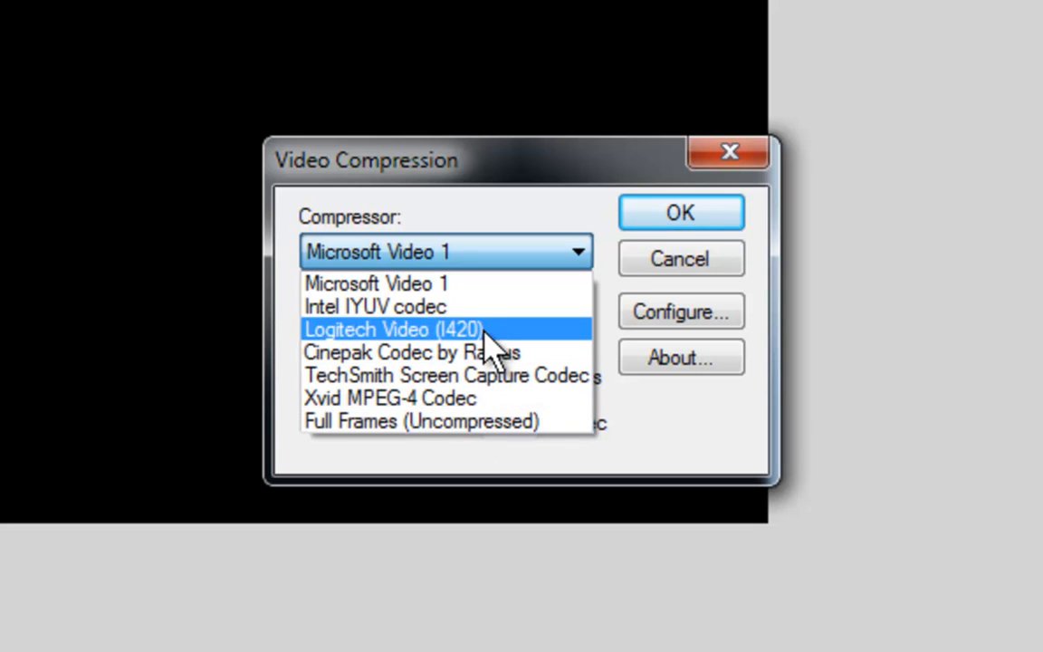
{"action": "mouse_move", "coordinate": [511, 349]}
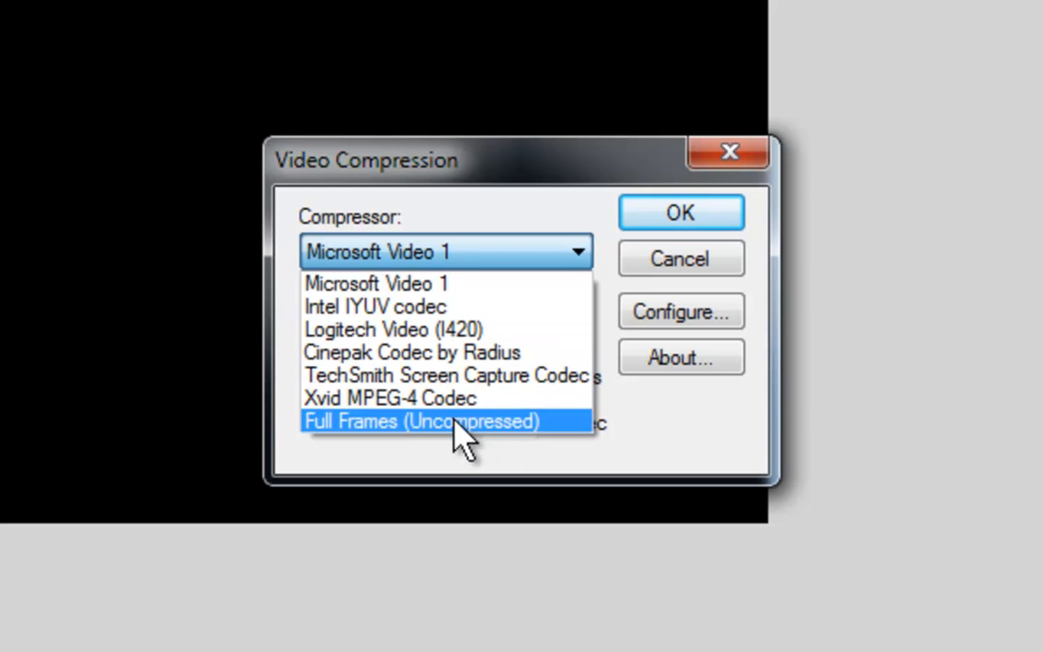
{"action": "mouse_move", "coordinate": [470, 439]}
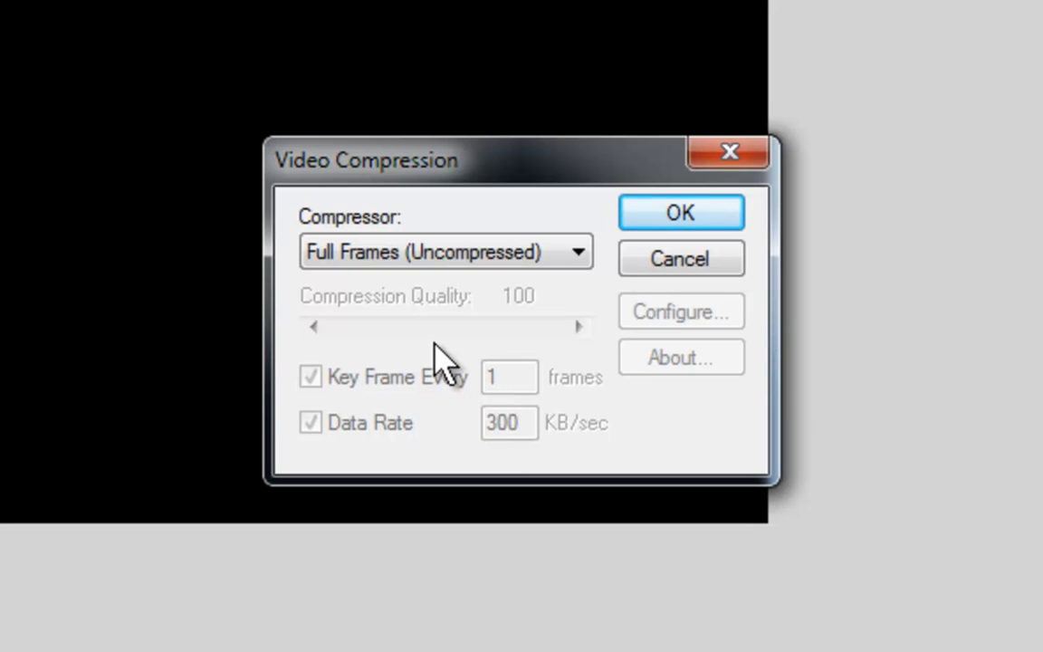
{"action": "mouse_move", "coordinate": [547, 335]}
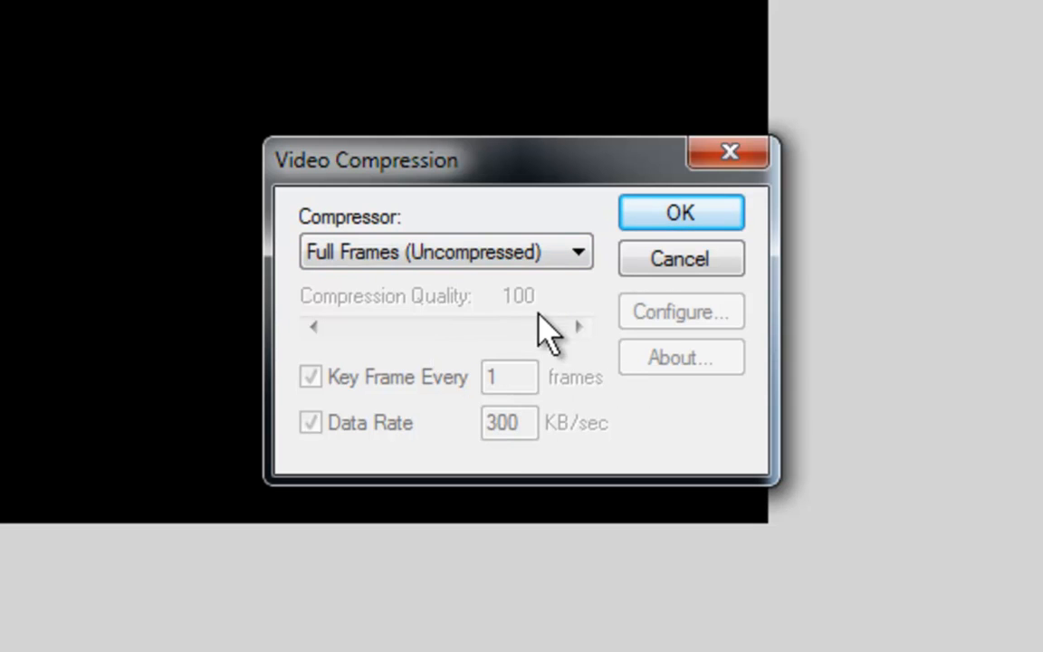
{"action": "mouse_move", "coordinate": [493, 339]}
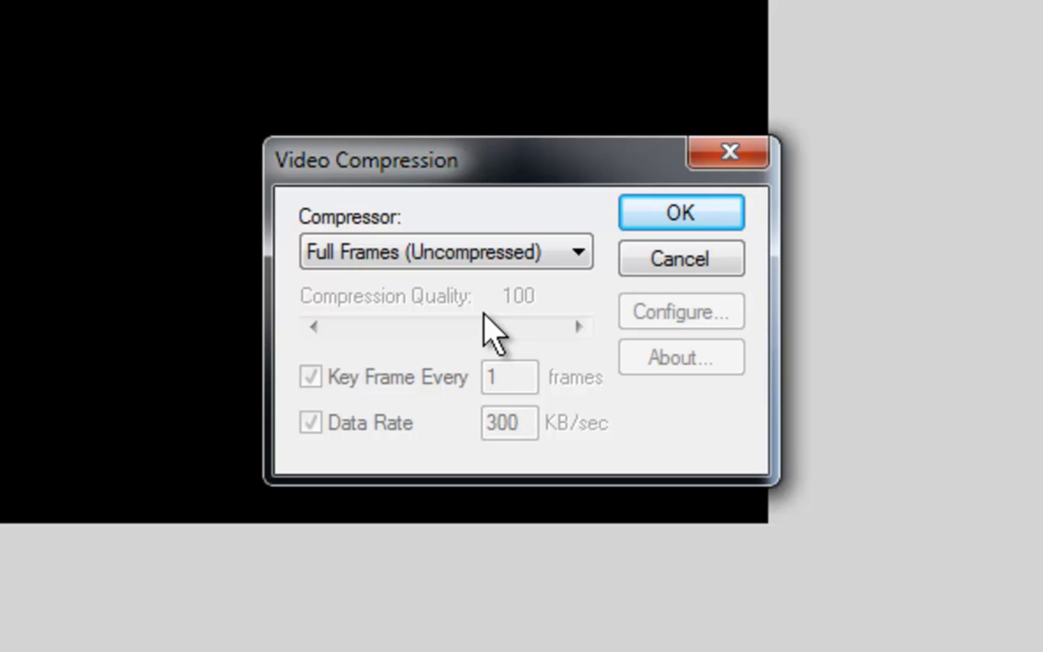
{"action": "mouse_move", "coordinate": [380, 381]}
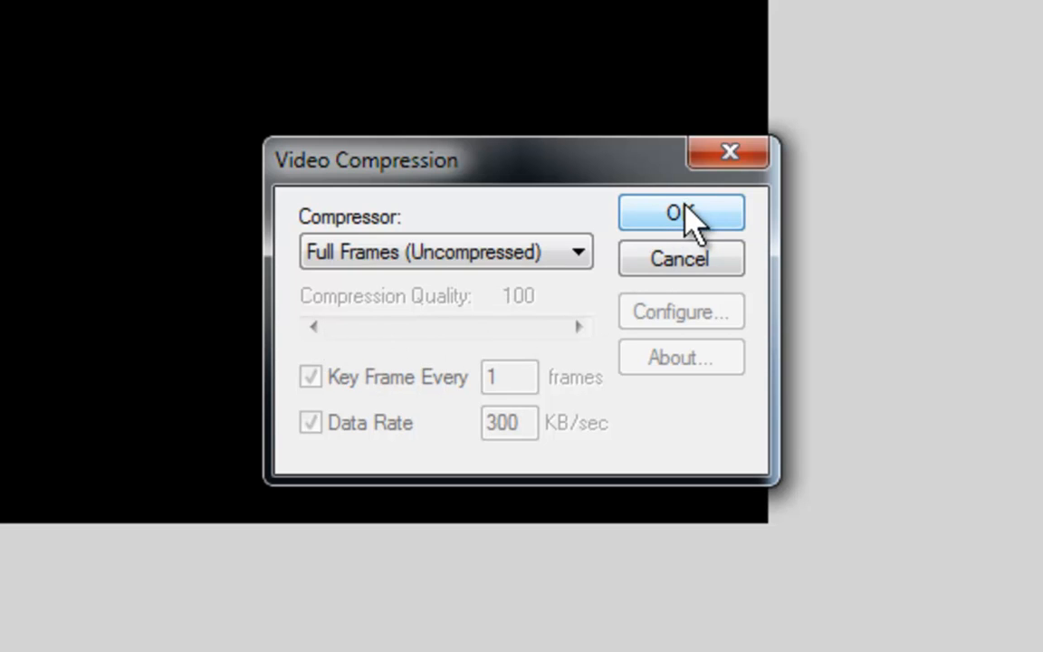
{"action": "left_click", "coordinate": [681, 213]}
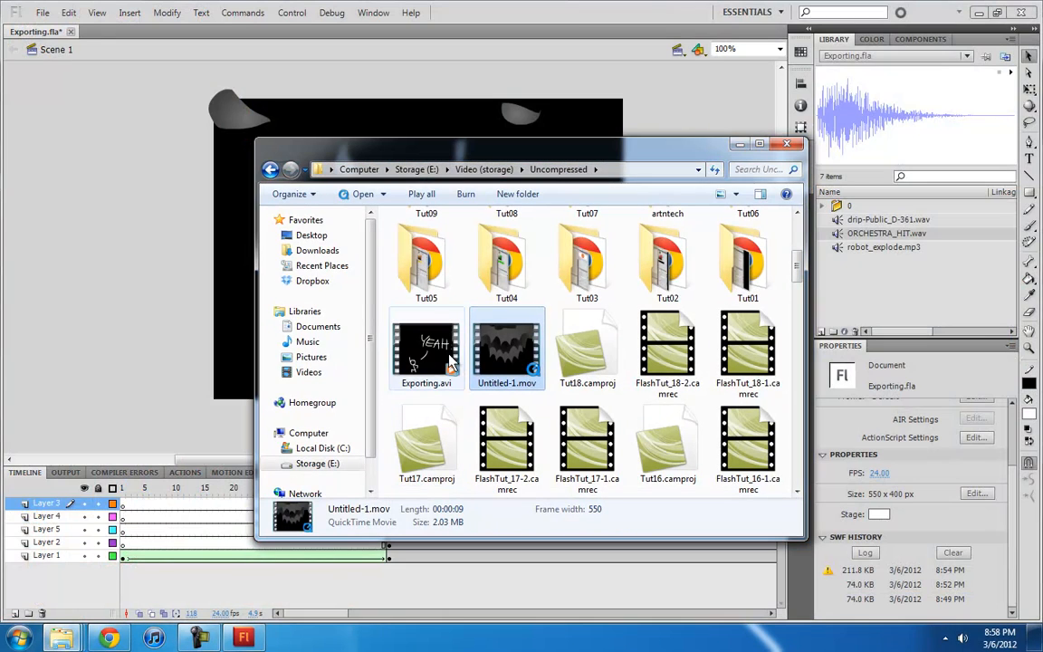
Step: Check that Exporting.avi is 139 MB, then search the Start menu for 'live'
{"action": "left_click", "coordinate": [425, 348]}
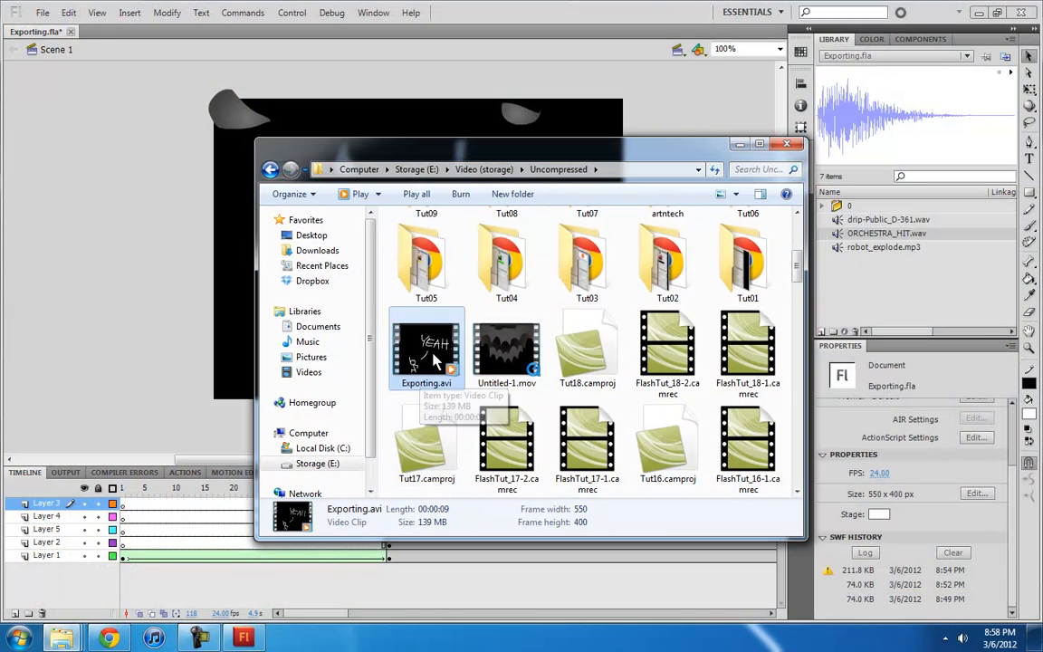
{"action": "left_click", "coordinate": [15, 638]}
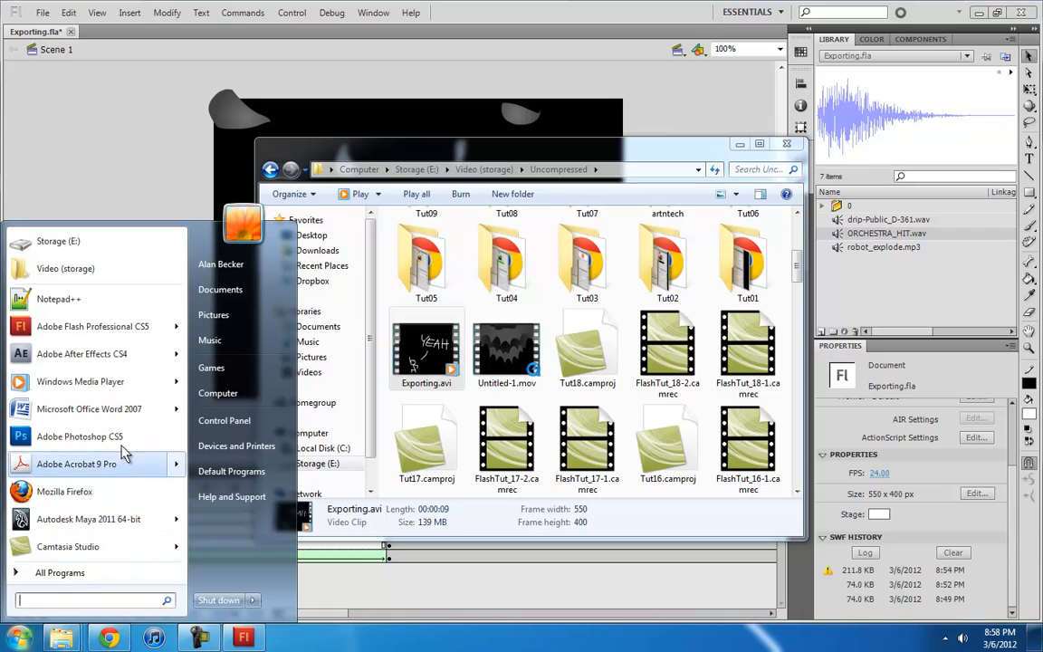
{"action": "mouse_move", "coordinate": [89, 518]}
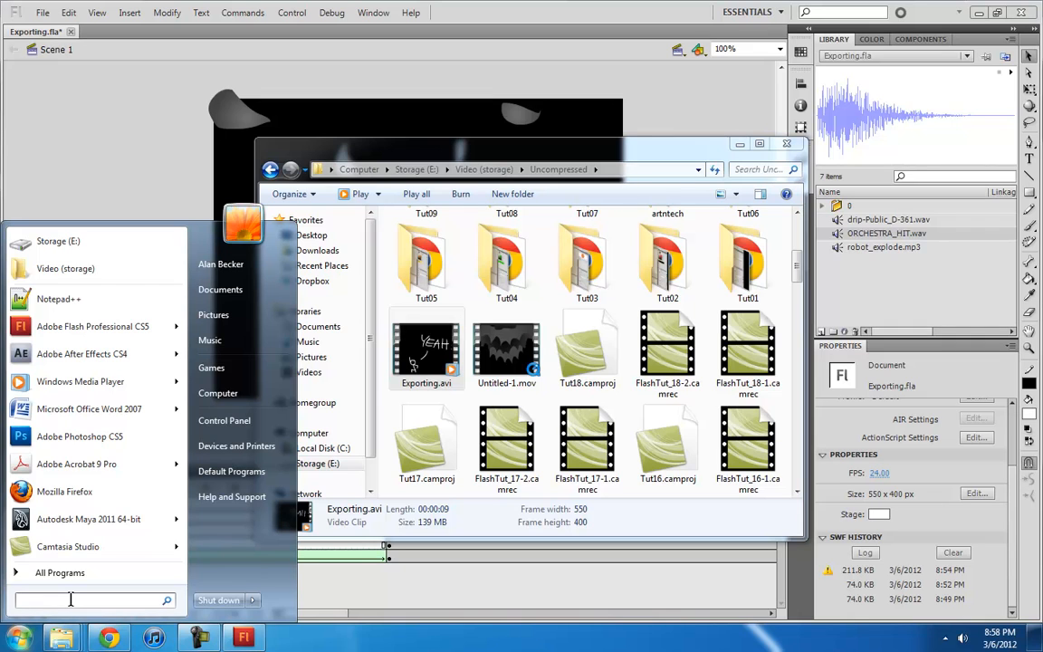
{"action": "type", "text": "live"}
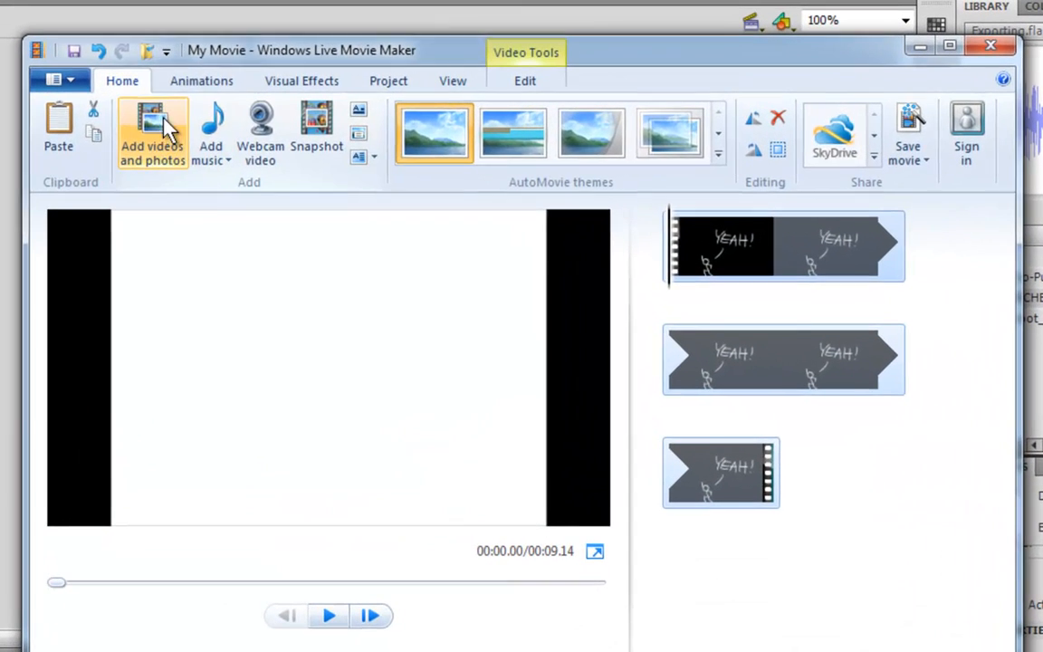
Step: Switch the Movie Maker project's aspect ratio to Standard (4:3), returning to Home
{"action": "left_click", "coordinate": [200, 80]}
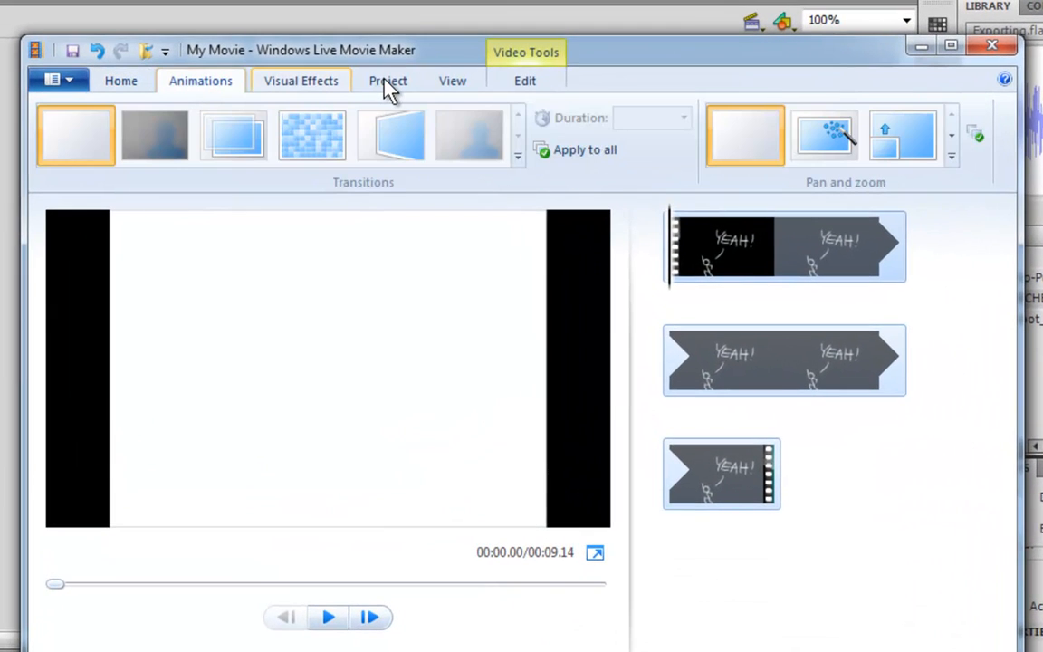
{"action": "left_click", "coordinate": [387, 81]}
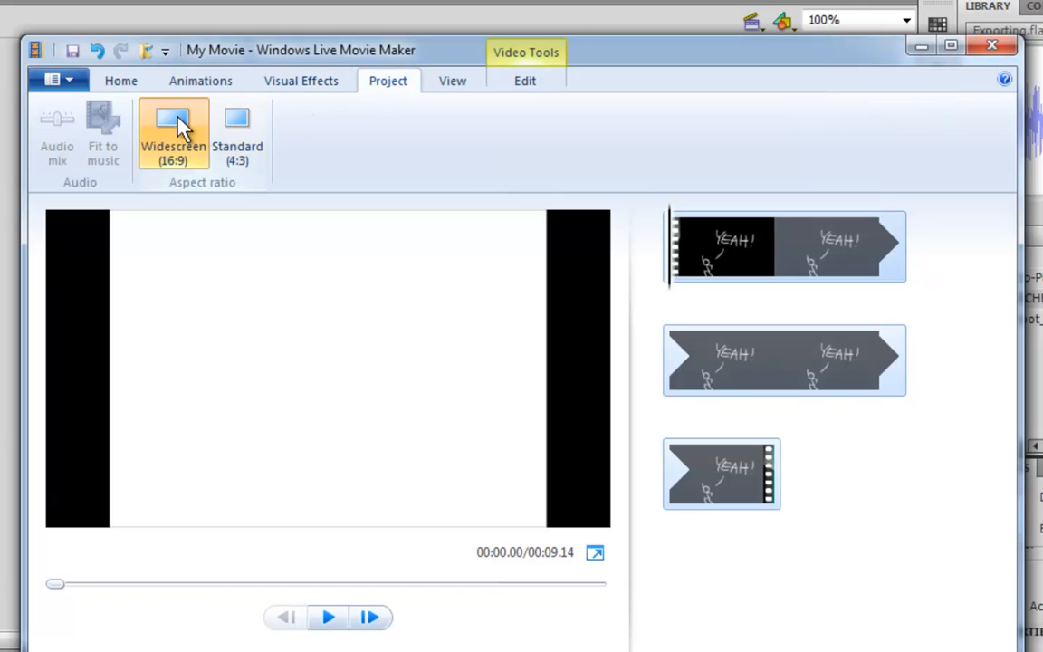
{"action": "mouse_move", "coordinate": [237, 135]}
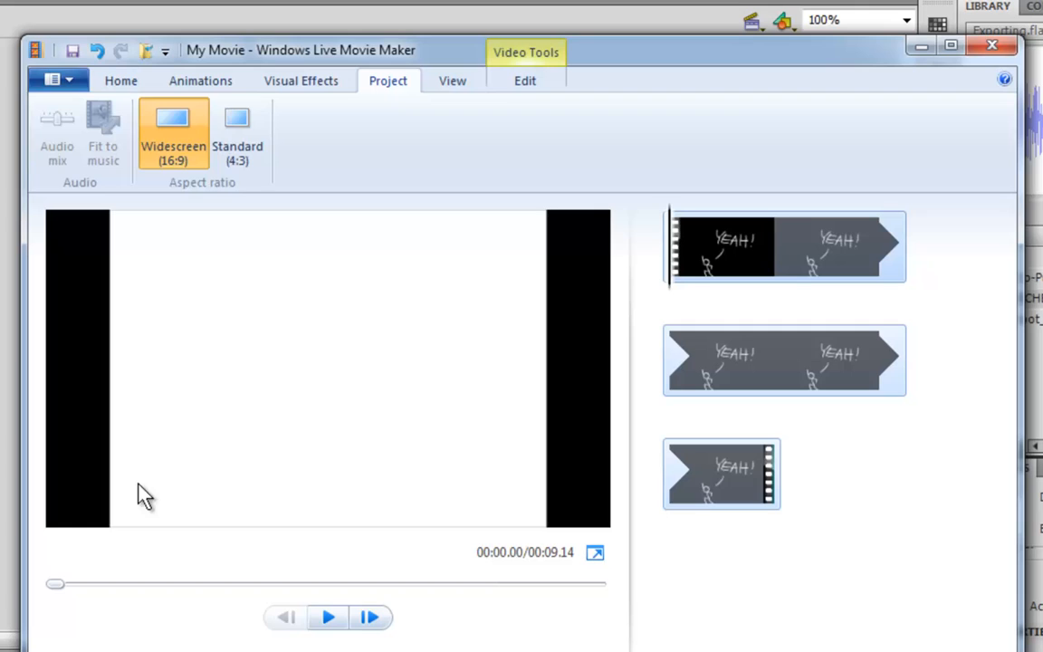
{"action": "left_click", "coordinate": [237, 136]}
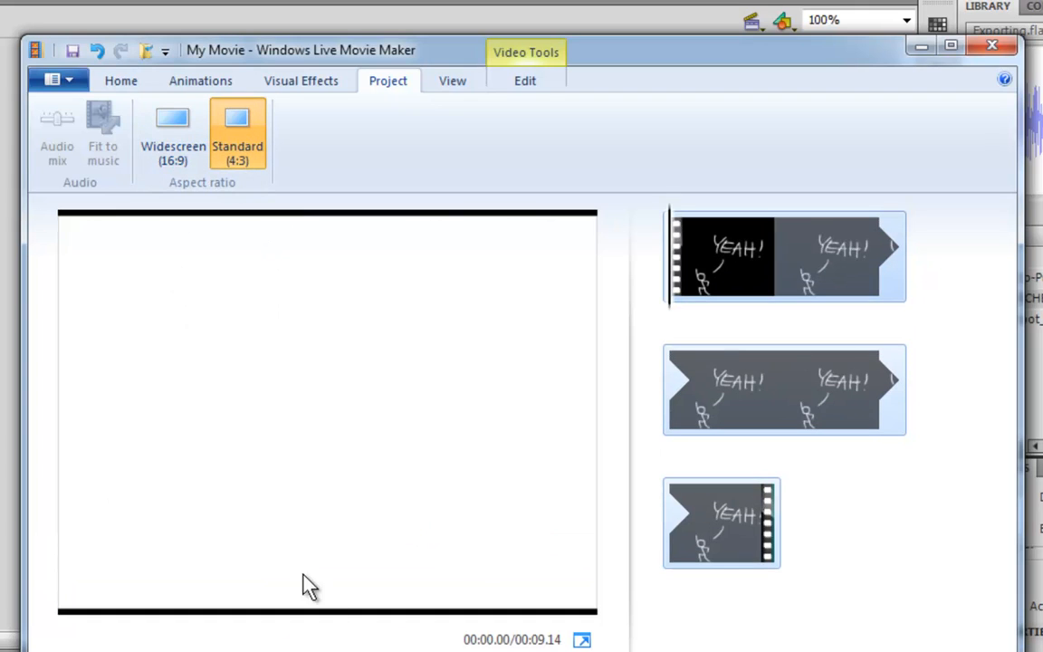
{"action": "mouse_move", "coordinate": [273, 523]}
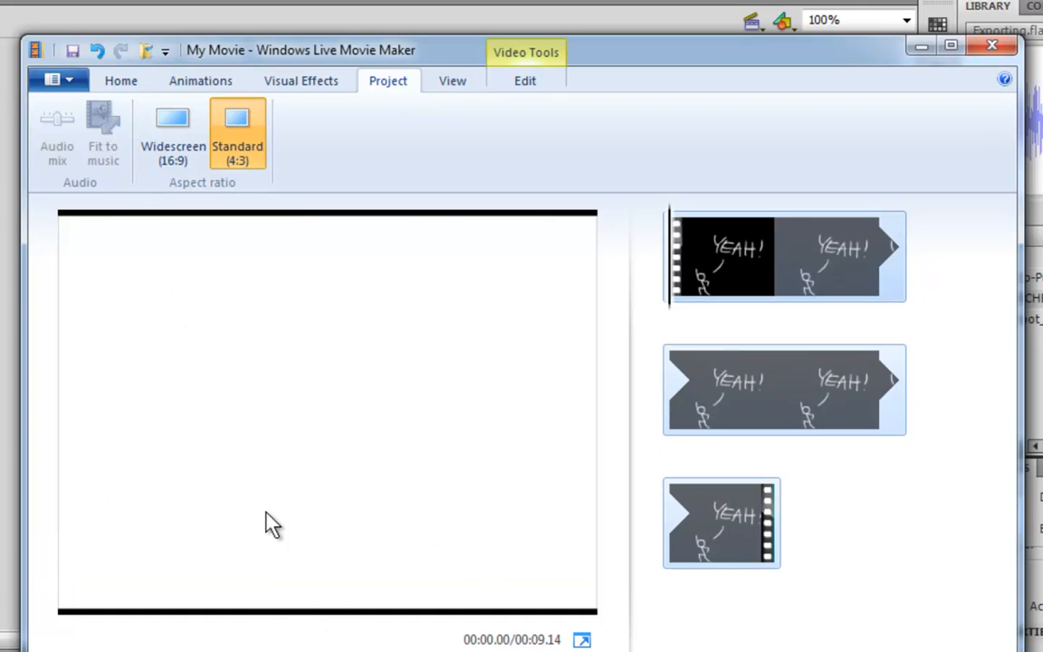
{"action": "mouse_move", "coordinate": [650, 422]}
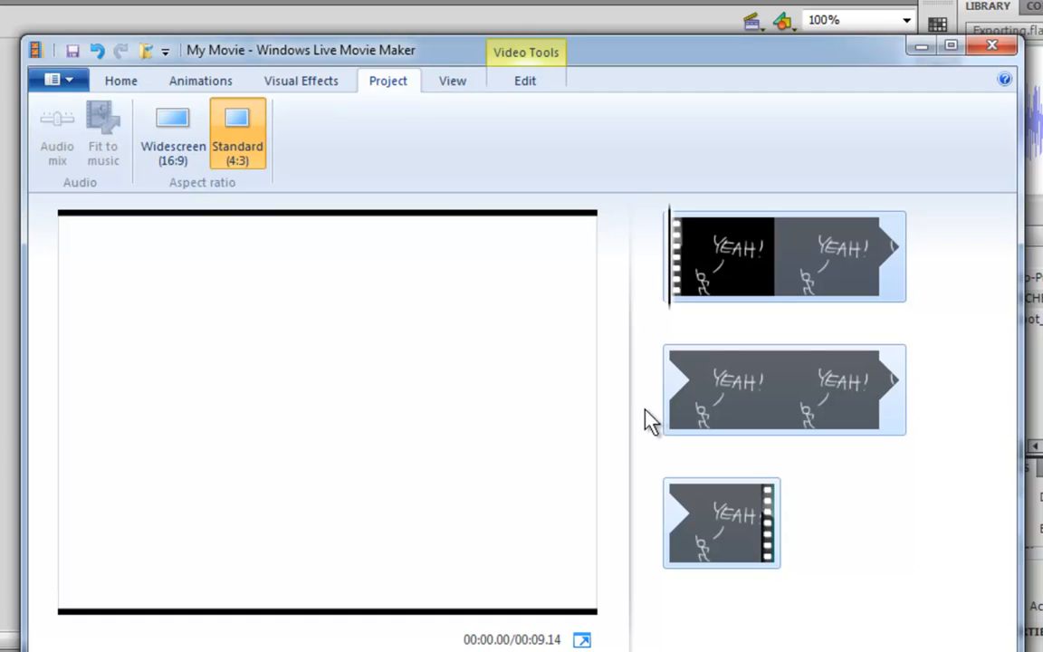
{"action": "mouse_move", "coordinate": [121, 80]}
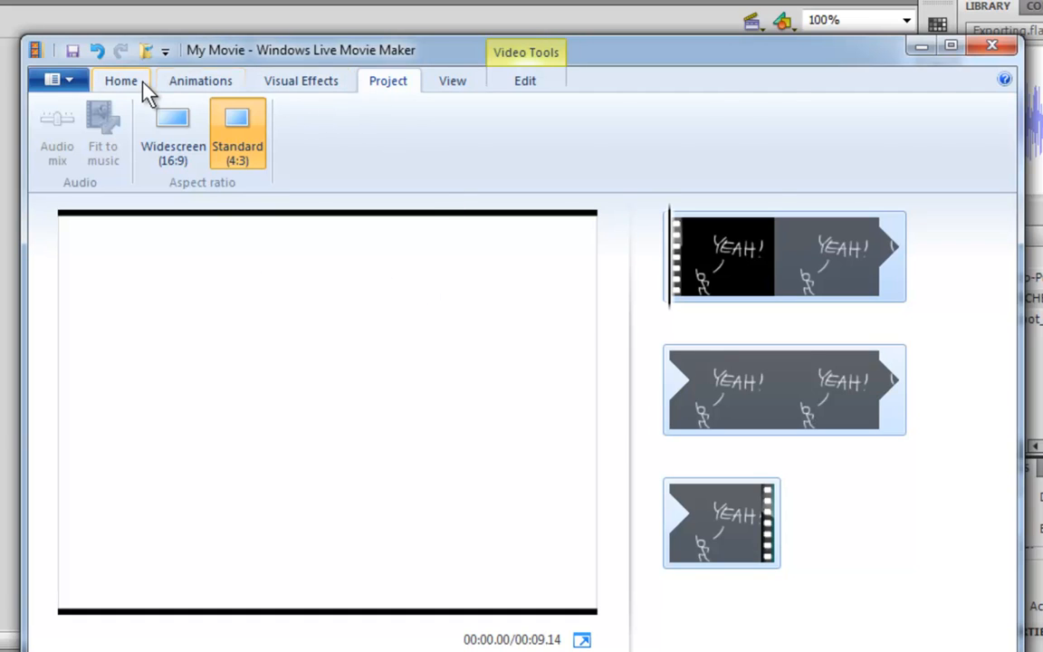
{"action": "left_click", "coordinate": [120, 81]}
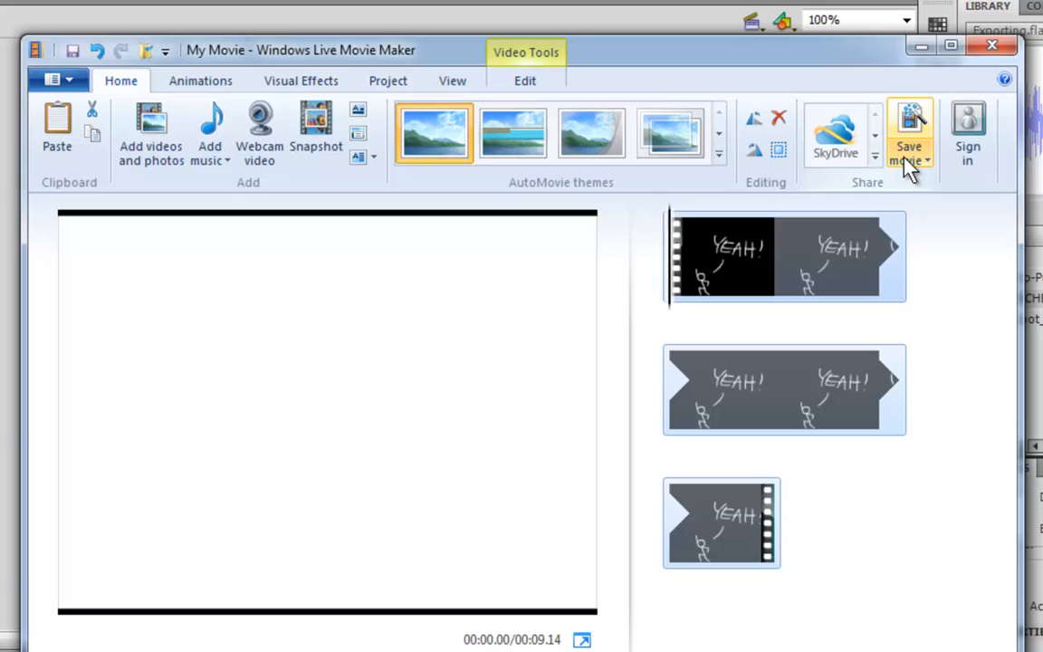
Step: Choose Create custom setting… from the Save movie list
{"action": "left_click", "coordinate": [908, 136]}
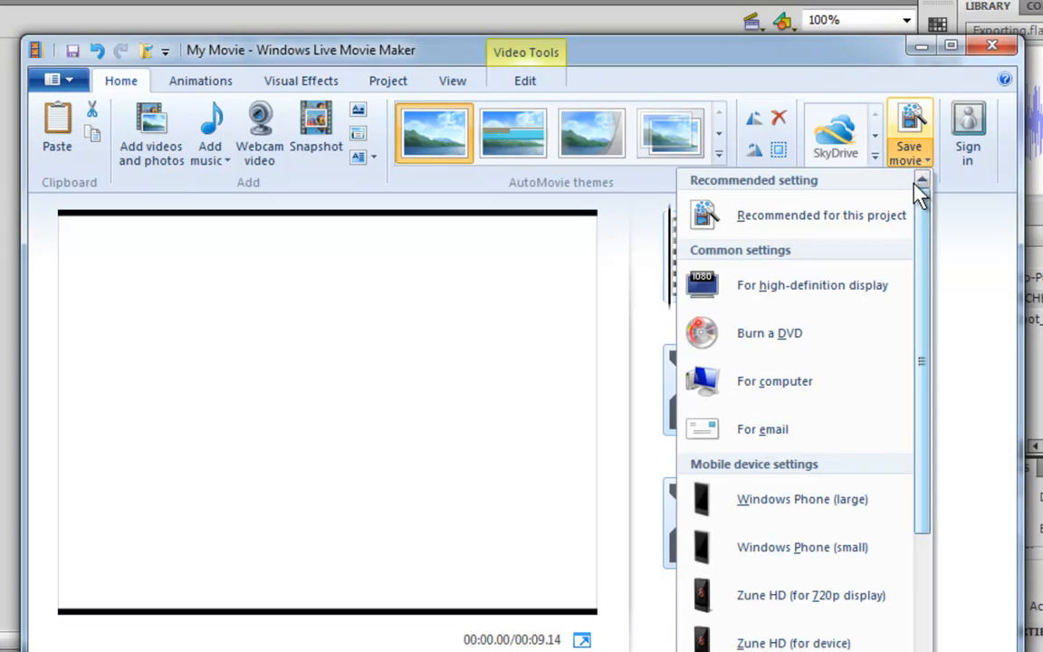
{"action": "mouse_move", "coordinate": [926, 245]}
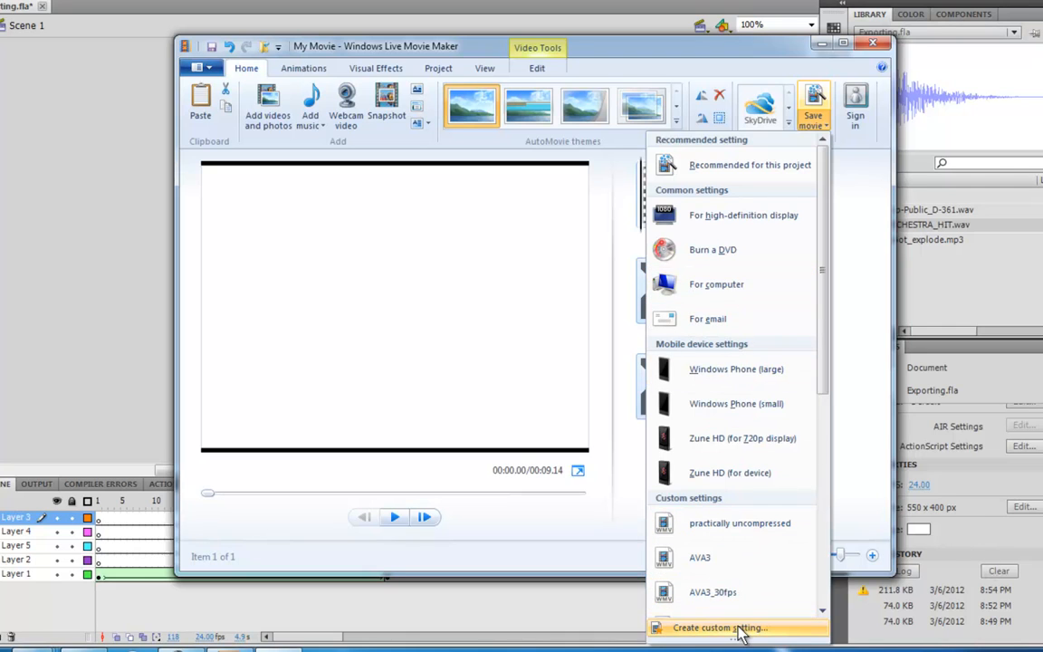
{"action": "left_click", "coordinate": [720, 627]}
{"action": "type", "text": "550"}
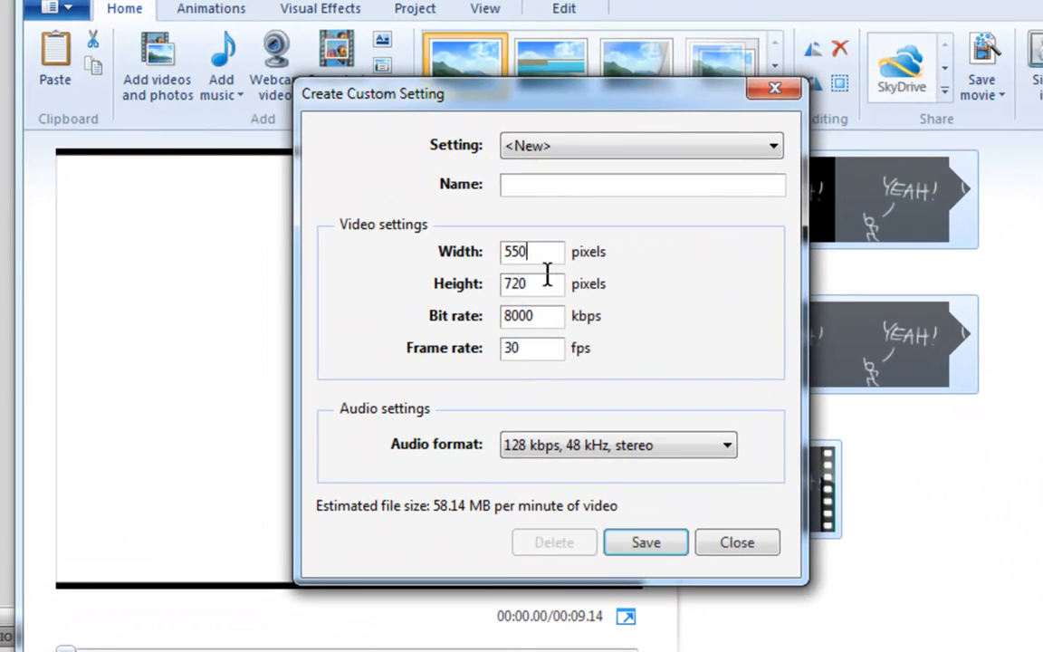
Step: Set height 400, frame rate 24 fps, and 160 kbps 48 kHz stereo audio
{"action": "type", "text": "4"}
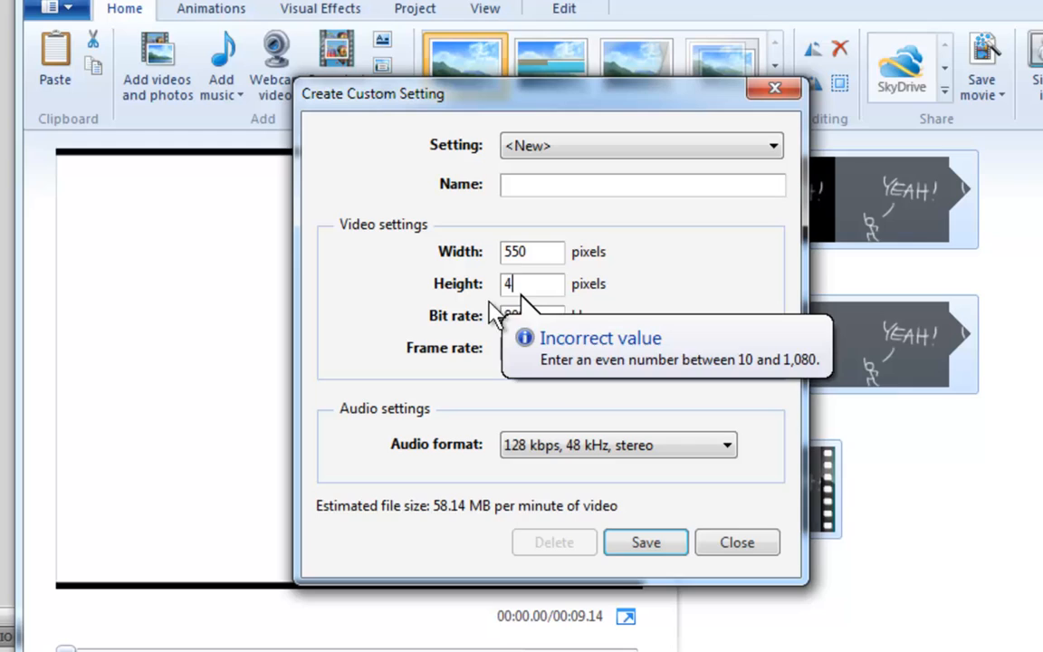
{"action": "type", "text": "00"}
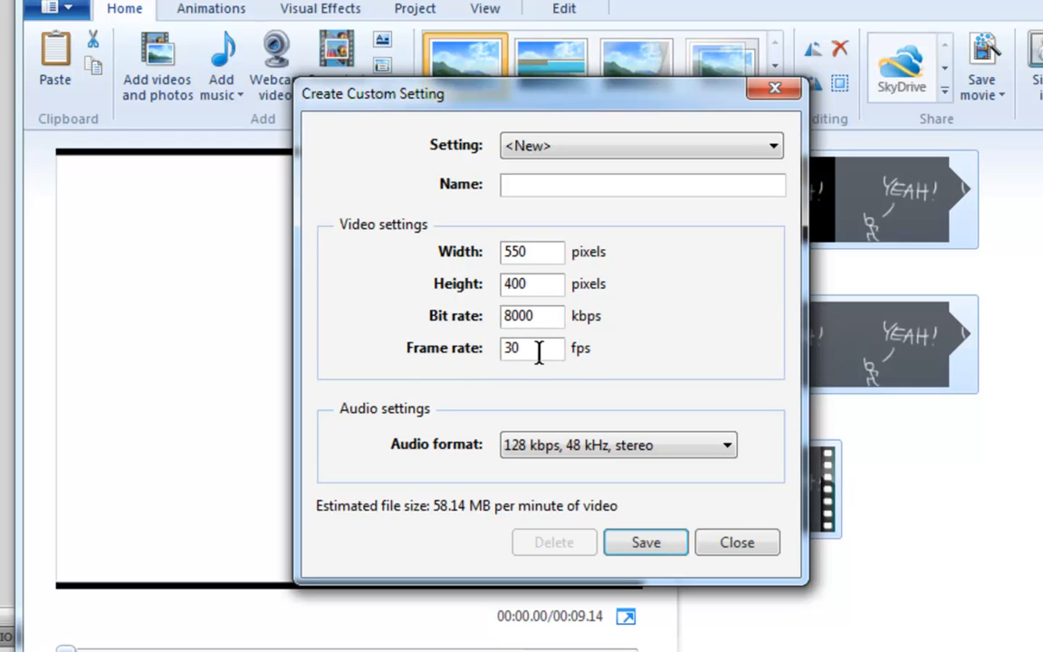
{"action": "double_click", "coordinate": [512, 347]}
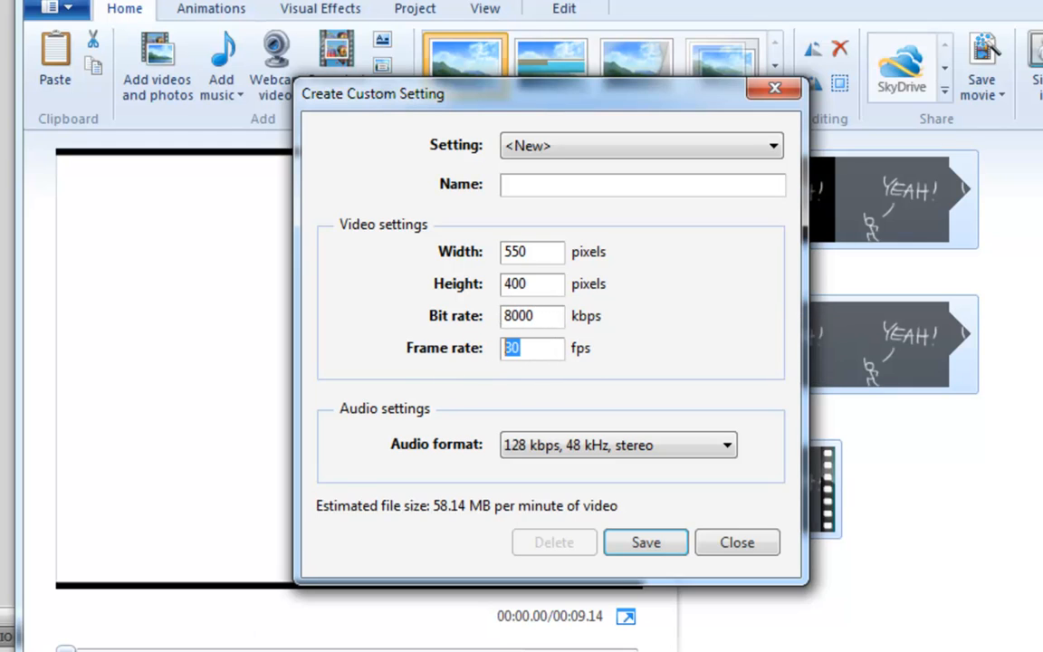
{"action": "type", "text": "24"}
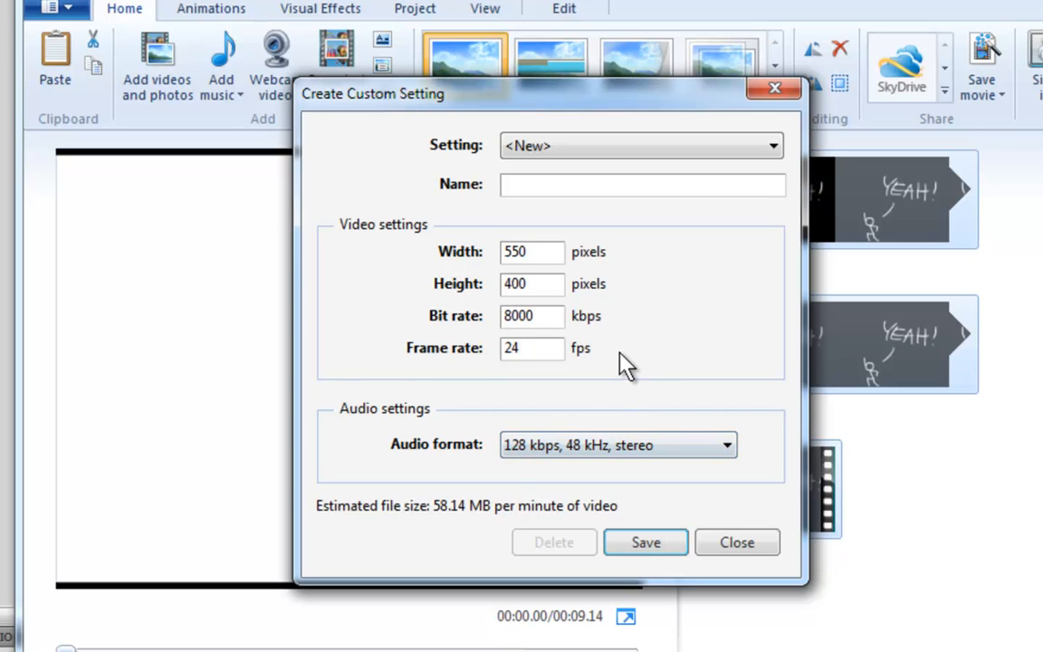
{"action": "left_click", "coordinate": [724, 445]}
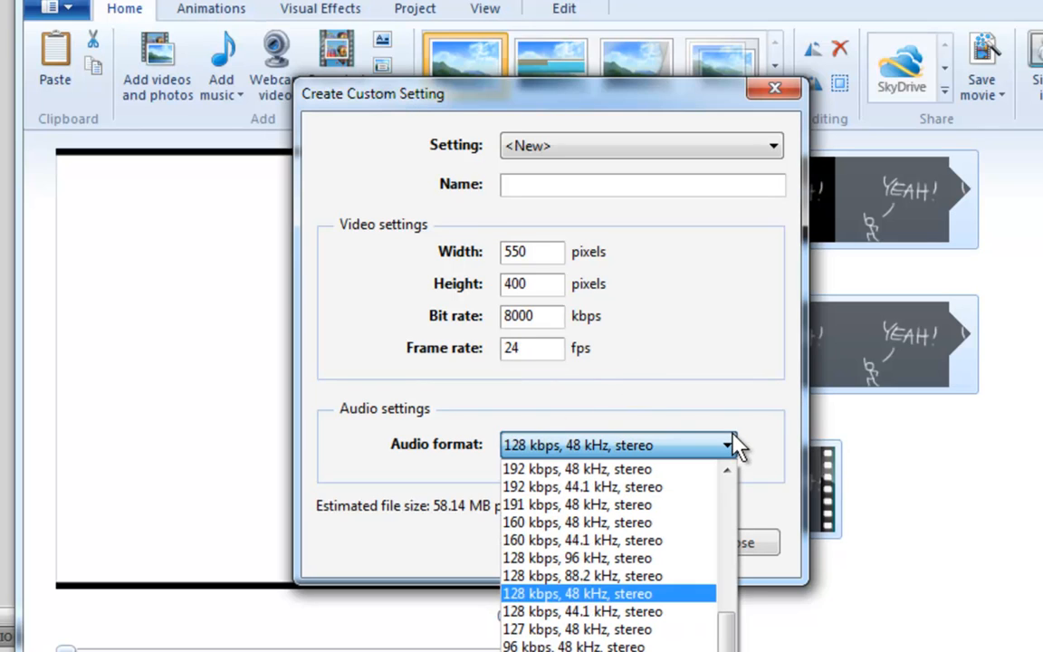
{"action": "left_click", "coordinate": [577, 521]}
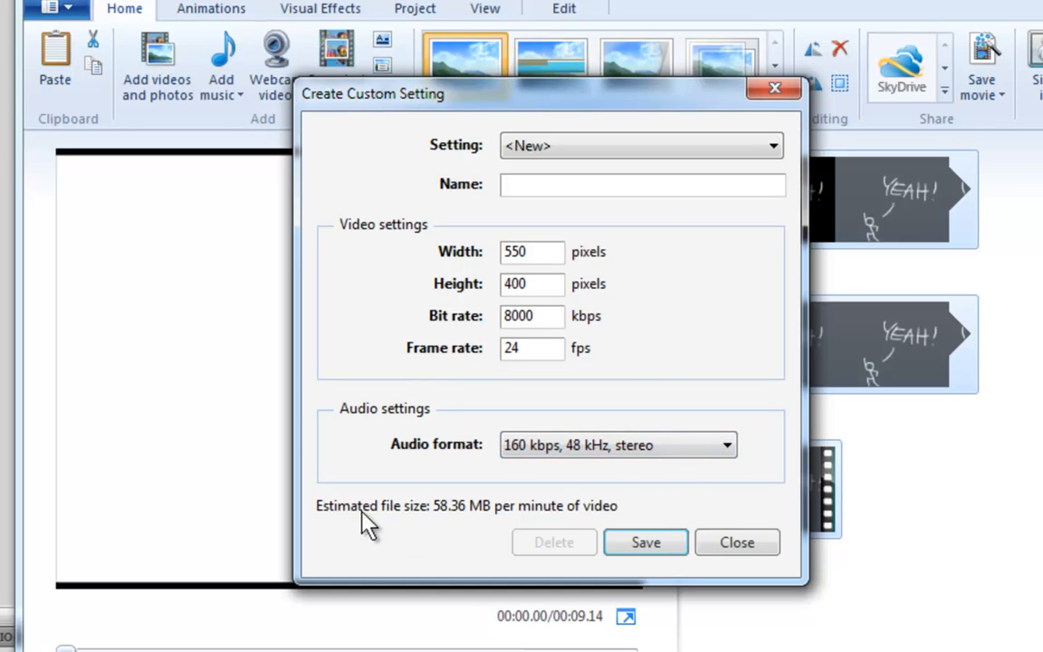
{"action": "mouse_move", "coordinate": [460, 530]}
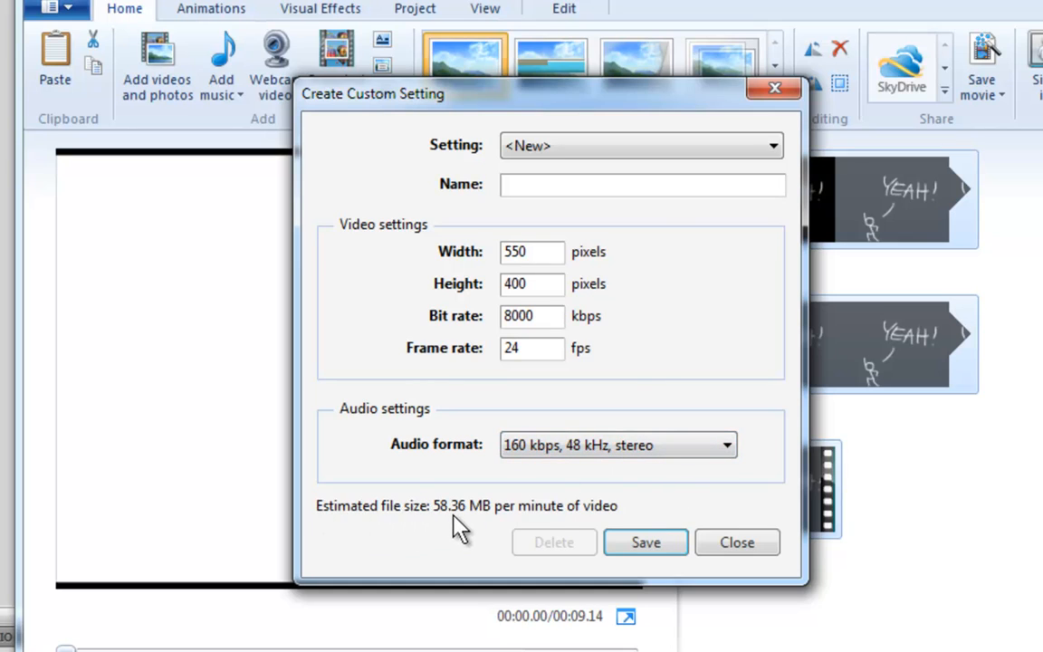
{"action": "mouse_move", "coordinate": [450, 527]}
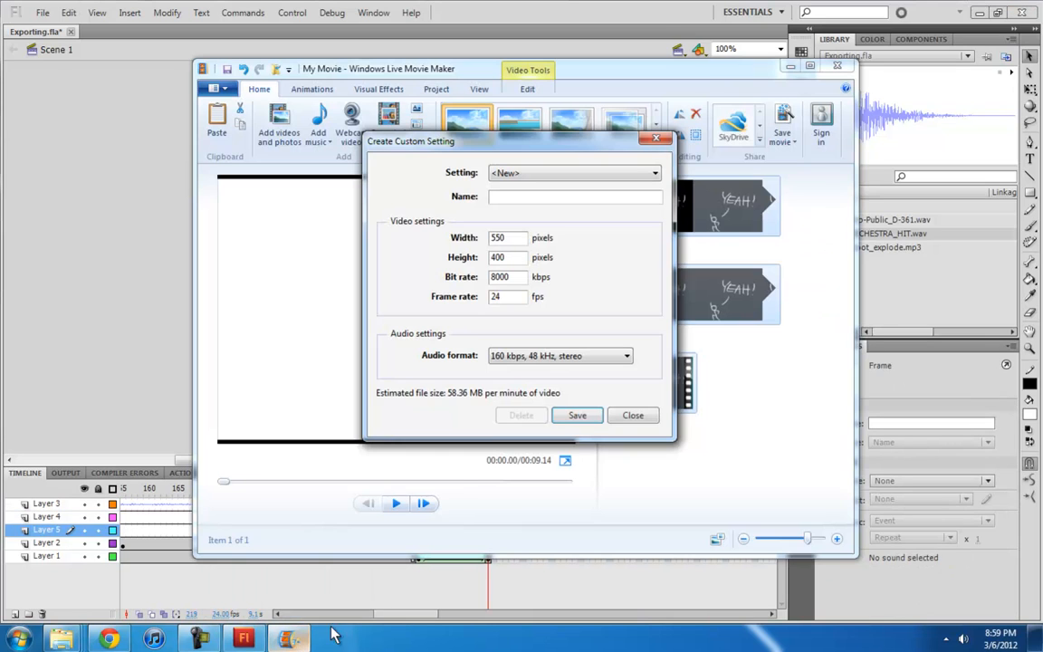
{"action": "mouse_move", "coordinate": [464, 400]}
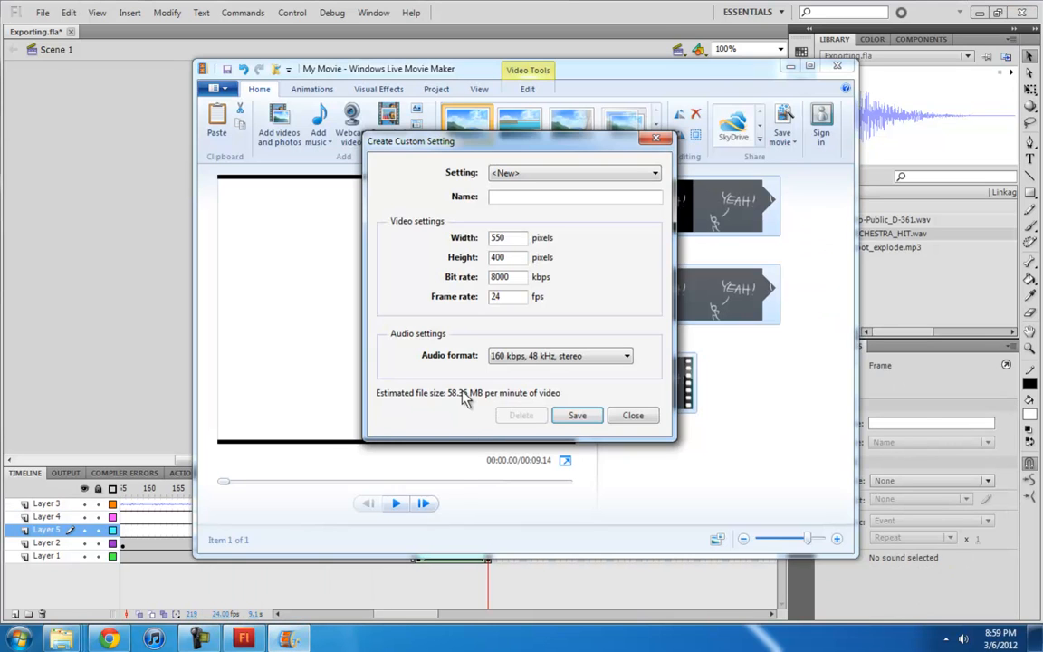
{"action": "mouse_move", "coordinate": [579, 405]}
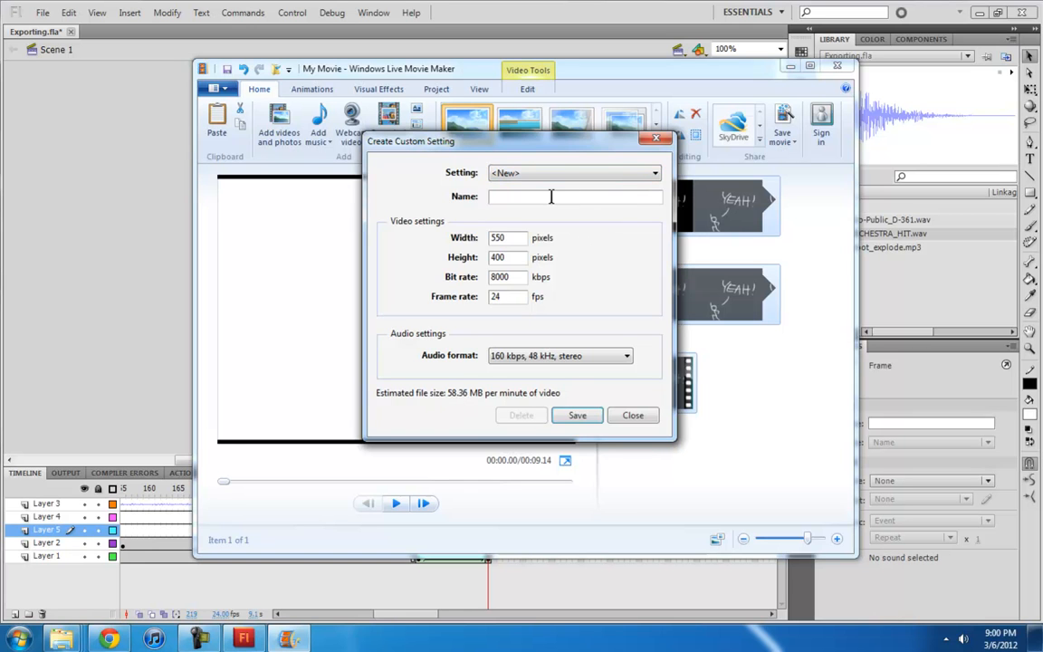
Step: Name the custom setting 'Flash 550x400' and save it
{"action": "type", "text": "Flash 550"}
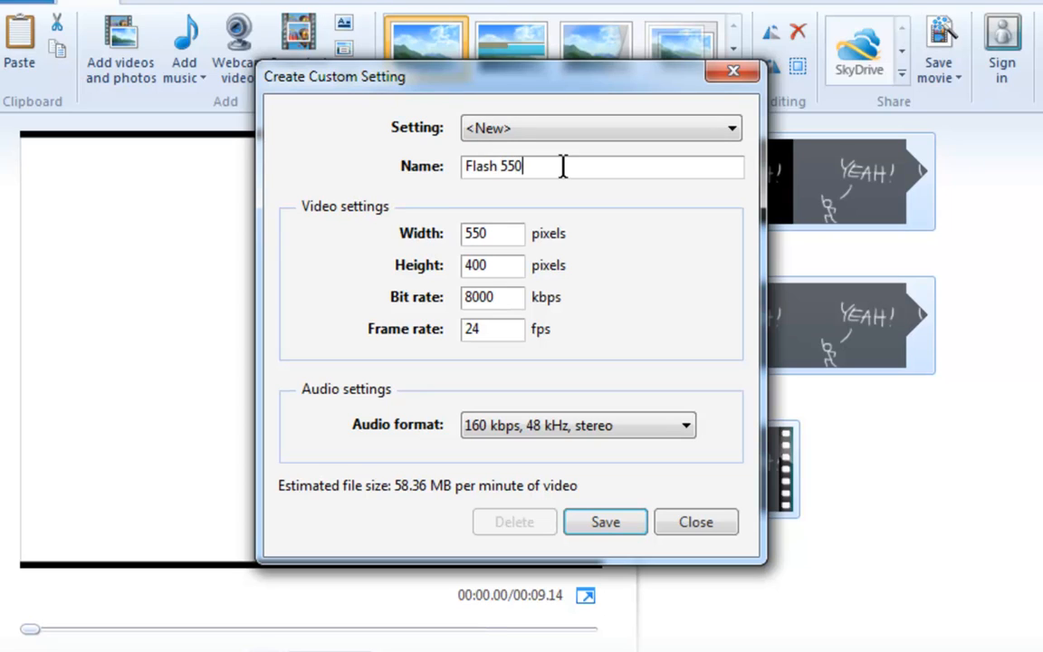
{"action": "type", "text": "x400"}
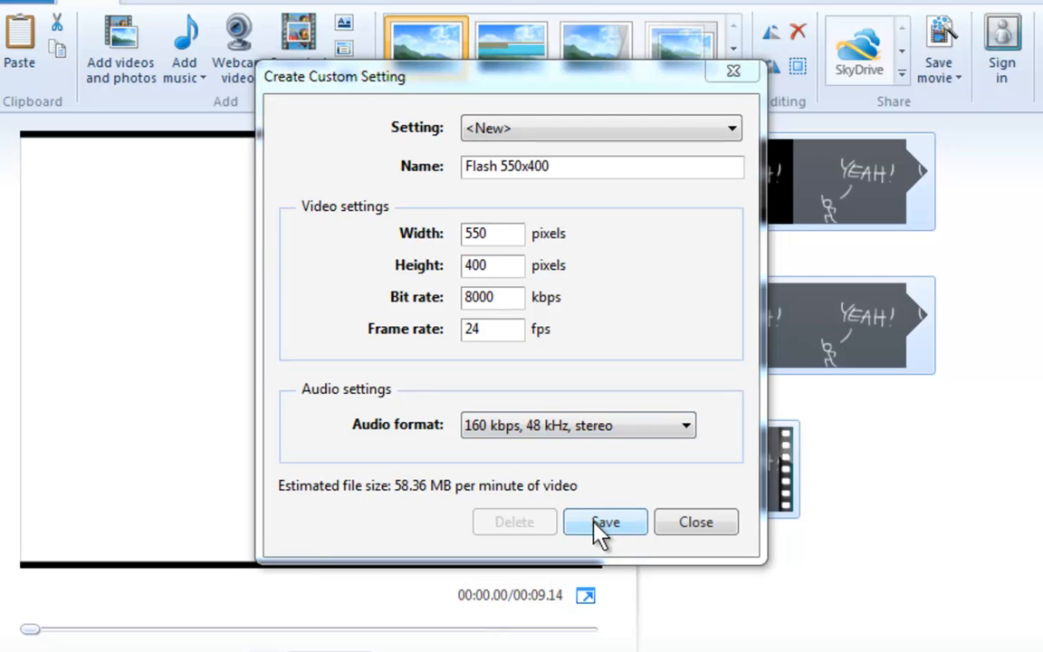
{"action": "left_click", "coordinate": [604, 521]}
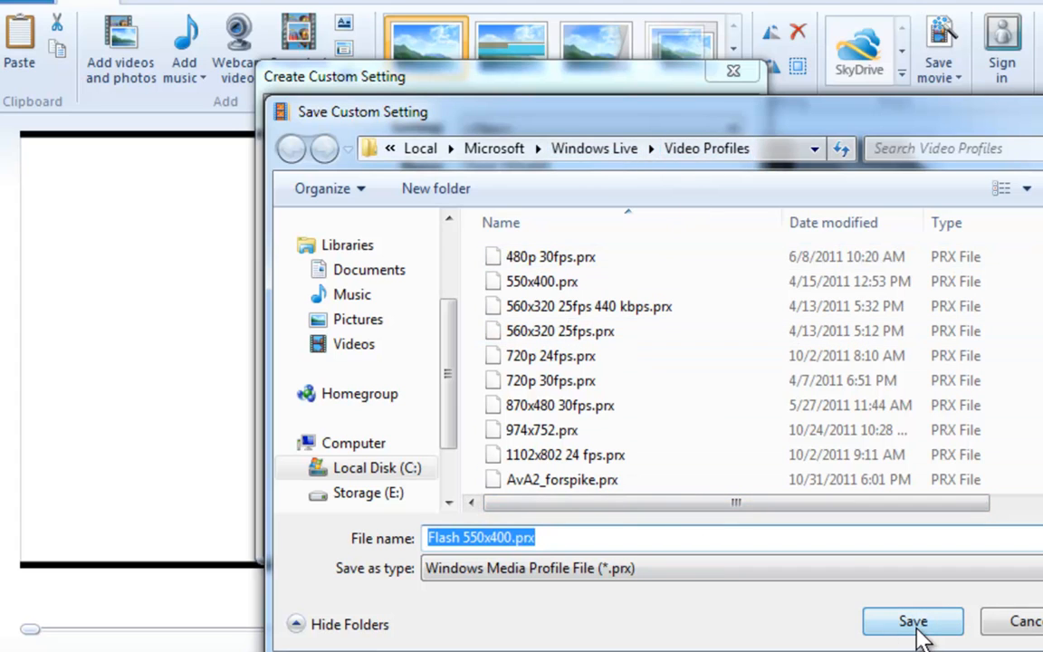
Step: Save the profile as Flash 550x400.prx and pick it from Save movie's custom settings
{"action": "left_click", "coordinate": [912, 621]}
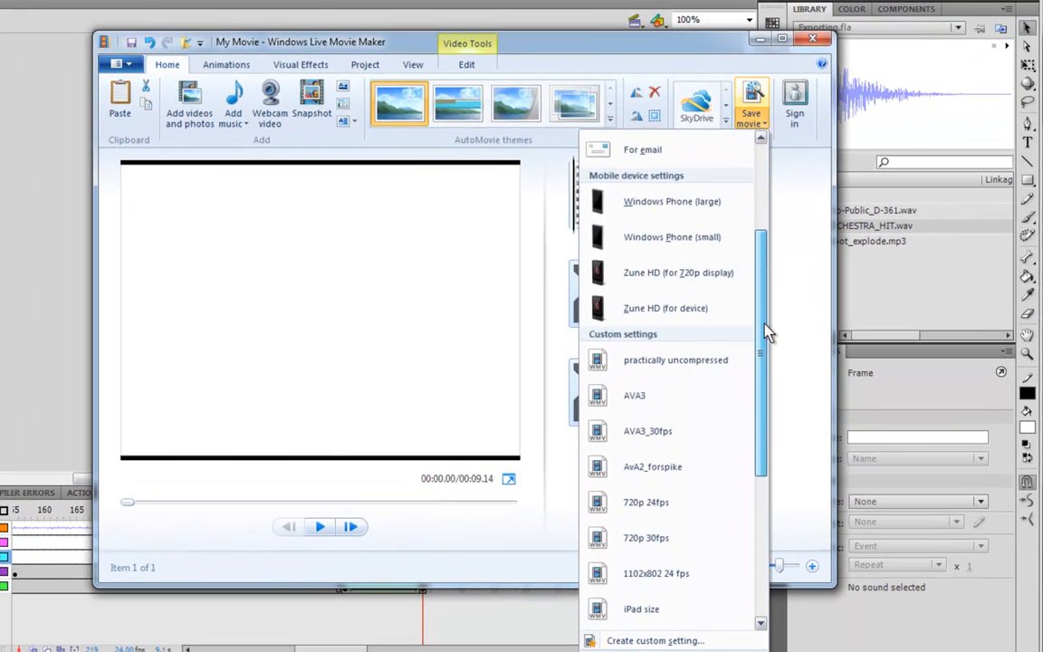
{"action": "scroll", "scroll_direction": "down", "scroll_amount": 3}
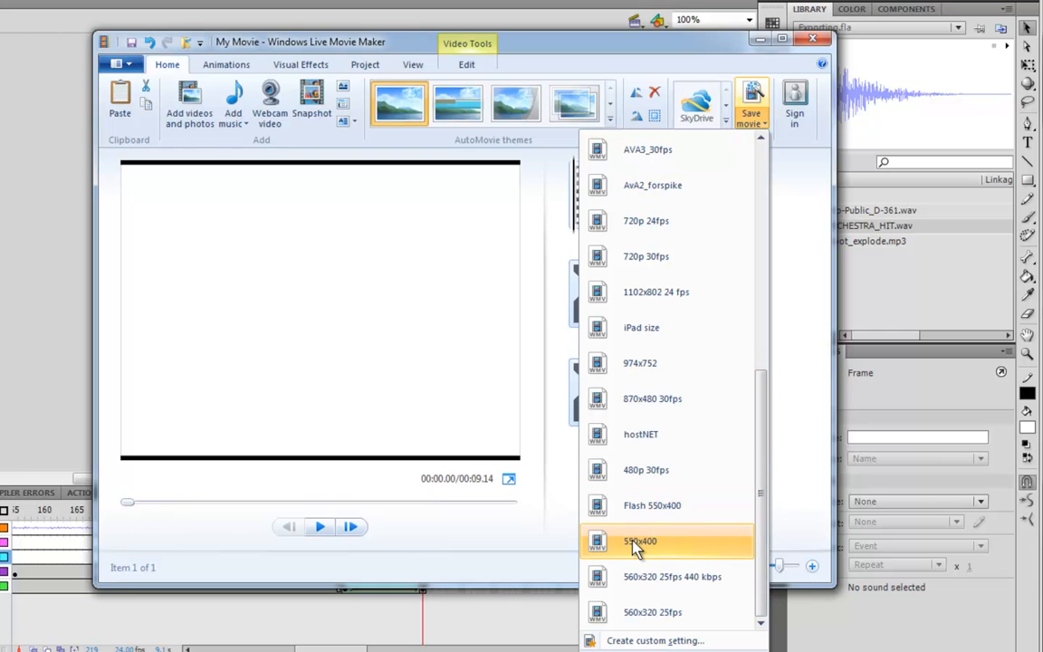
{"action": "left_click", "coordinate": [639, 540]}
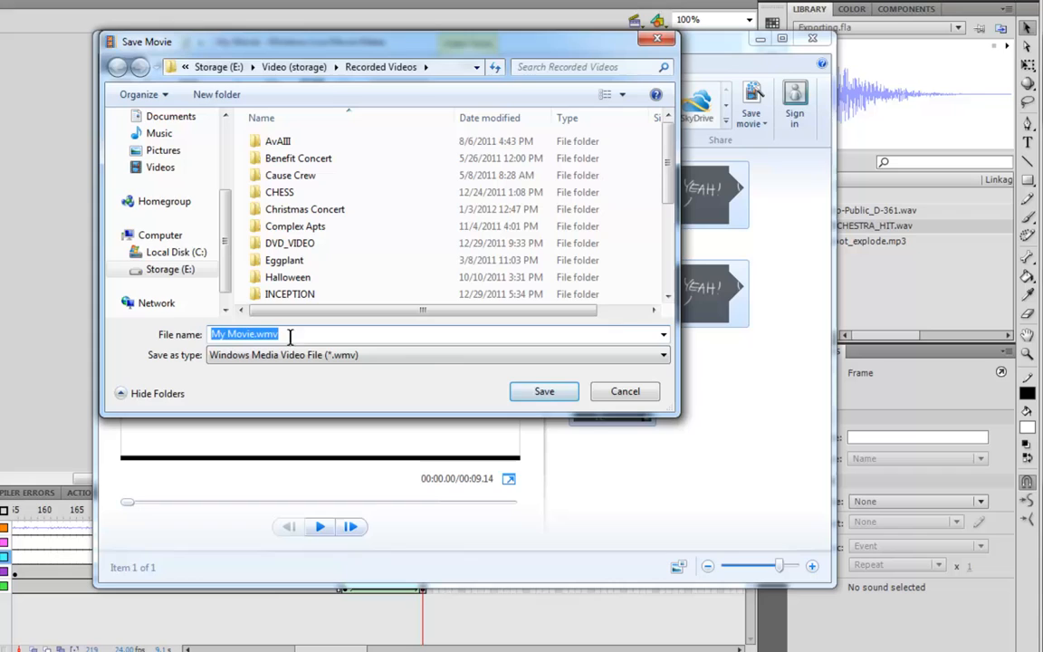
Step: Save the movie as Exporting.wmv with Windows Media Video File type
{"action": "left_click", "coordinate": [253, 334]}
{"action": "type", "text": "Exporting"}
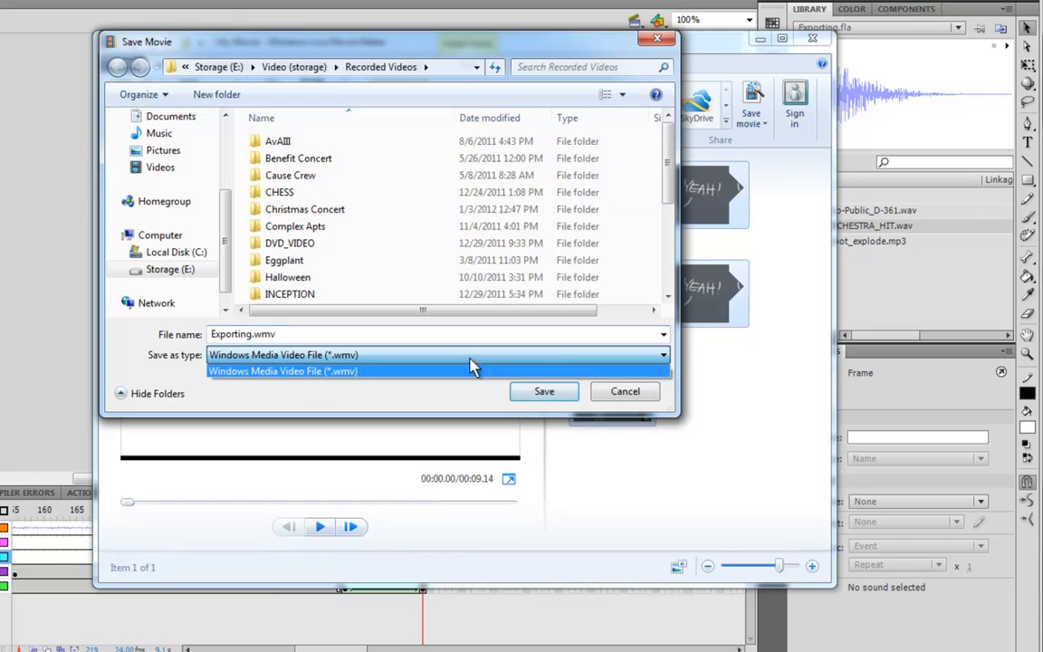
{"action": "left_click", "coordinate": [282, 371]}
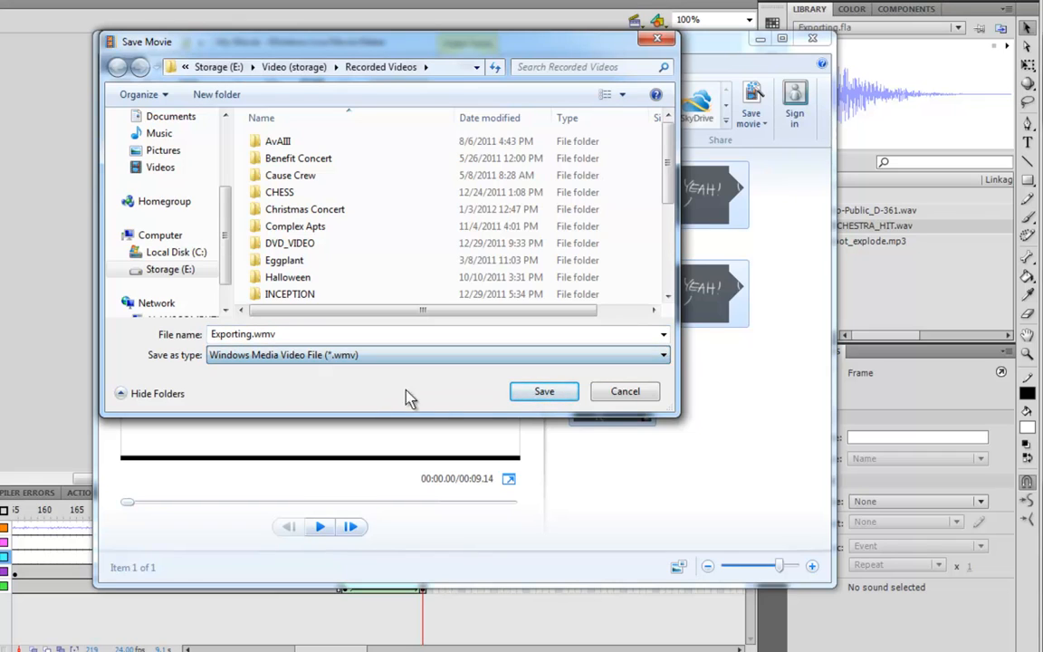
{"action": "left_click", "coordinate": [395, 334]}
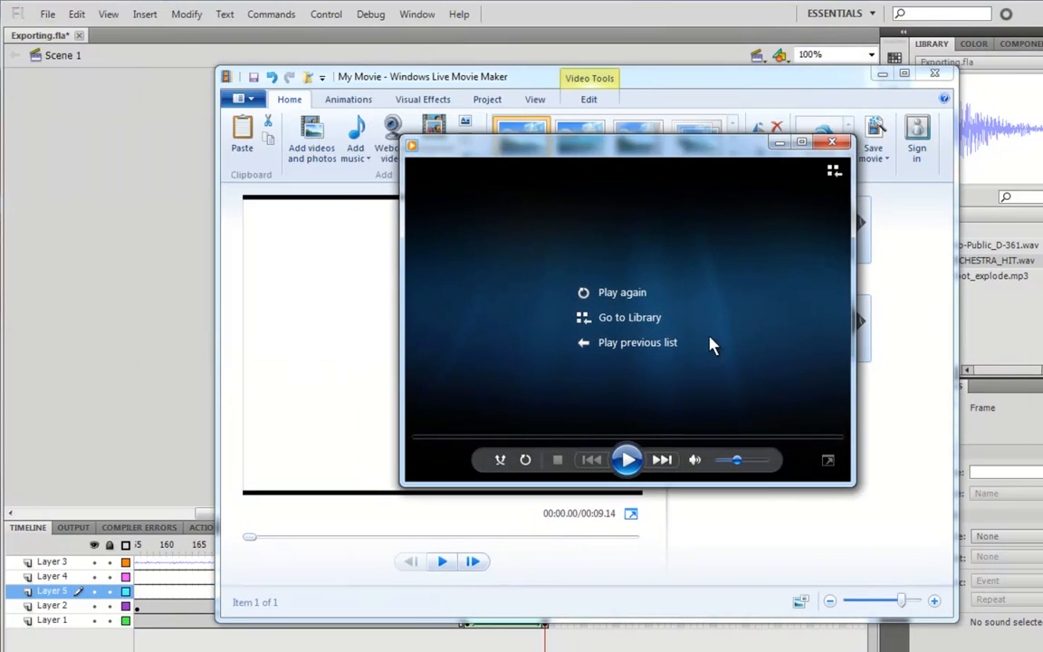
{"action": "mouse_move", "coordinate": [724, 370]}
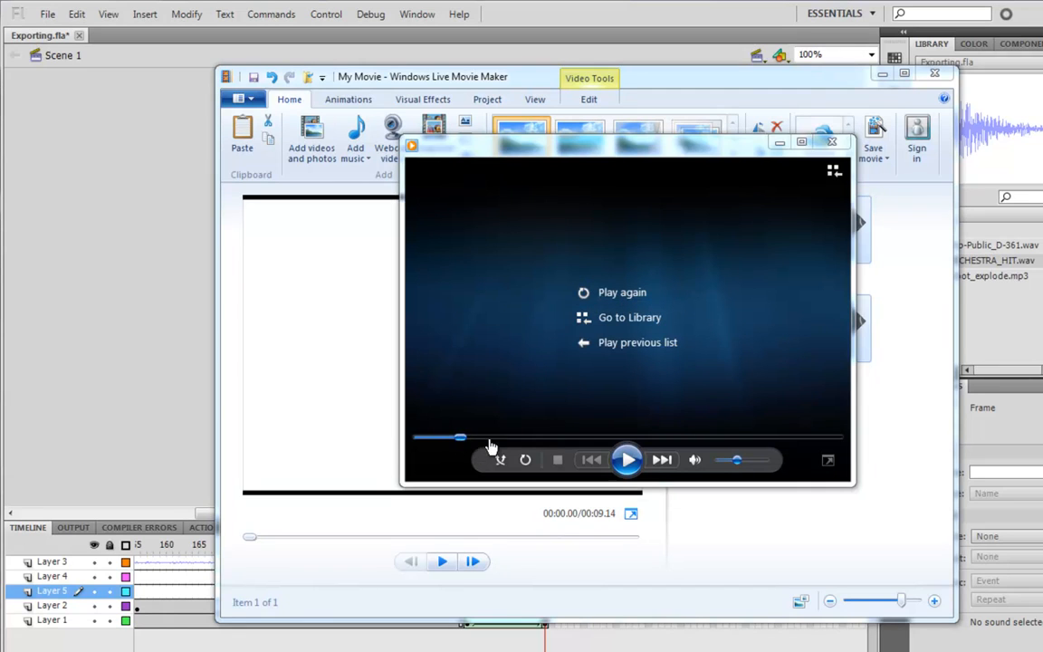
Step: Seek partway into Exporting.wmv to preview the explosion, then close the player
{"action": "left_click", "coordinate": [628, 459]}
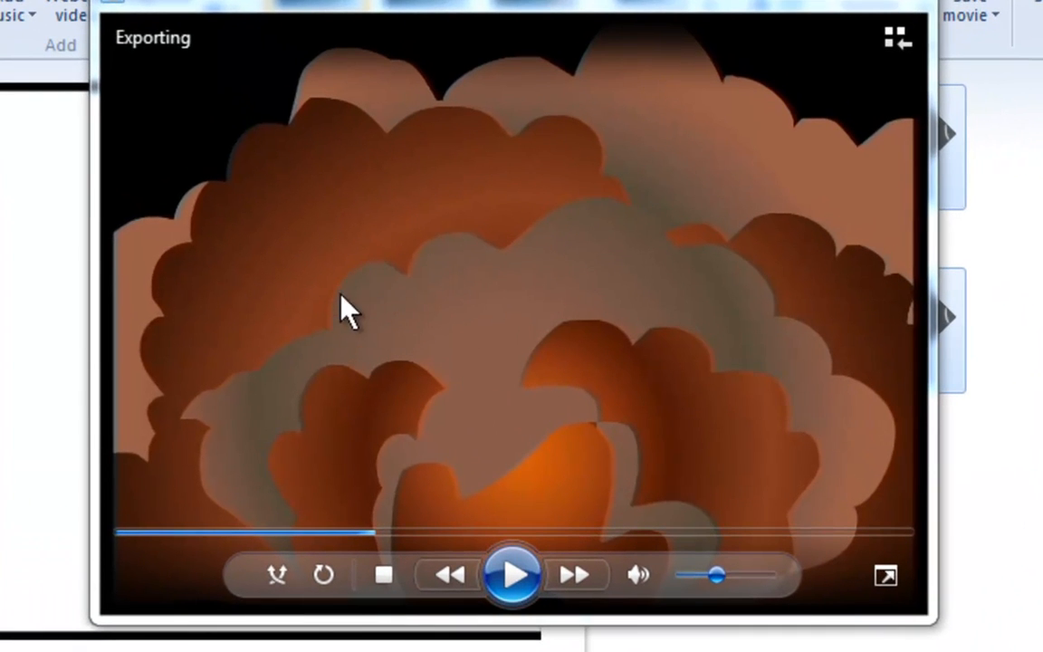
{"action": "mouse_move", "coordinate": [731, 393]}
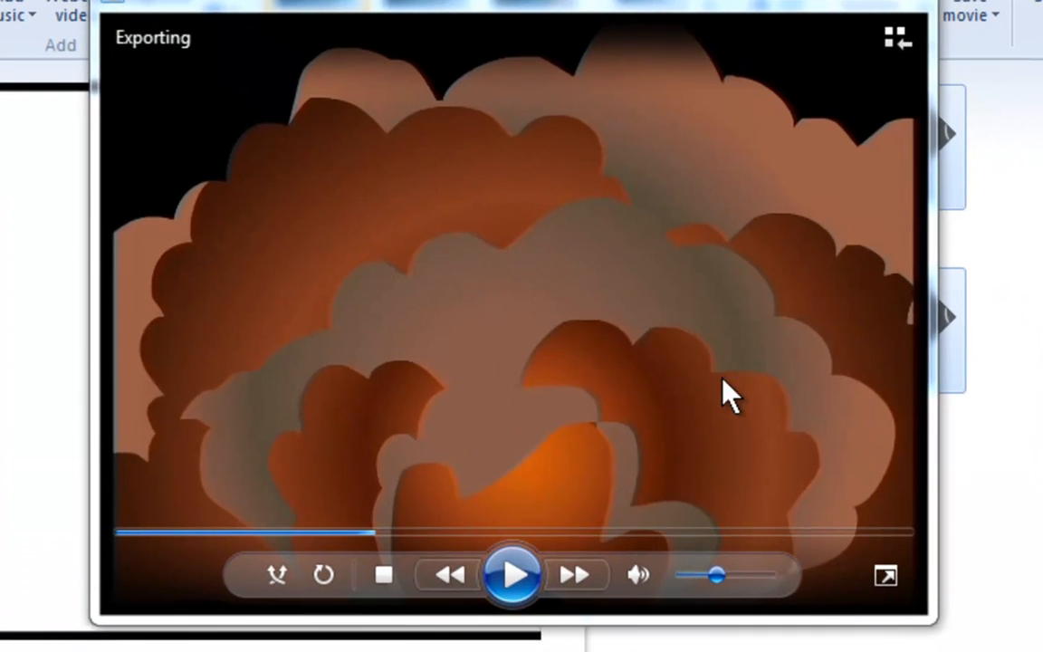
{"action": "mouse_move", "coordinate": [371, 54]}
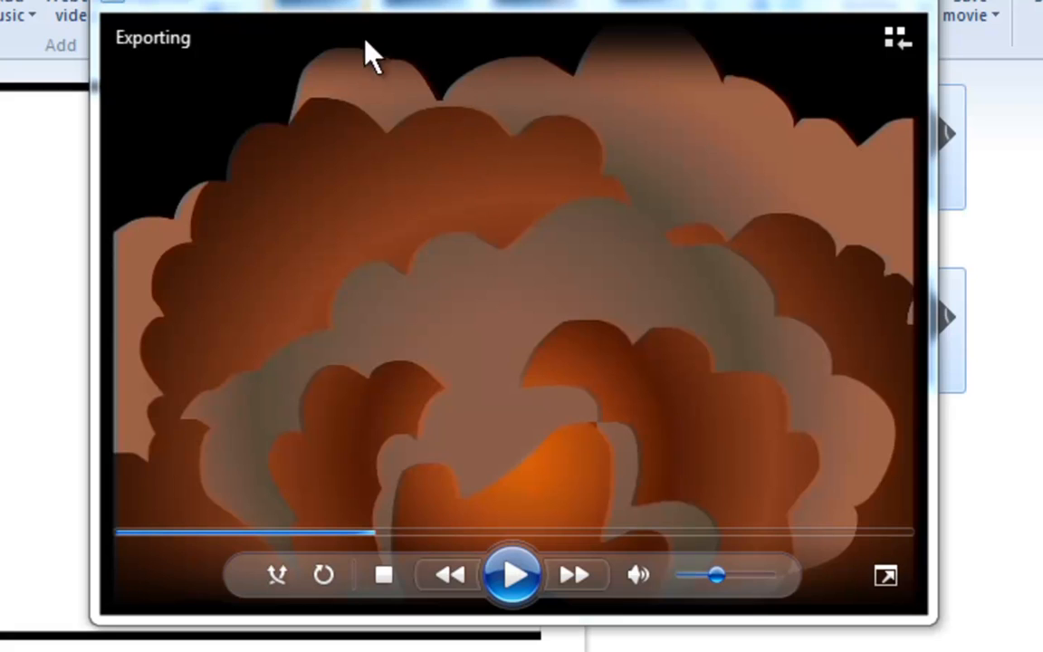
{"action": "mouse_move", "coordinate": [158, 357]}
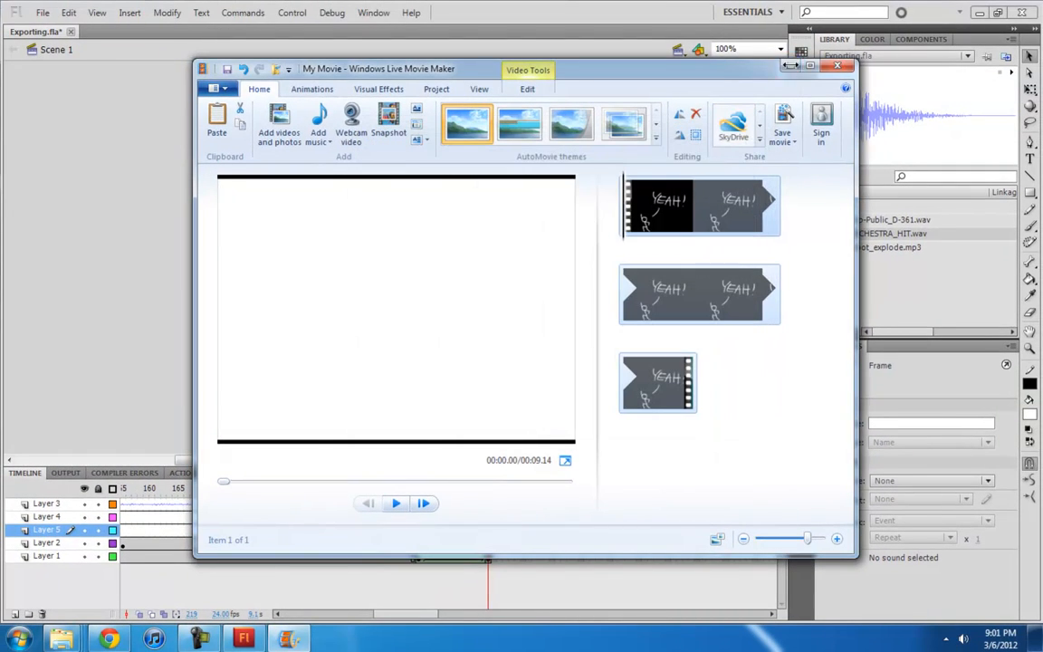
{"action": "left_click", "coordinate": [41, 11]}
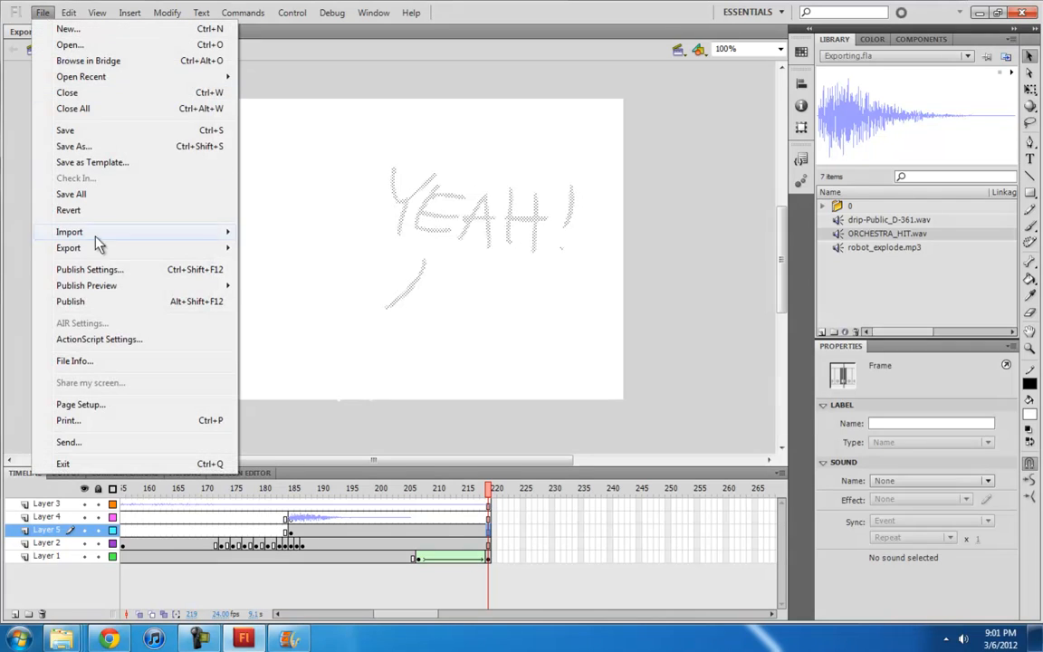
Step: Export the animation as QuickTime Exporting.mov and reach its detailed compression options
{"action": "left_click", "coordinate": [69, 247]}
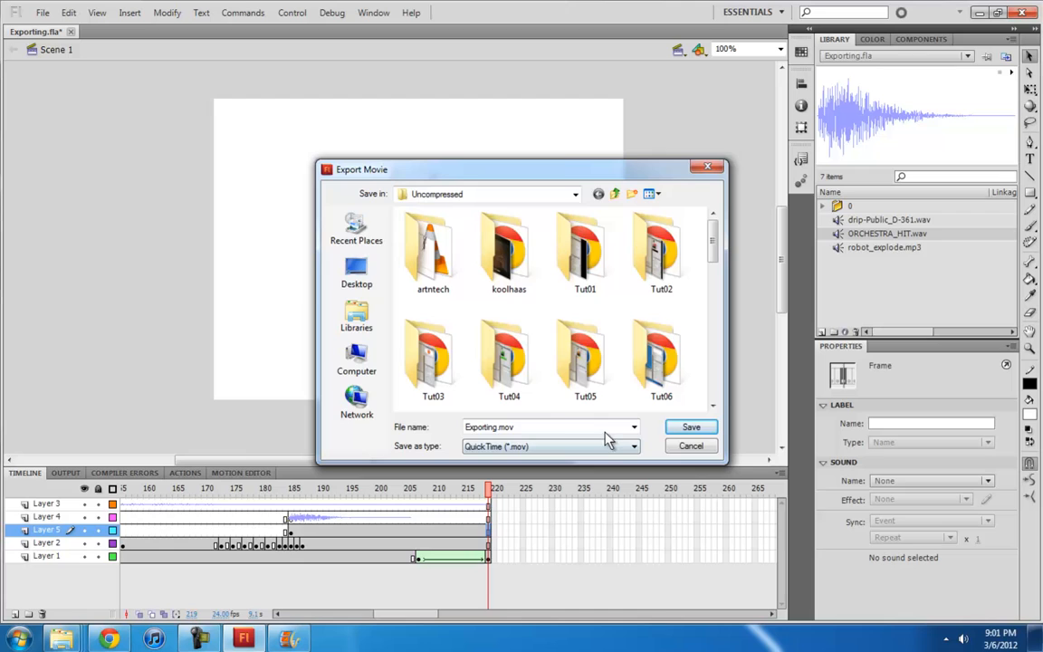
{"action": "left_click", "coordinate": [690, 426]}
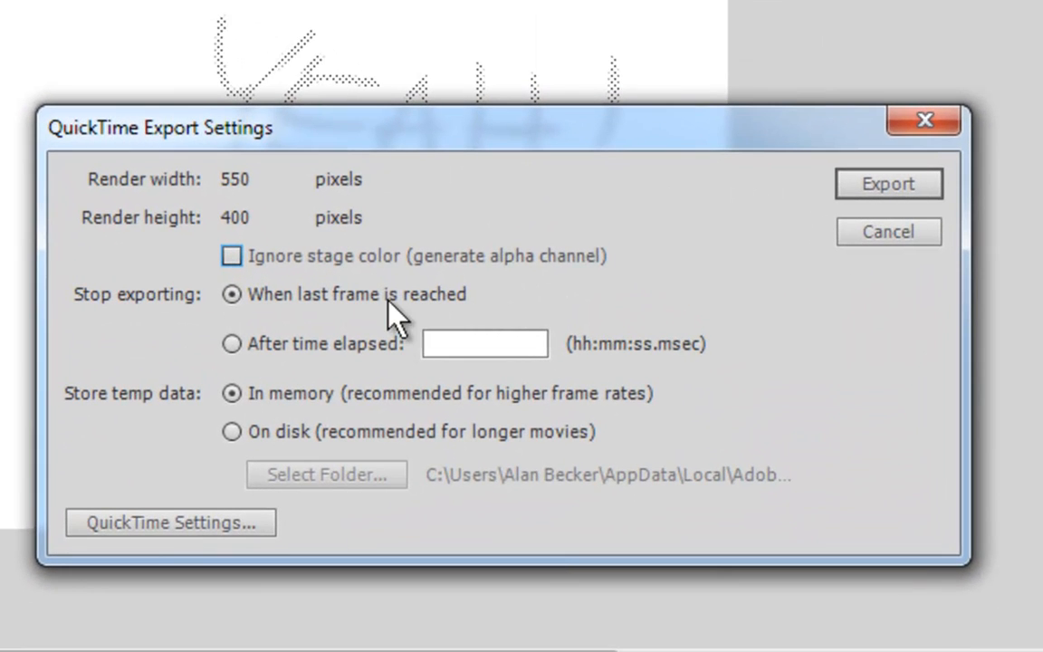
{"action": "mouse_move", "coordinate": [263, 194]}
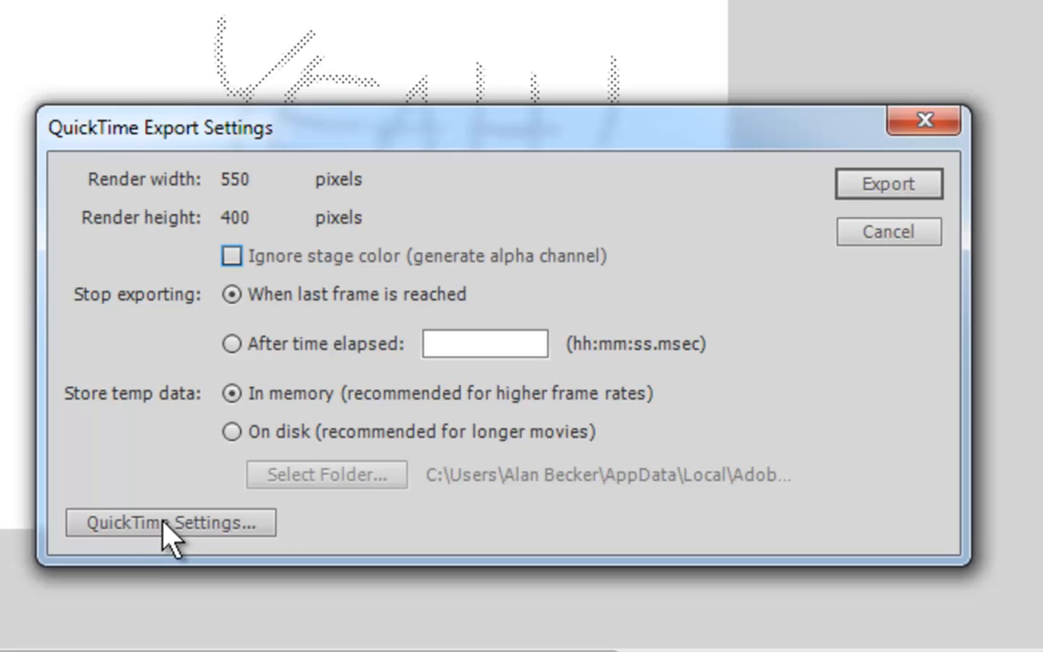
{"action": "left_click", "coordinate": [170, 522]}
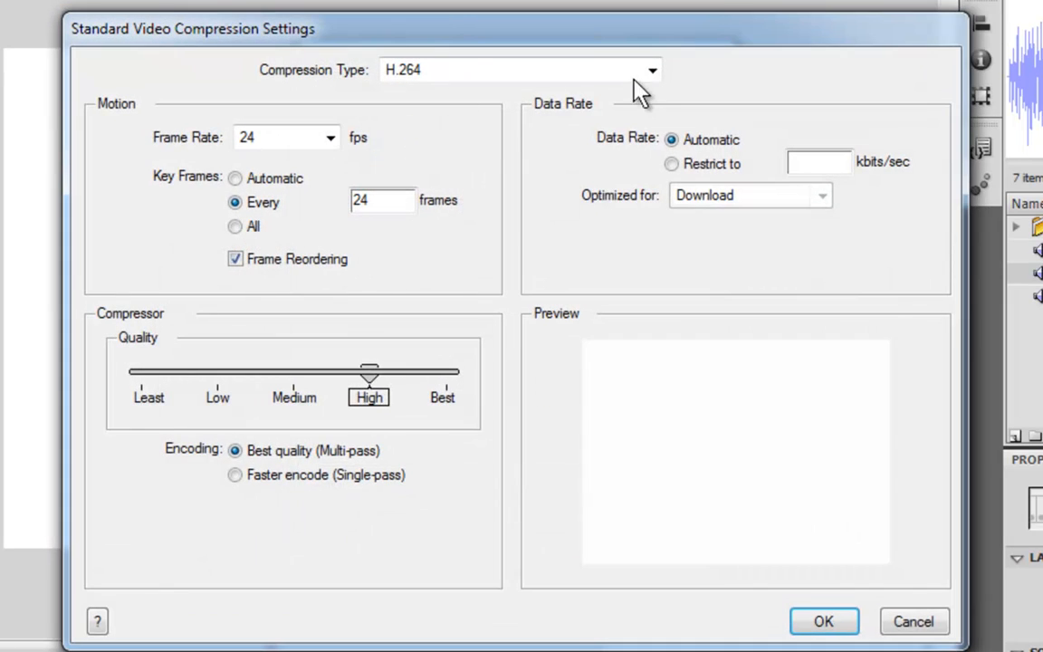
Step: Keep H.264 compression in QuickTime settings, with automatic data rate
{"action": "left_click", "coordinate": [650, 70]}
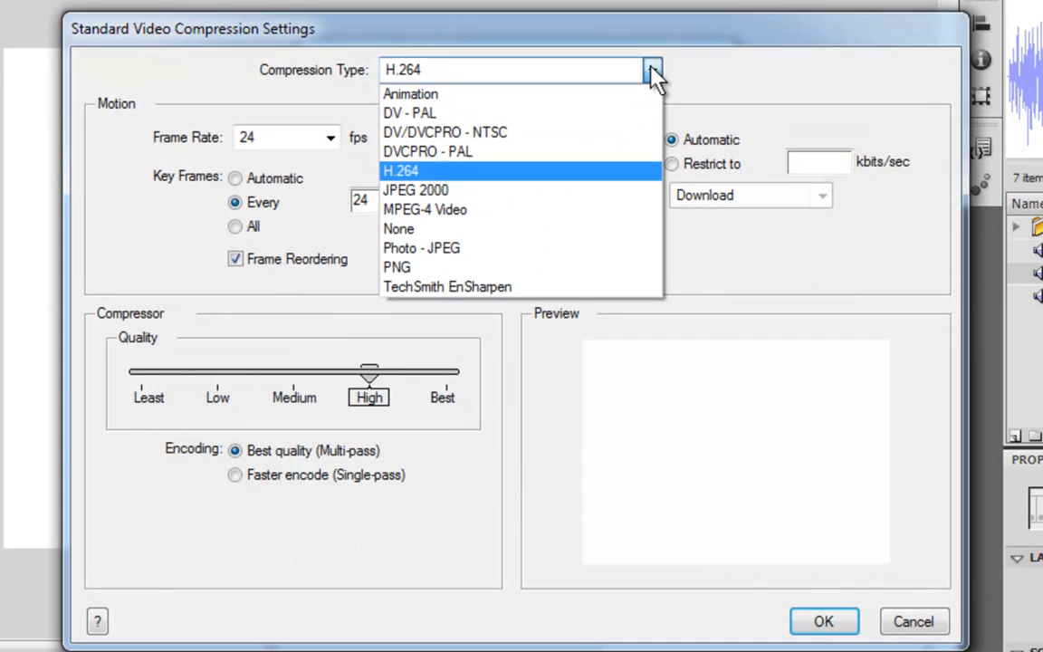
{"action": "mouse_move", "coordinate": [464, 133]}
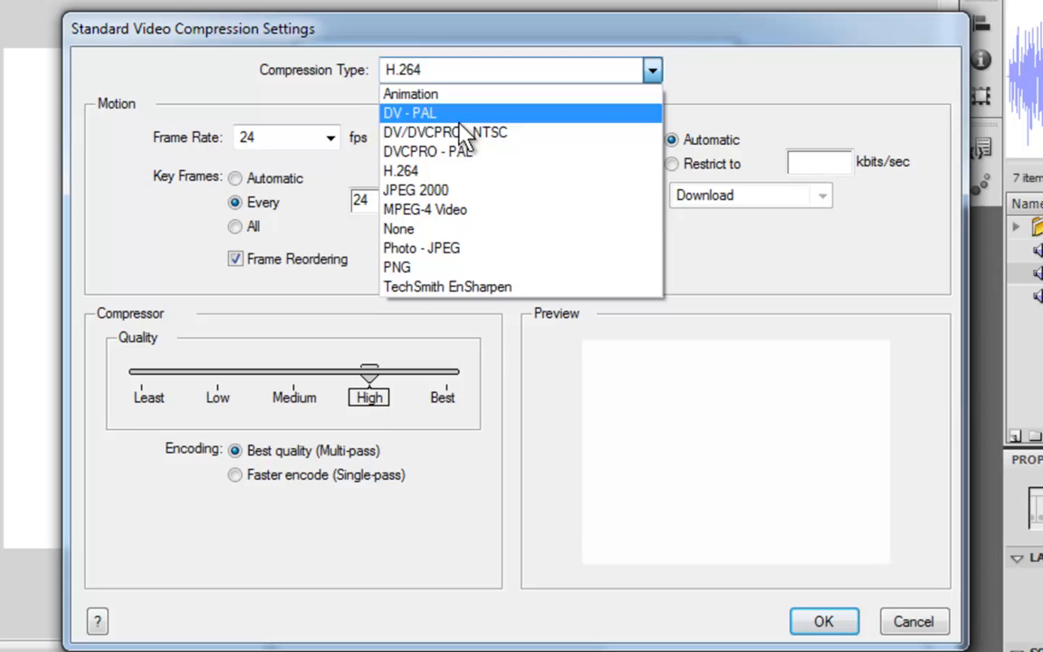
{"action": "mouse_move", "coordinate": [425, 171]}
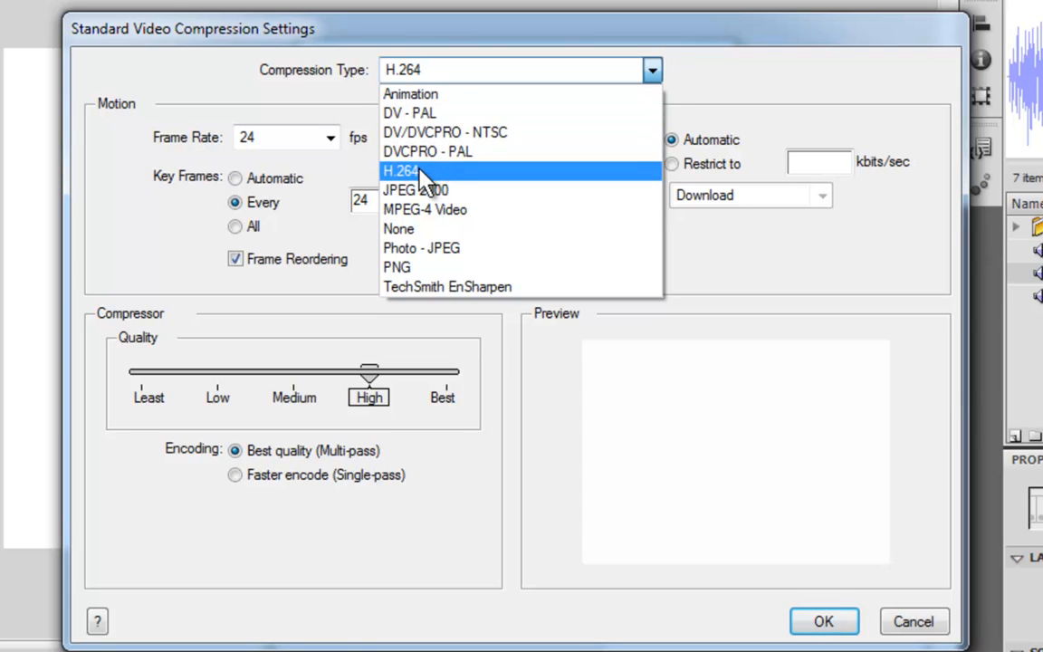
{"action": "mouse_move", "coordinate": [452, 181]}
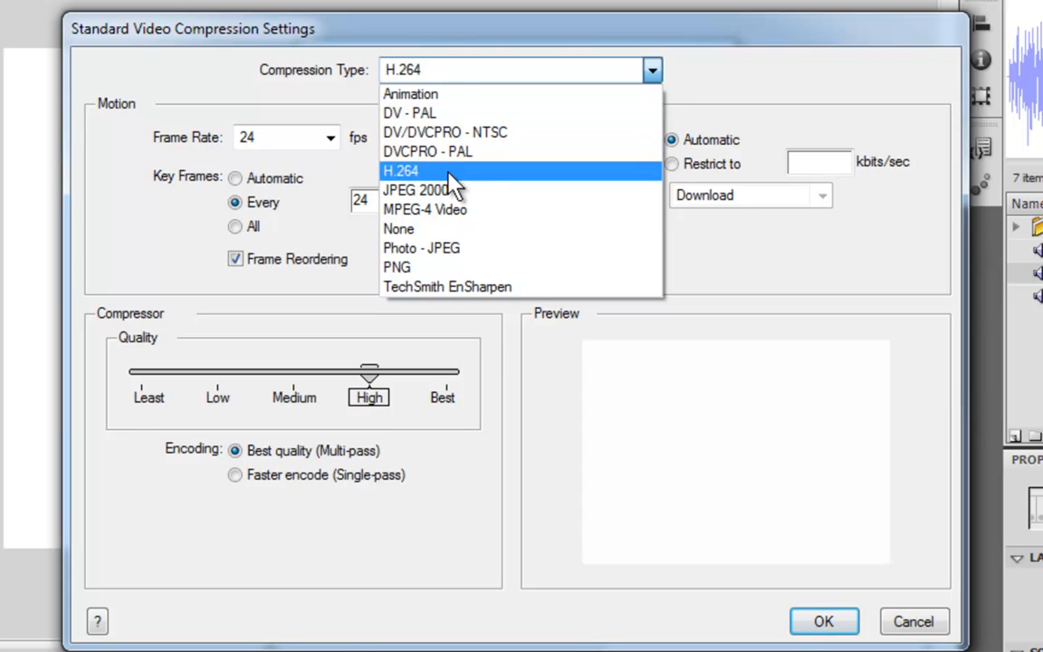
{"action": "mouse_move", "coordinate": [511, 186]}
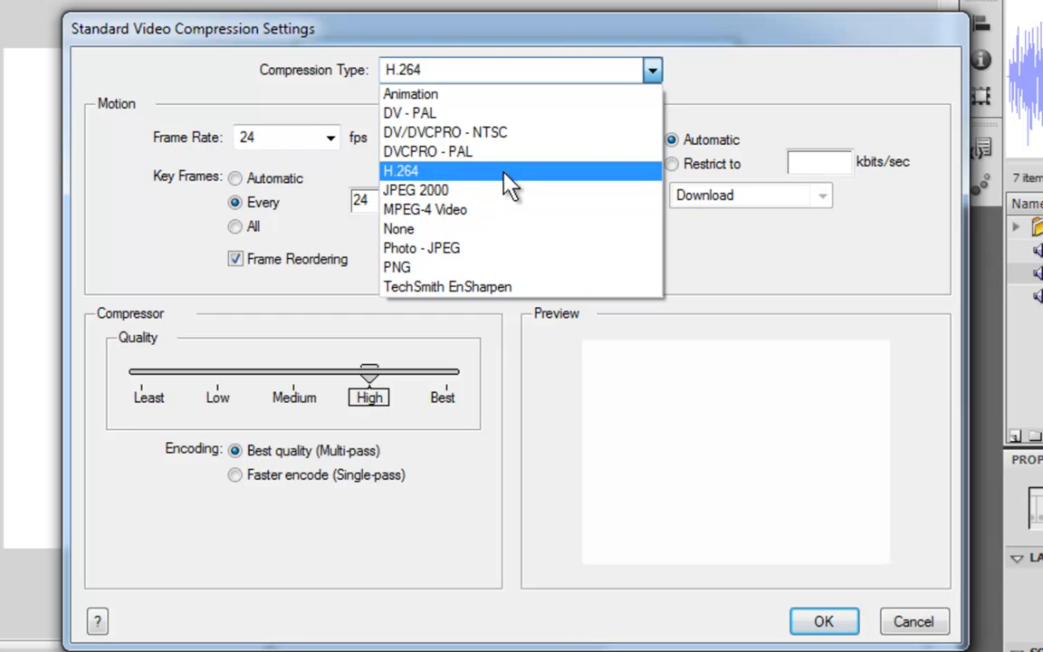
{"action": "mouse_move", "coordinate": [421, 181]}
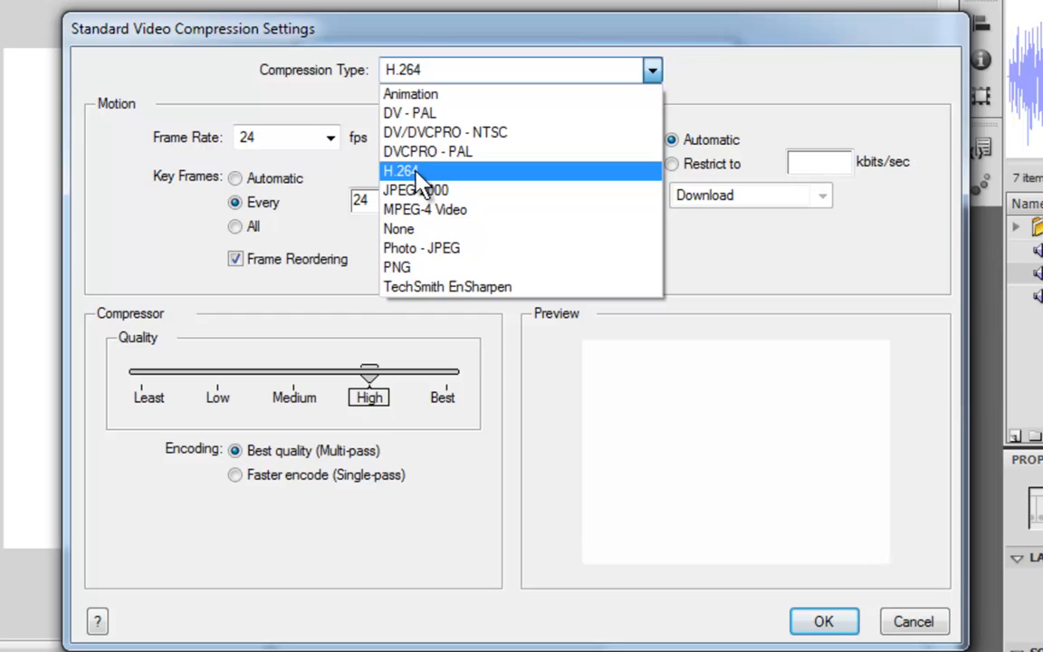
{"action": "left_click", "coordinate": [400, 171]}
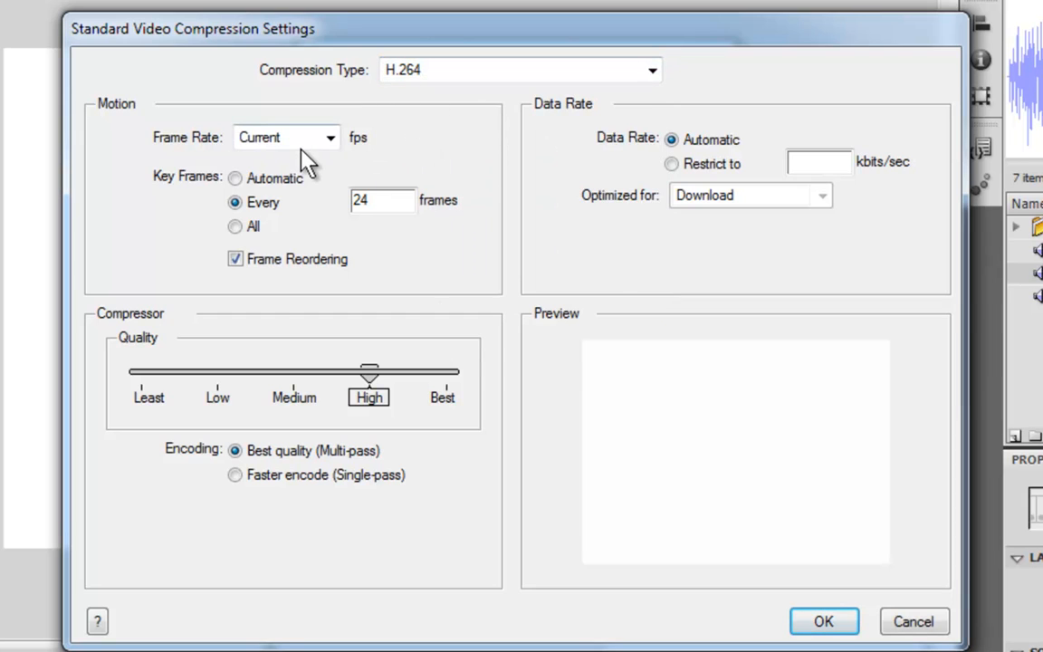
{"action": "mouse_move", "coordinate": [237, 152]}
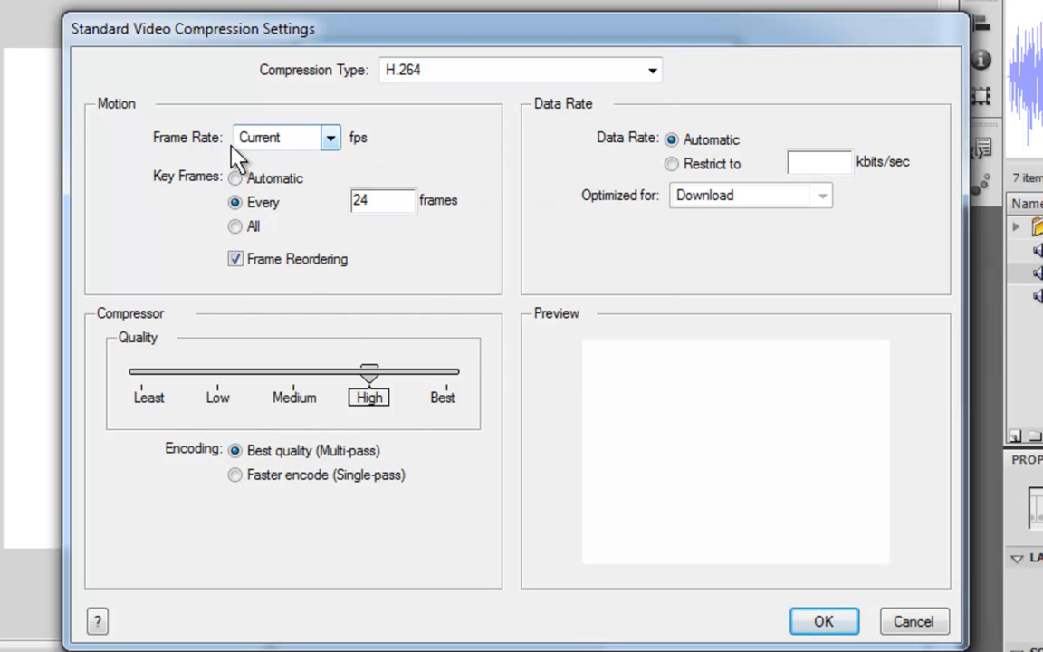
{"action": "mouse_move", "coordinate": [215, 247]}
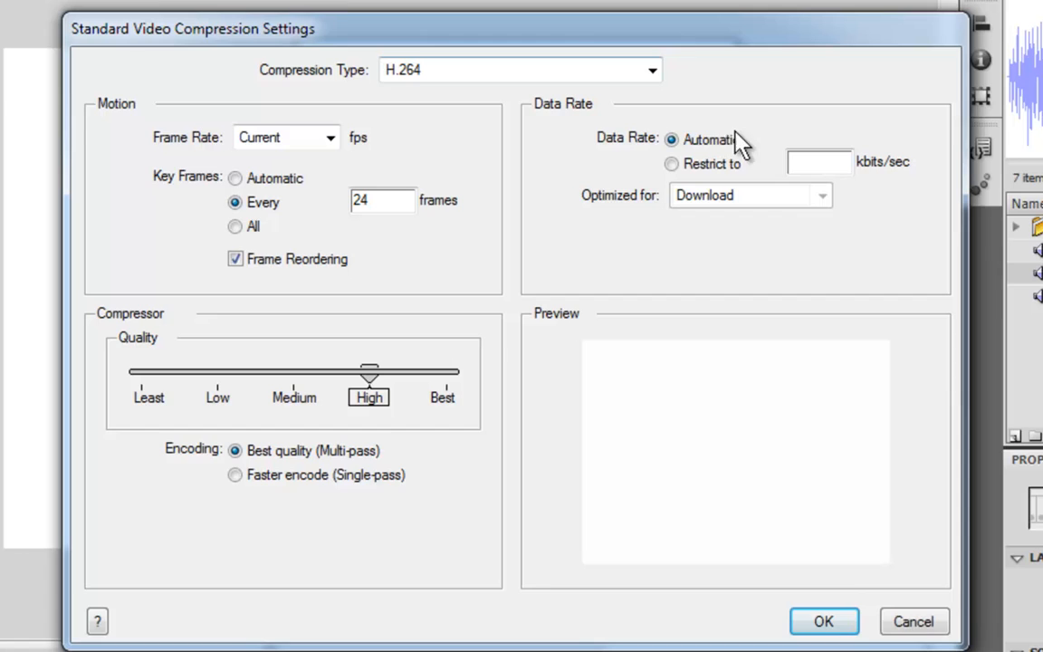
{"action": "left_click", "coordinate": [823, 620]}
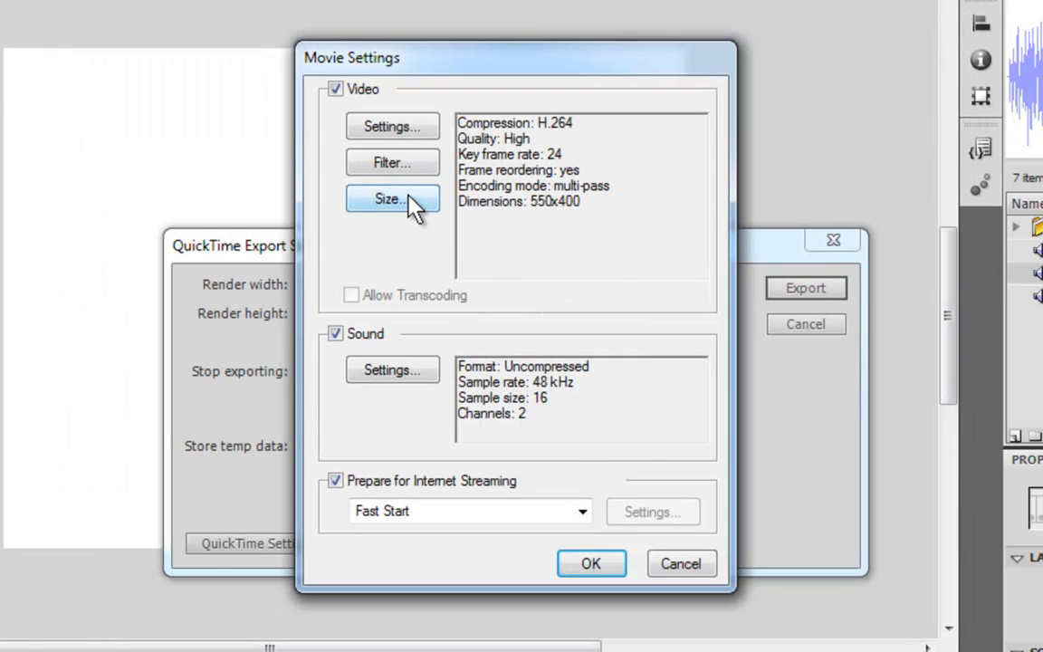
Step: Set the QuickTime export size to the current 550×400 after trying the HD 1280×720 preset
{"action": "left_click", "coordinate": [392, 198]}
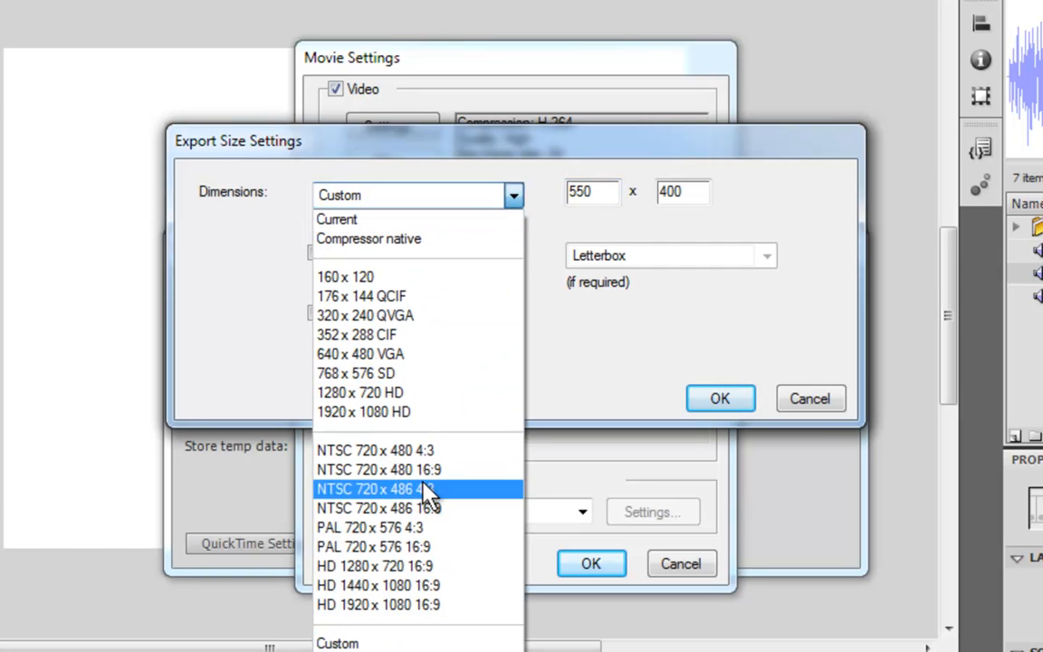
{"action": "mouse_move", "coordinate": [452, 508]}
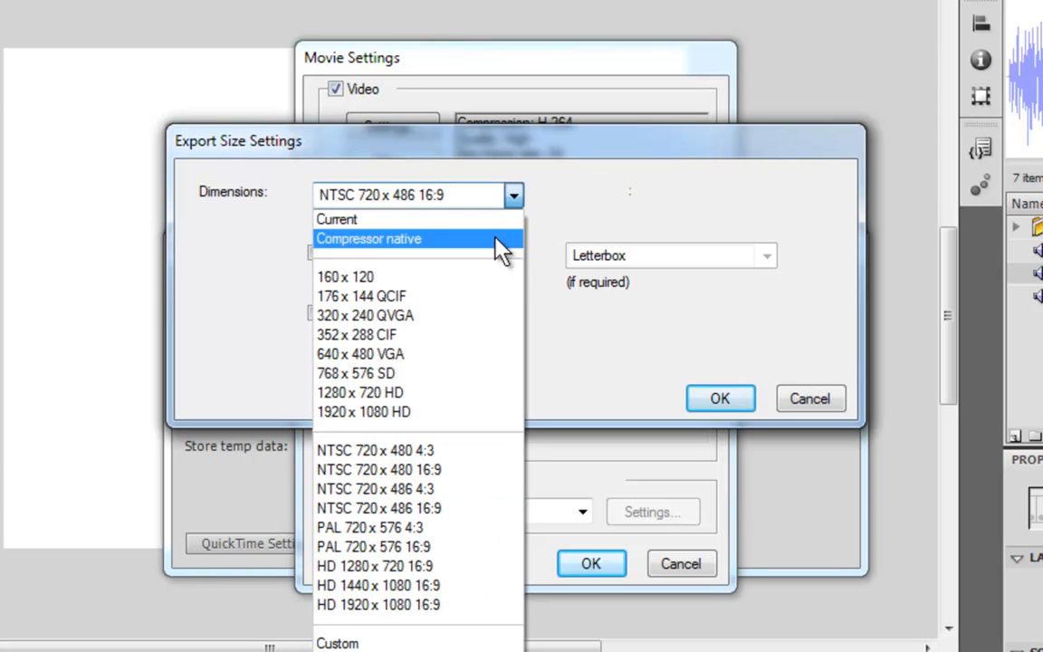
{"action": "left_click", "coordinate": [375, 450]}
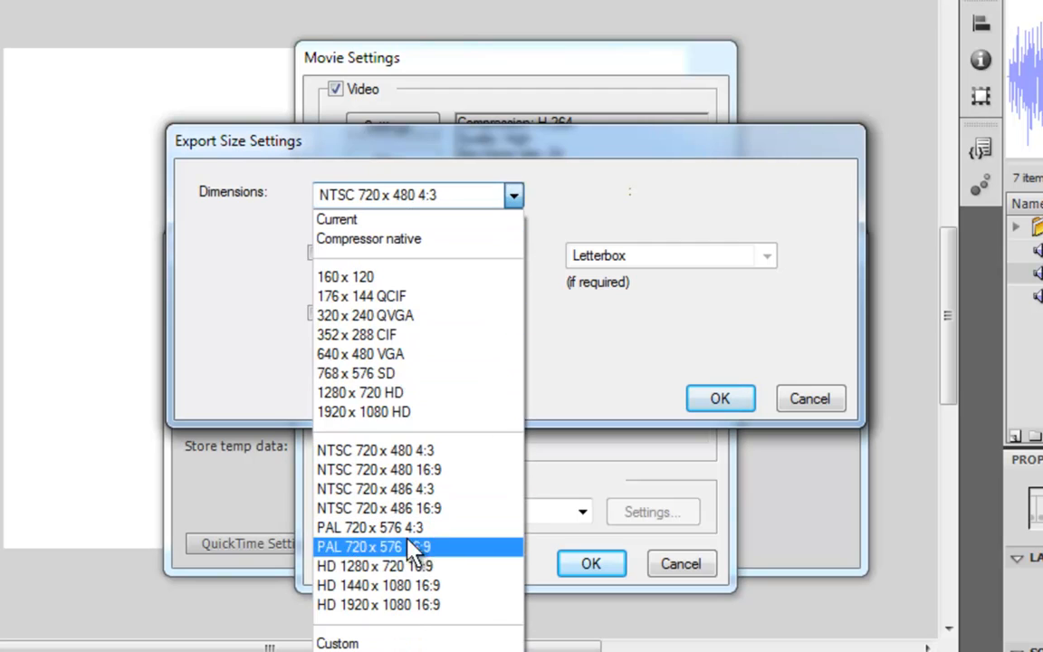
{"action": "left_click", "coordinate": [375, 565]}
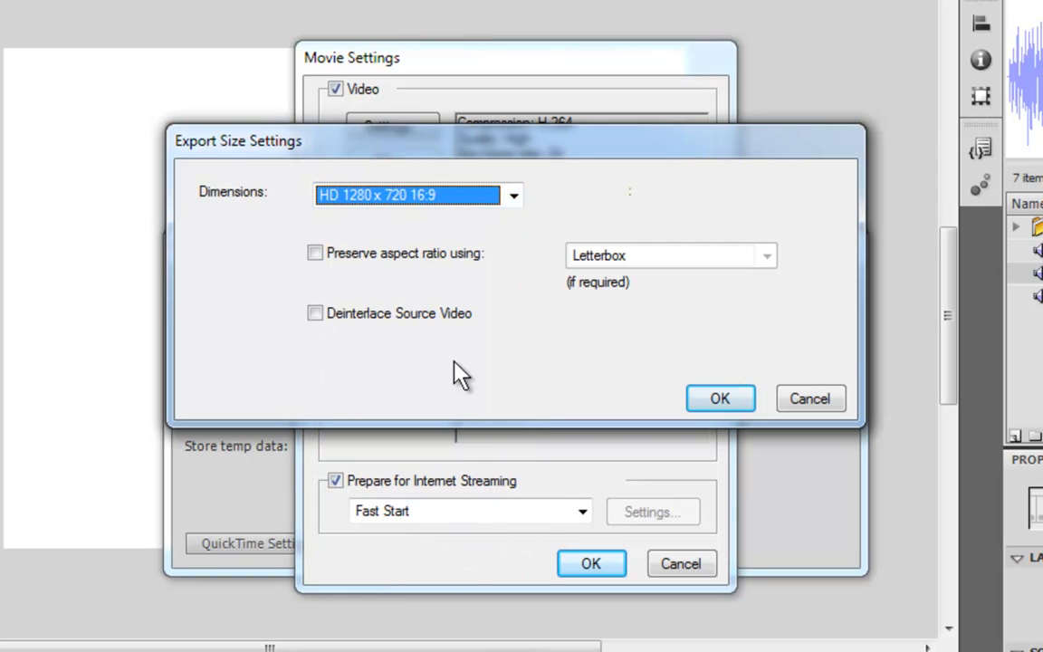
{"action": "mouse_move", "coordinate": [602, 217]}
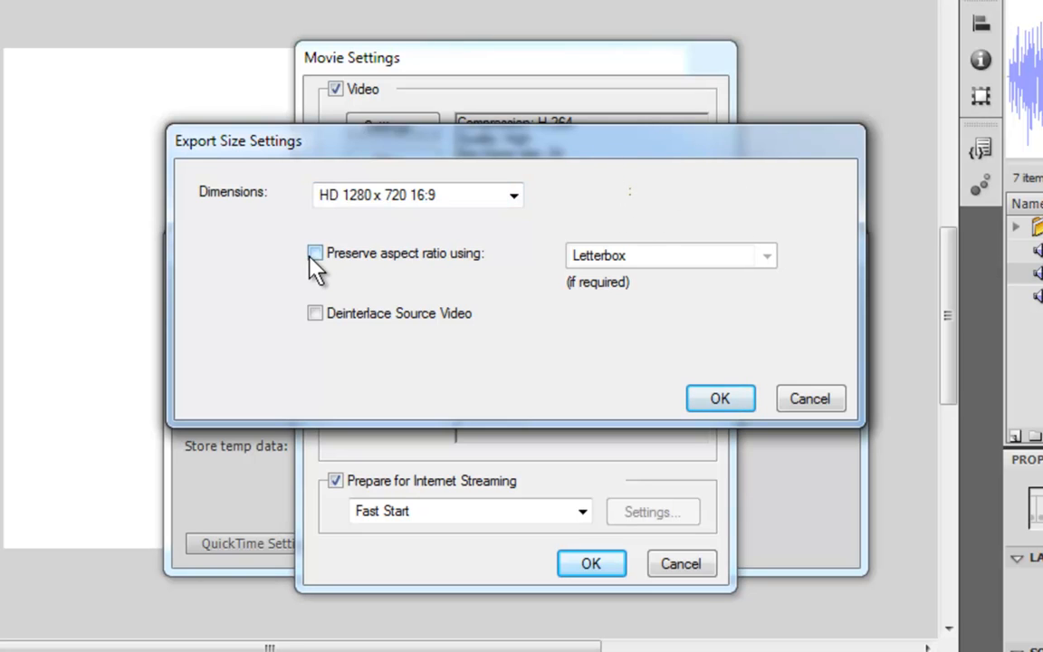
{"action": "left_click", "coordinate": [315, 252]}
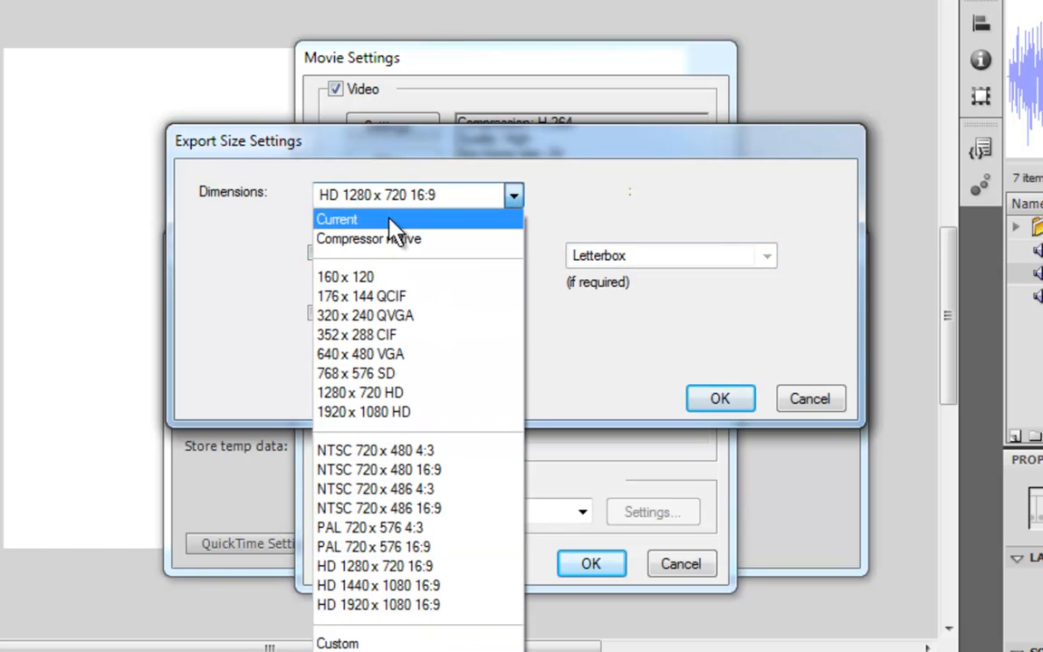
{"action": "left_click", "coordinate": [336, 218]}
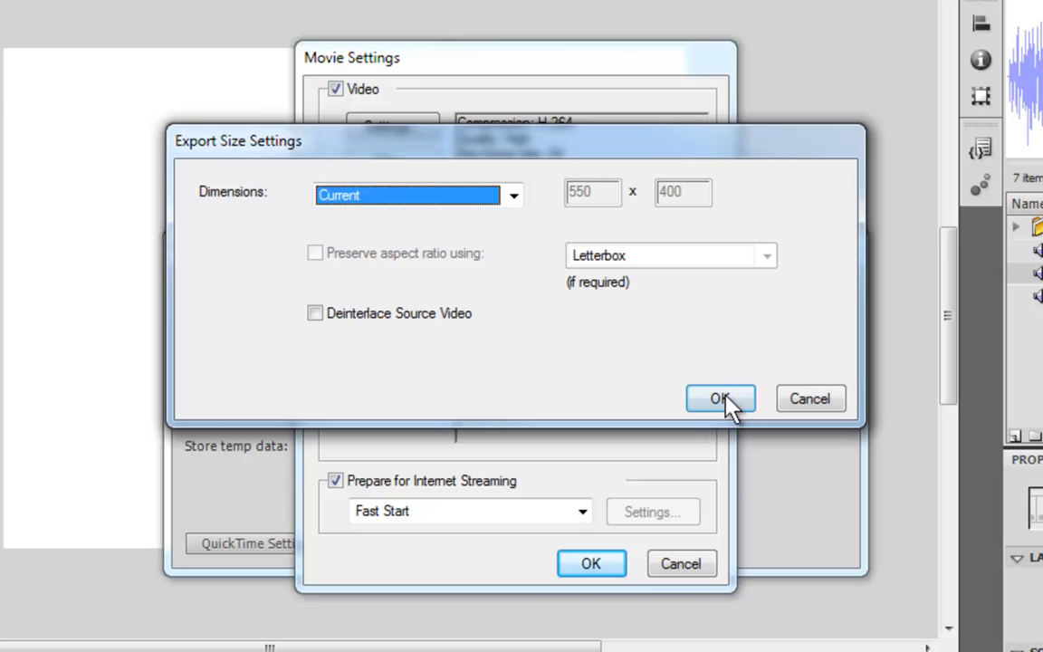
{"action": "left_click", "coordinate": [719, 398]}
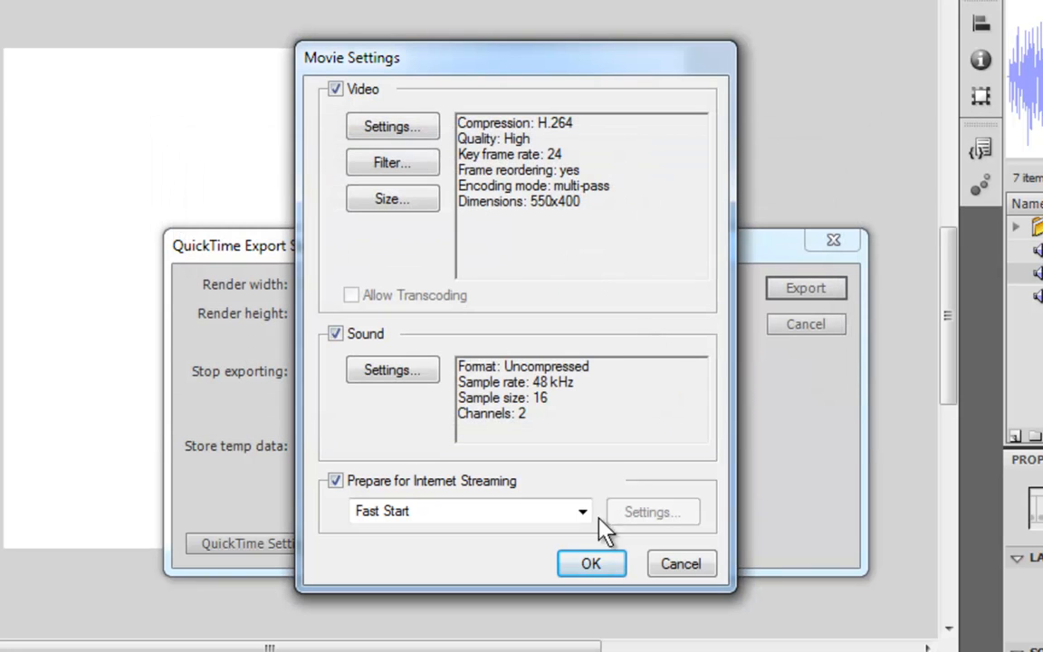
Step: Export the QuickTime movie, dismissing the frame-rate warning and export-complete notice
{"action": "left_click", "coordinate": [590, 563]}
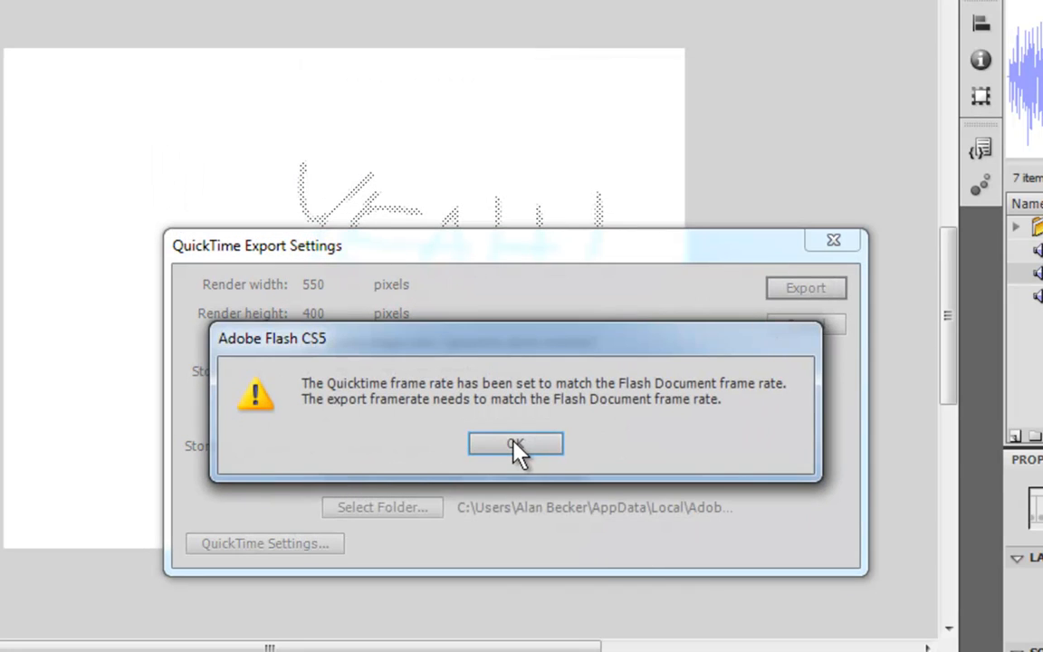
{"action": "left_click", "coordinate": [515, 443]}
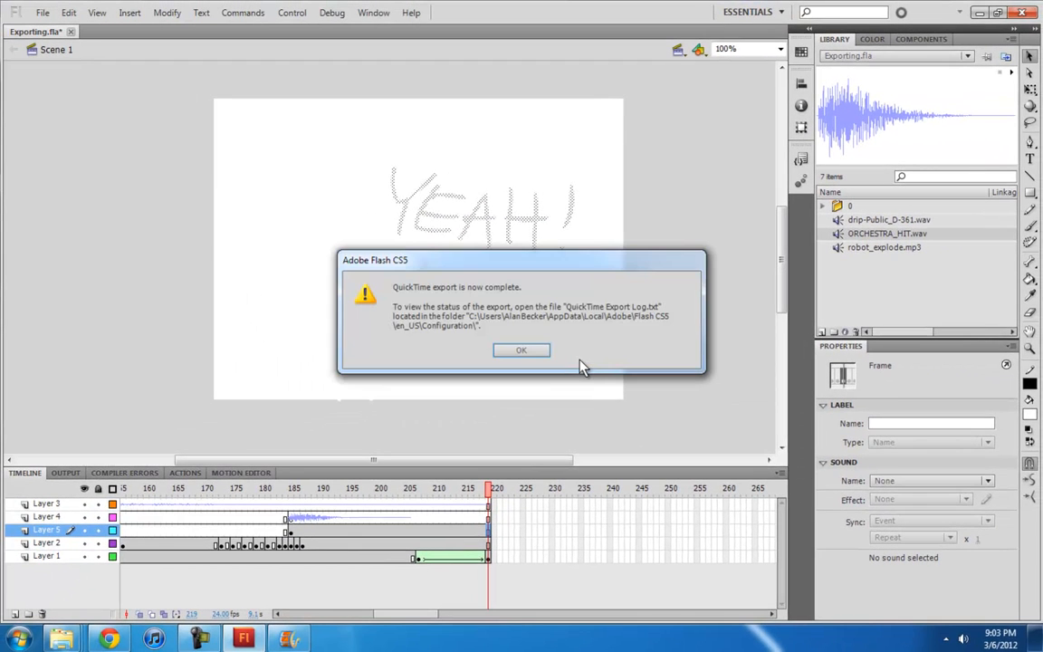
{"action": "left_click", "coordinate": [520, 351]}
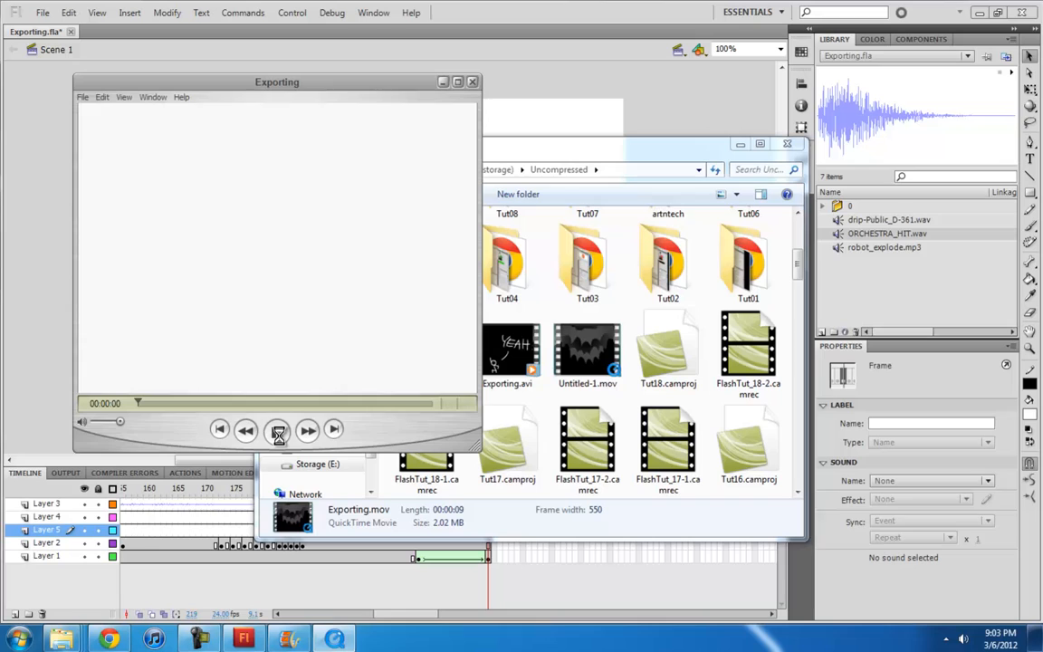
Step: Play Exporting.mov to its end and move the player window off the file list
{"action": "left_click", "coordinate": [277, 429]}
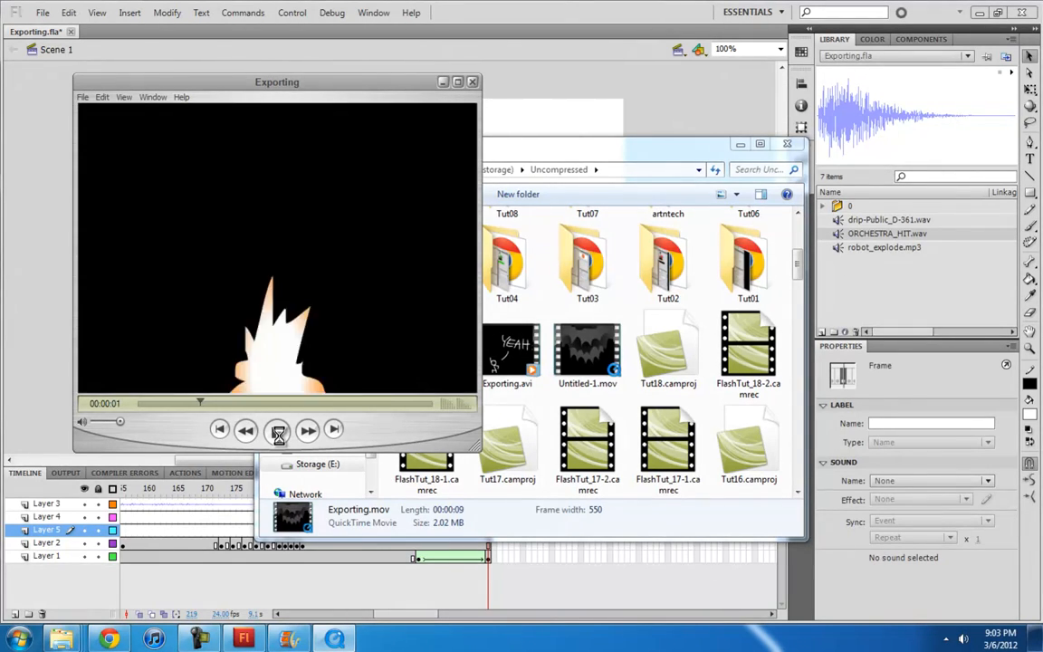
{"action": "left_click", "coordinate": [278, 429]}
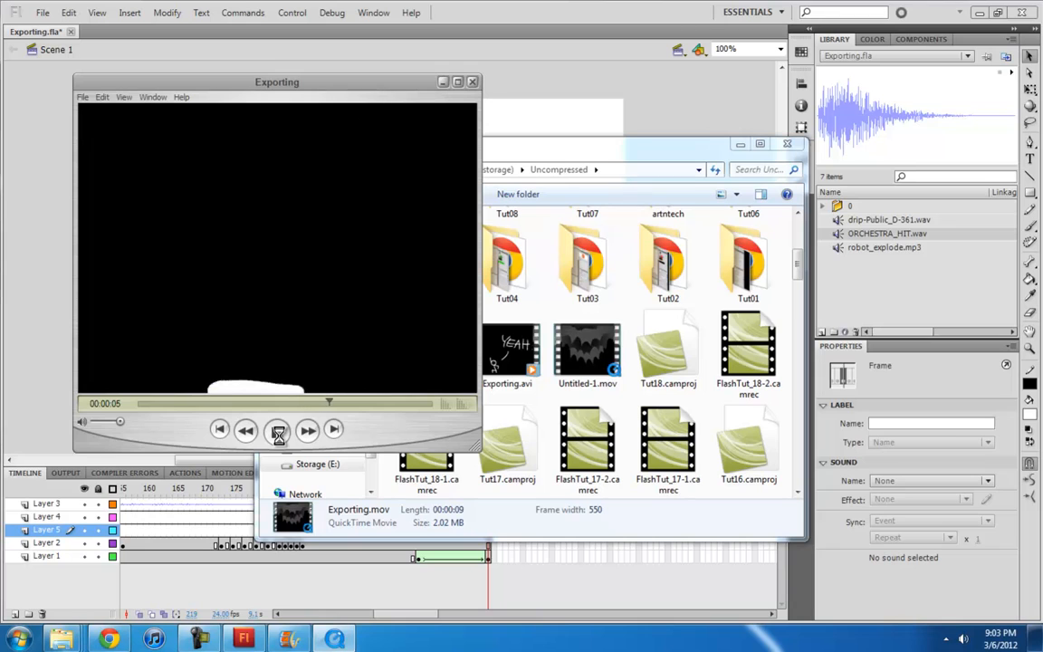
{"action": "left_click", "coordinate": [277, 429]}
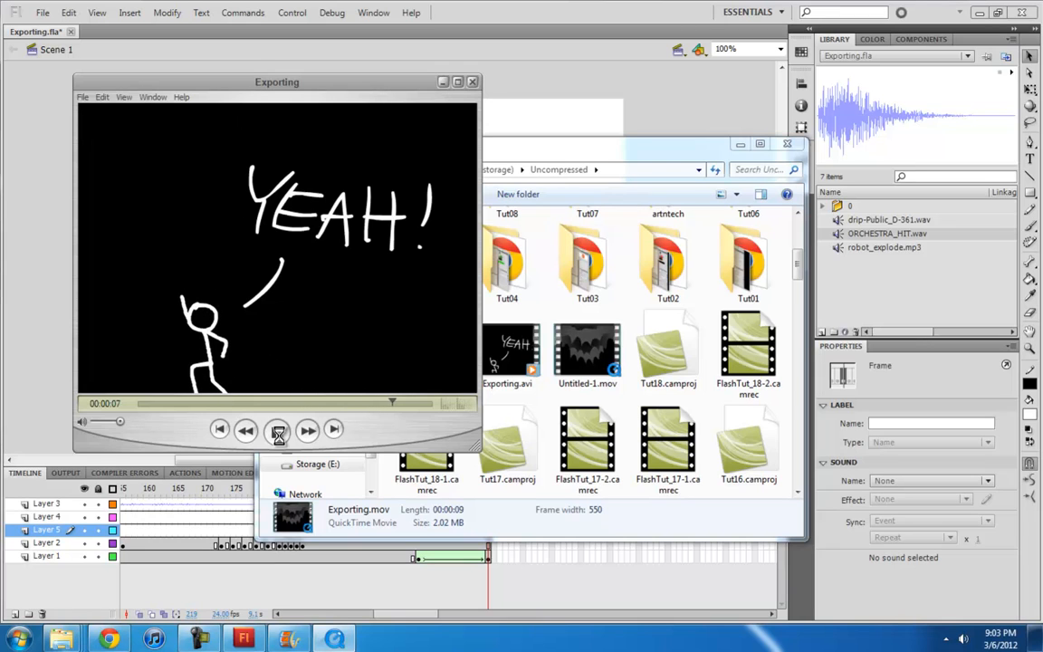
{"action": "left_click", "coordinate": [278, 429]}
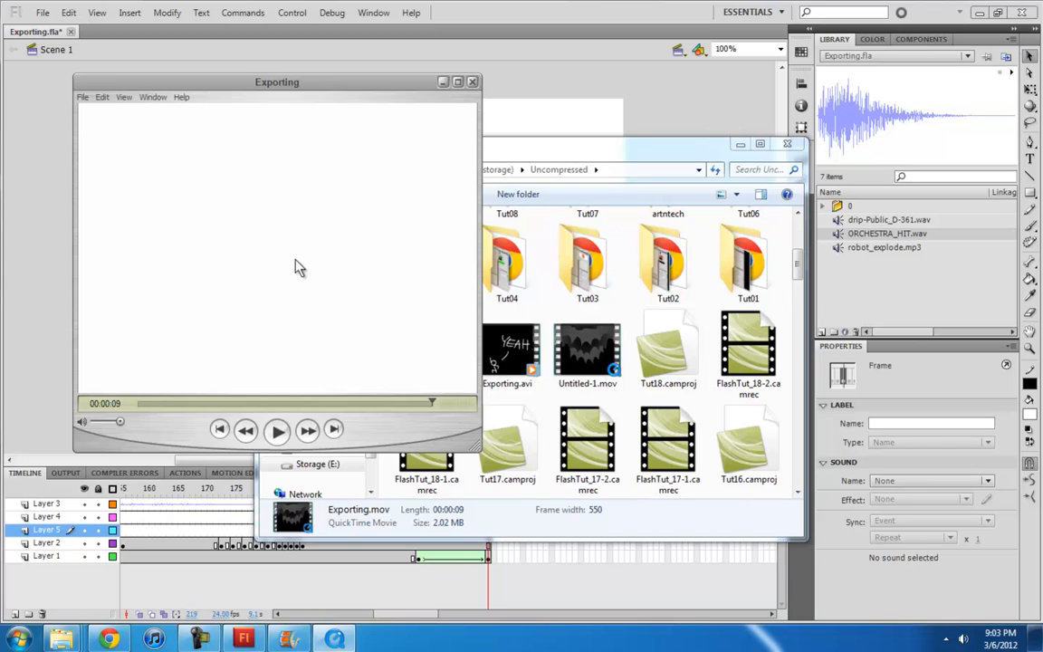
{"action": "left_click_drag", "start_coordinate": [276, 81], "coordinate": [477, 93]}
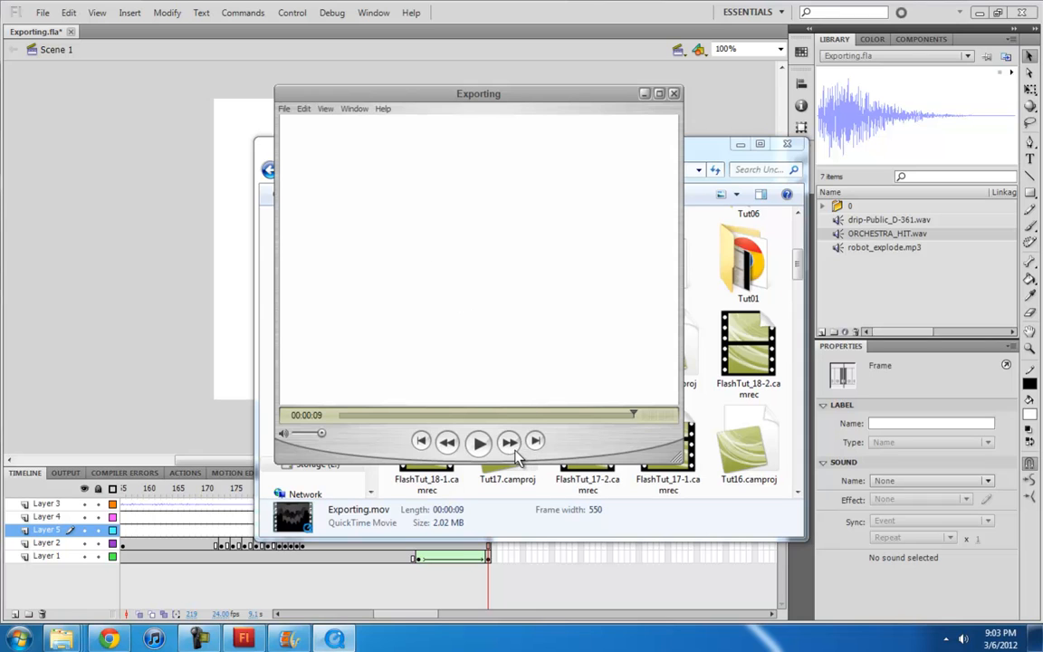
{"action": "left_click_drag", "start_coordinate": [478, 94], "coordinate": [536, 96]}
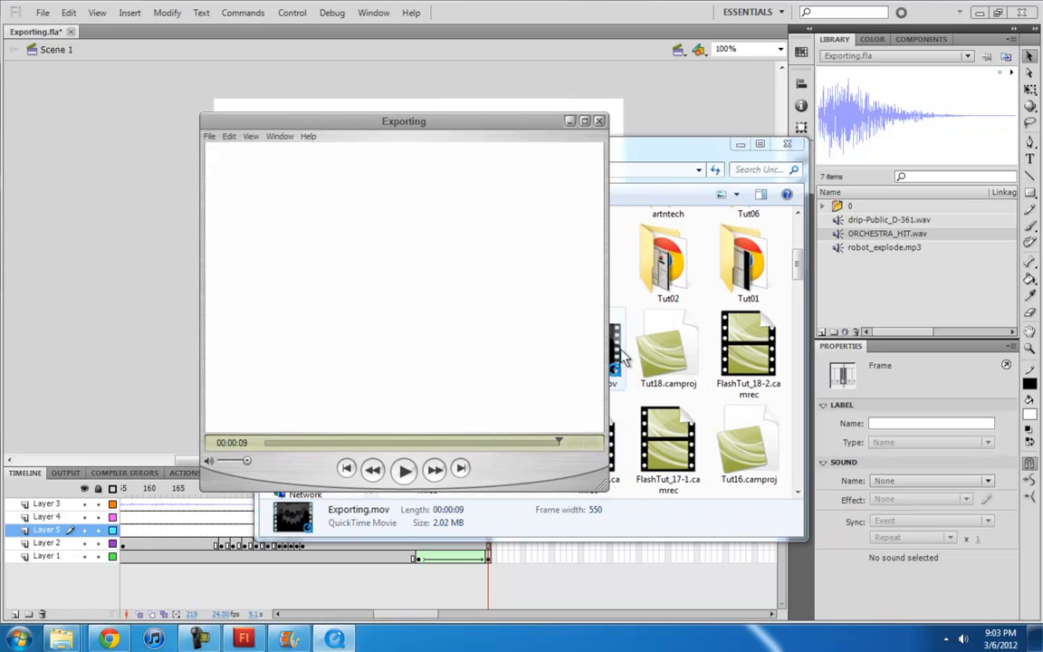
{"action": "left_click_drag", "start_coordinate": [403, 120], "coordinate": [781, 107]}
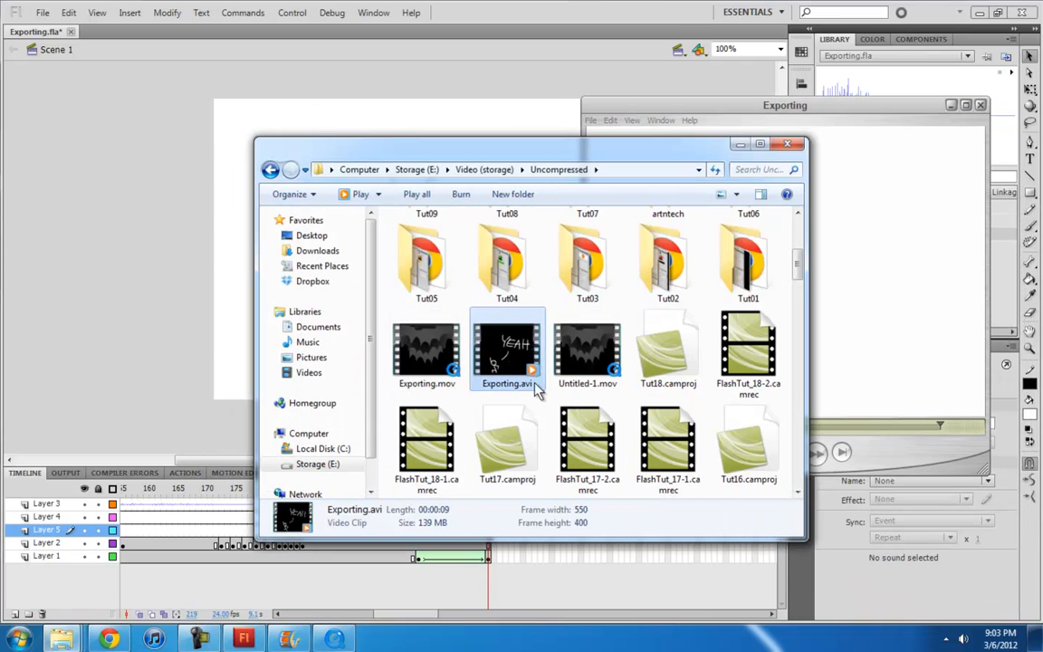
{"action": "mouse_move", "coordinate": [529, 389]}
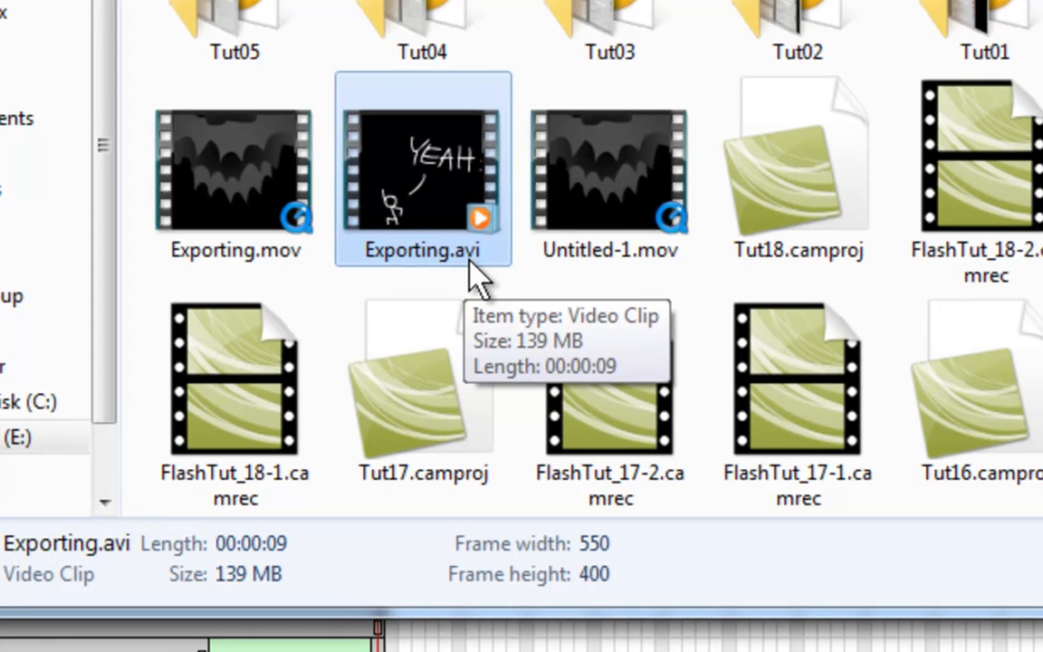
{"action": "mouse_move", "coordinate": [476, 272]}
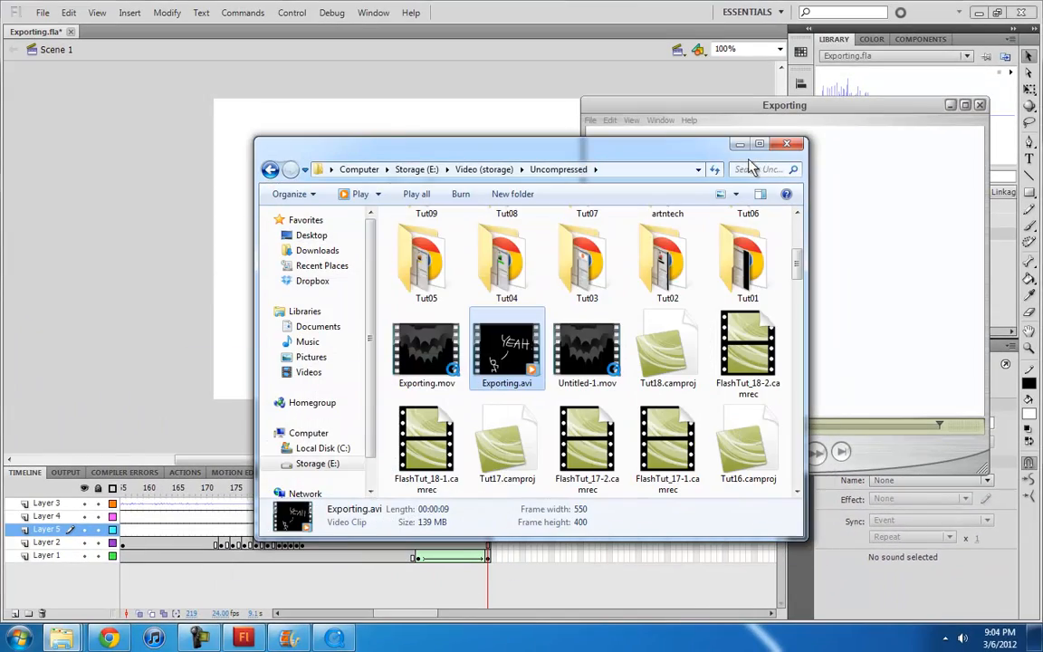
{"action": "mouse_move", "coordinate": [586, 349]}
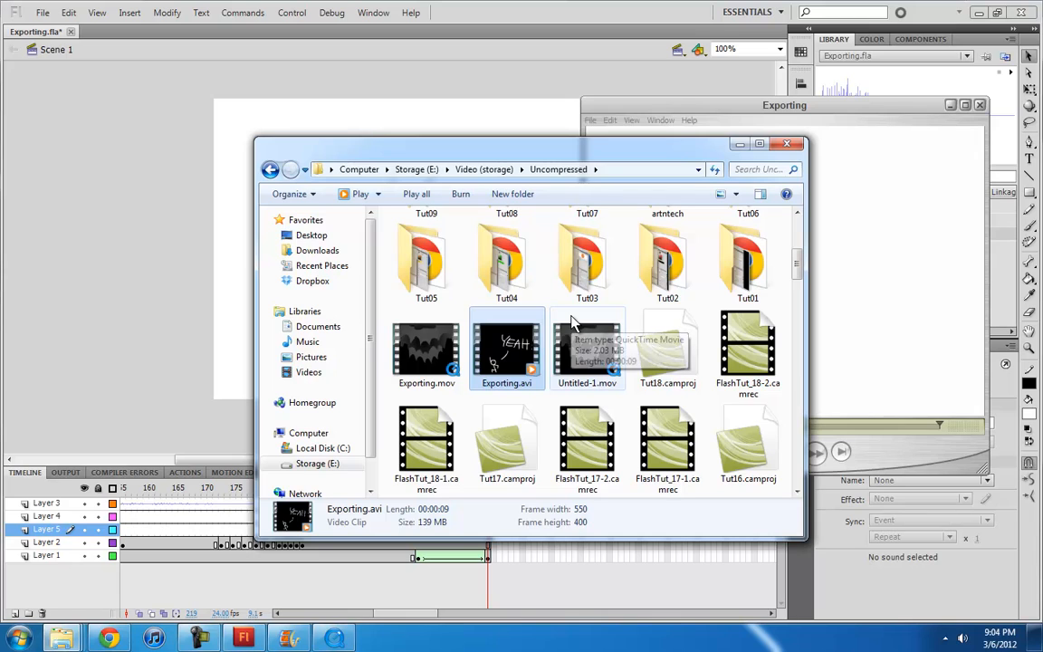
{"action": "mouse_move", "coordinate": [737, 119]}
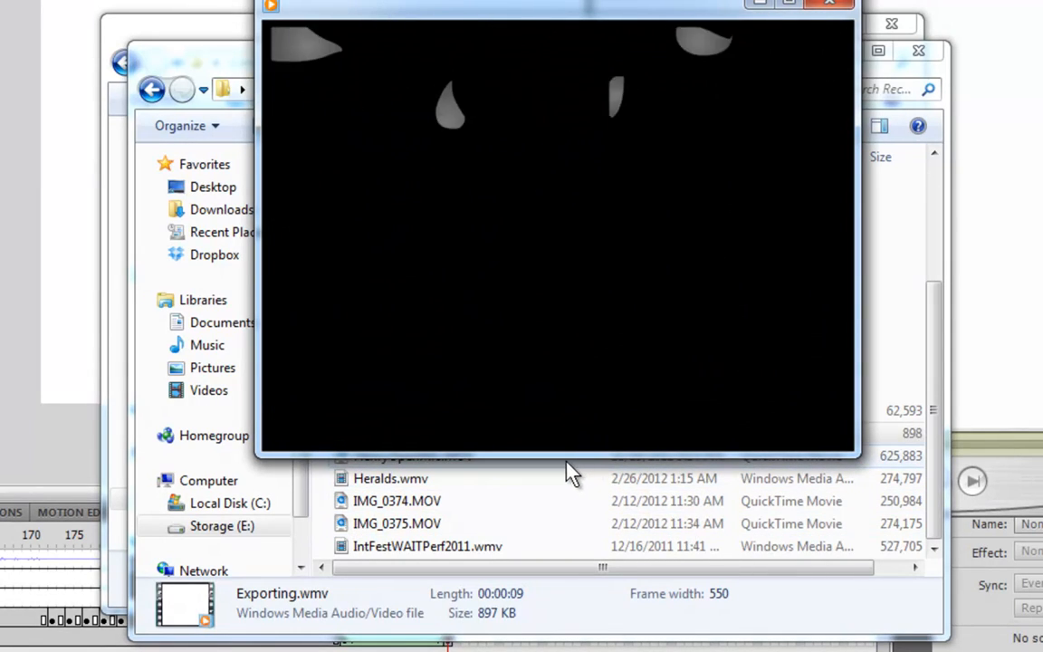
Step: Play Exporting.wmv (897 KB) in Windows Media Player
{"action": "left_click", "coordinate": [556, 422]}
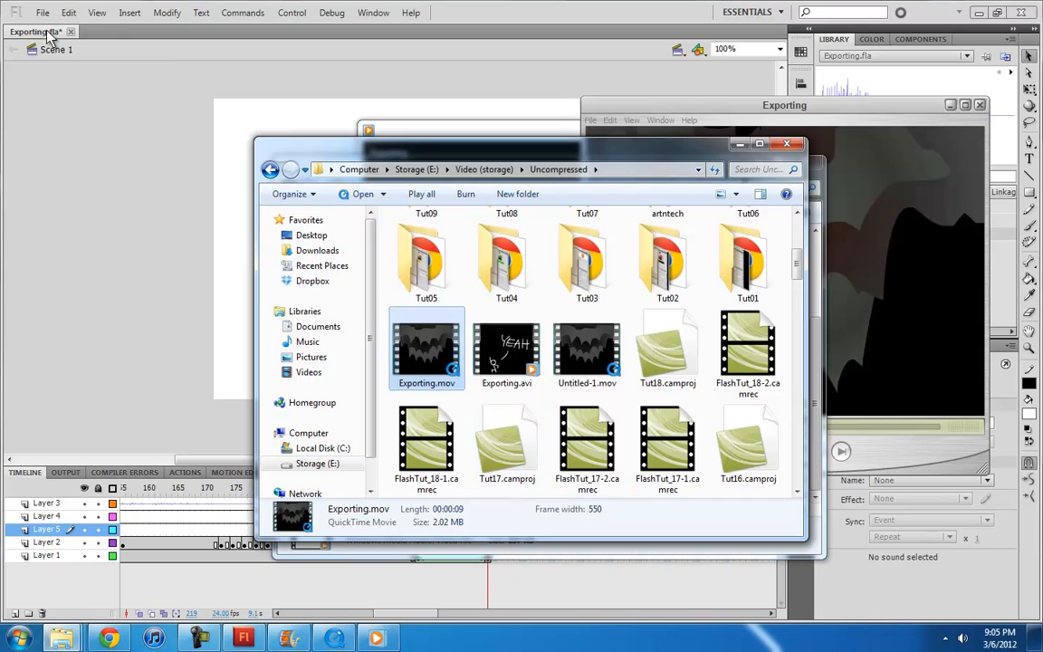
{"action": "mouse_move", "coordinate": [432, 356]}
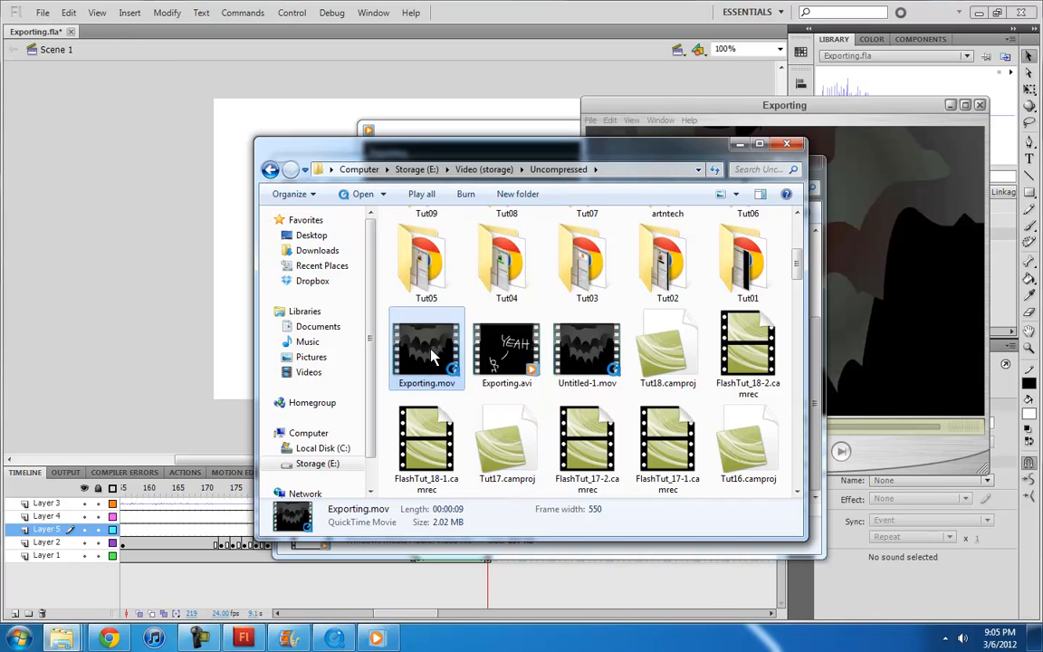
{"action": "mouse_move", "coordinate": [431, 367]}
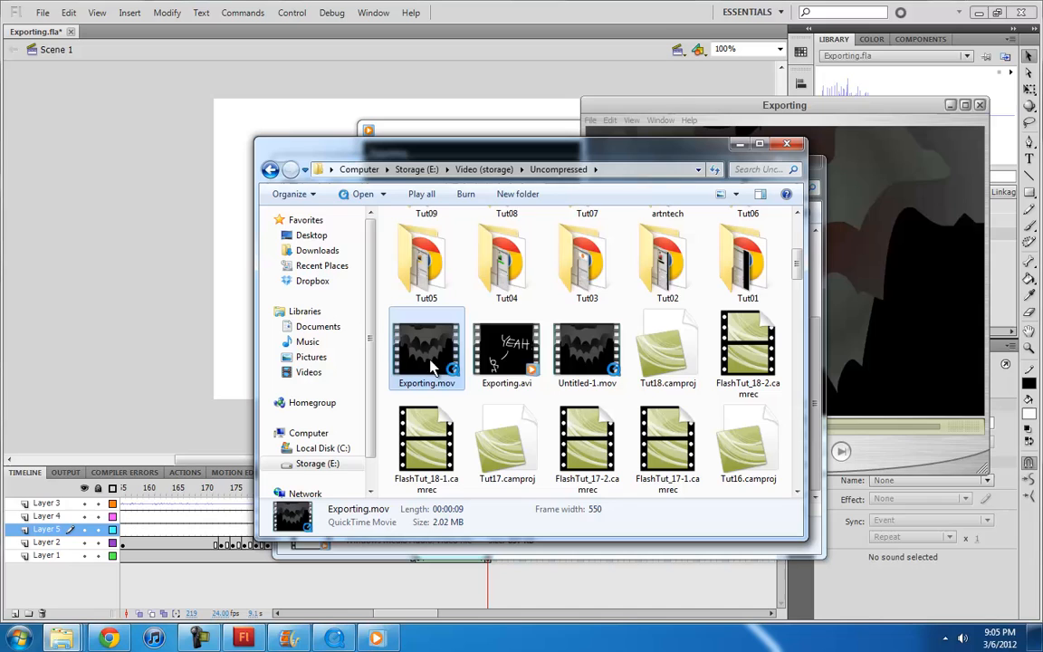
{"action": "mouse_move", "coordinate": [443, 362]}
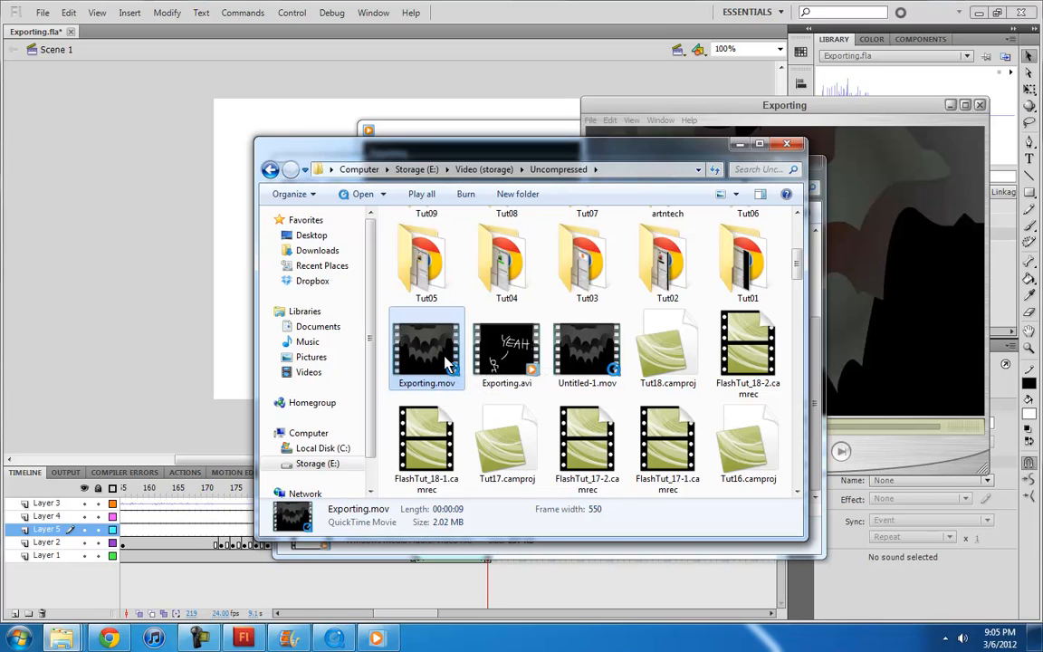
{"action": "mouse_move", "coordinate": [441, 452]}
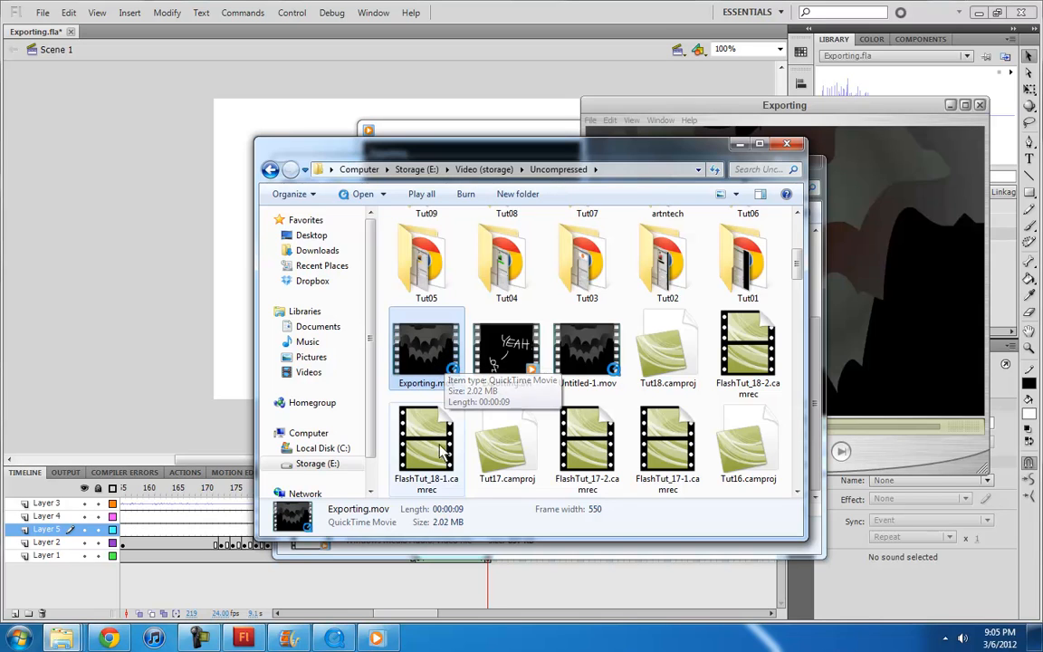
Step: Position the Explorer window showing Exporting.mov (2.02 MB) beside the Exporting.wmv details
{"action": "left_click_drag", "start_coordinate": [498, 154], "coordinate": [480, 162]}
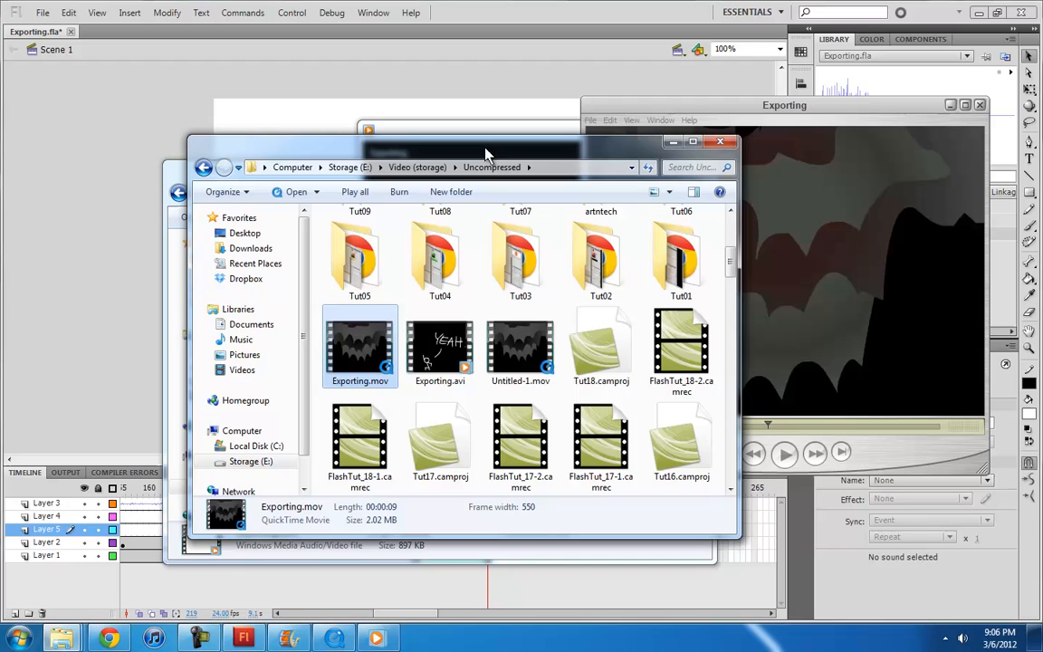
{"action": "mouse_move", "coordinate": [627, 159]}
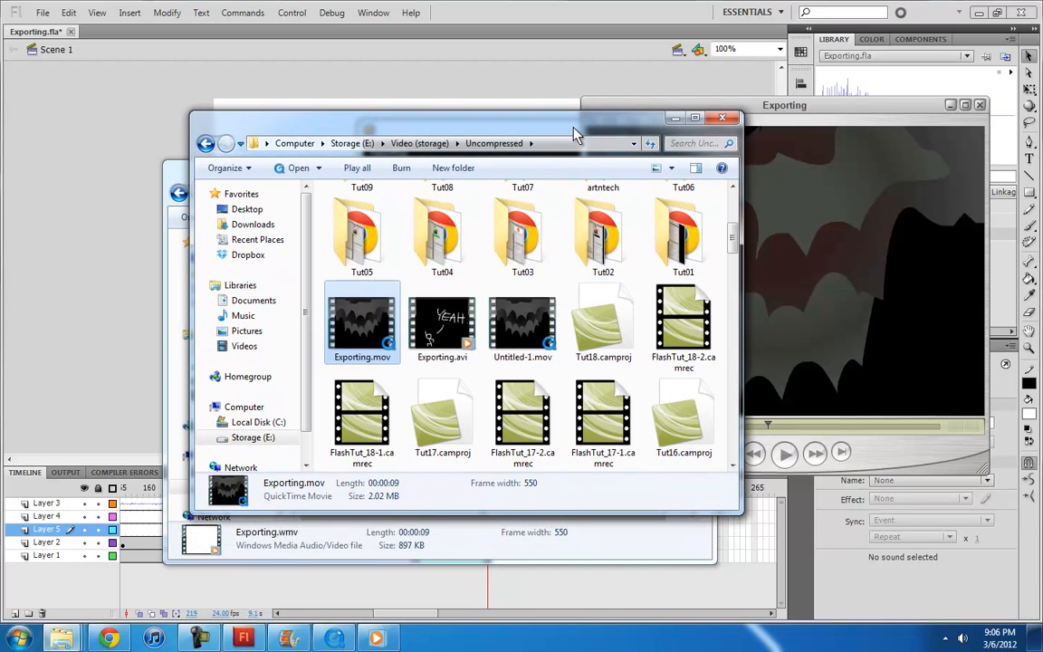
{"action": "mouse_move", "coordinate": [584, 125]}
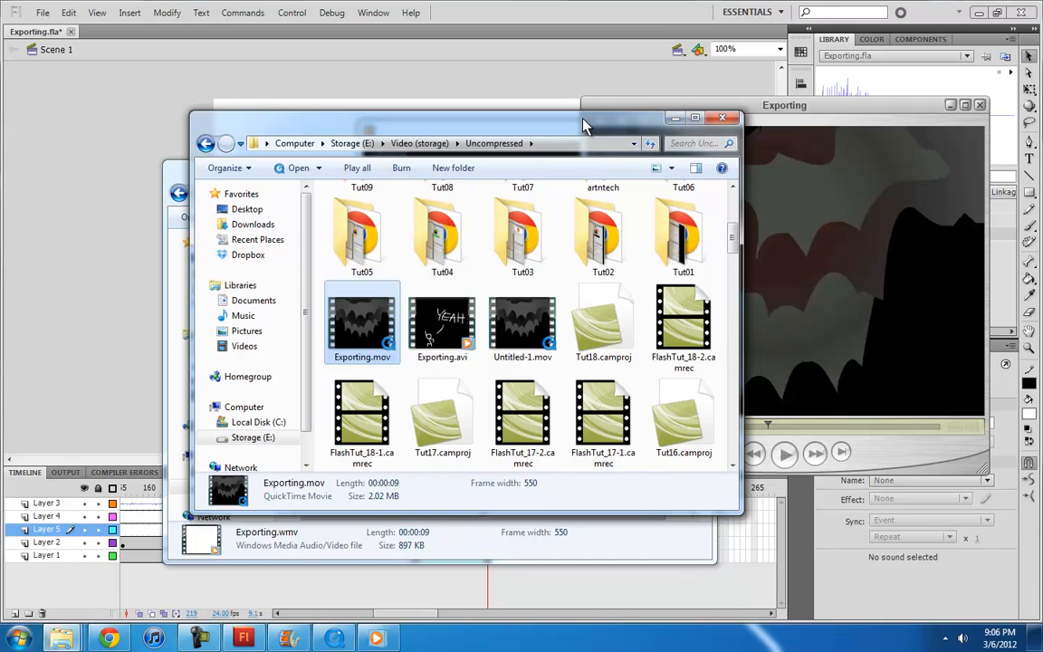
{"action": "left_click_drag", "start_coordinate": [584, 124], "coordinate": [565, 145]}
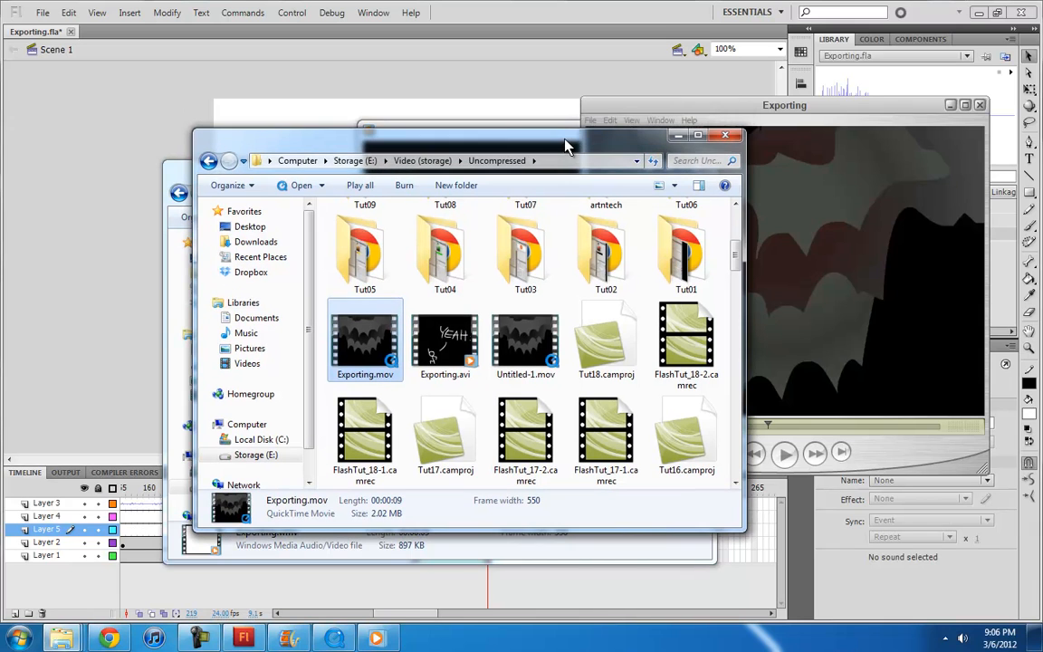